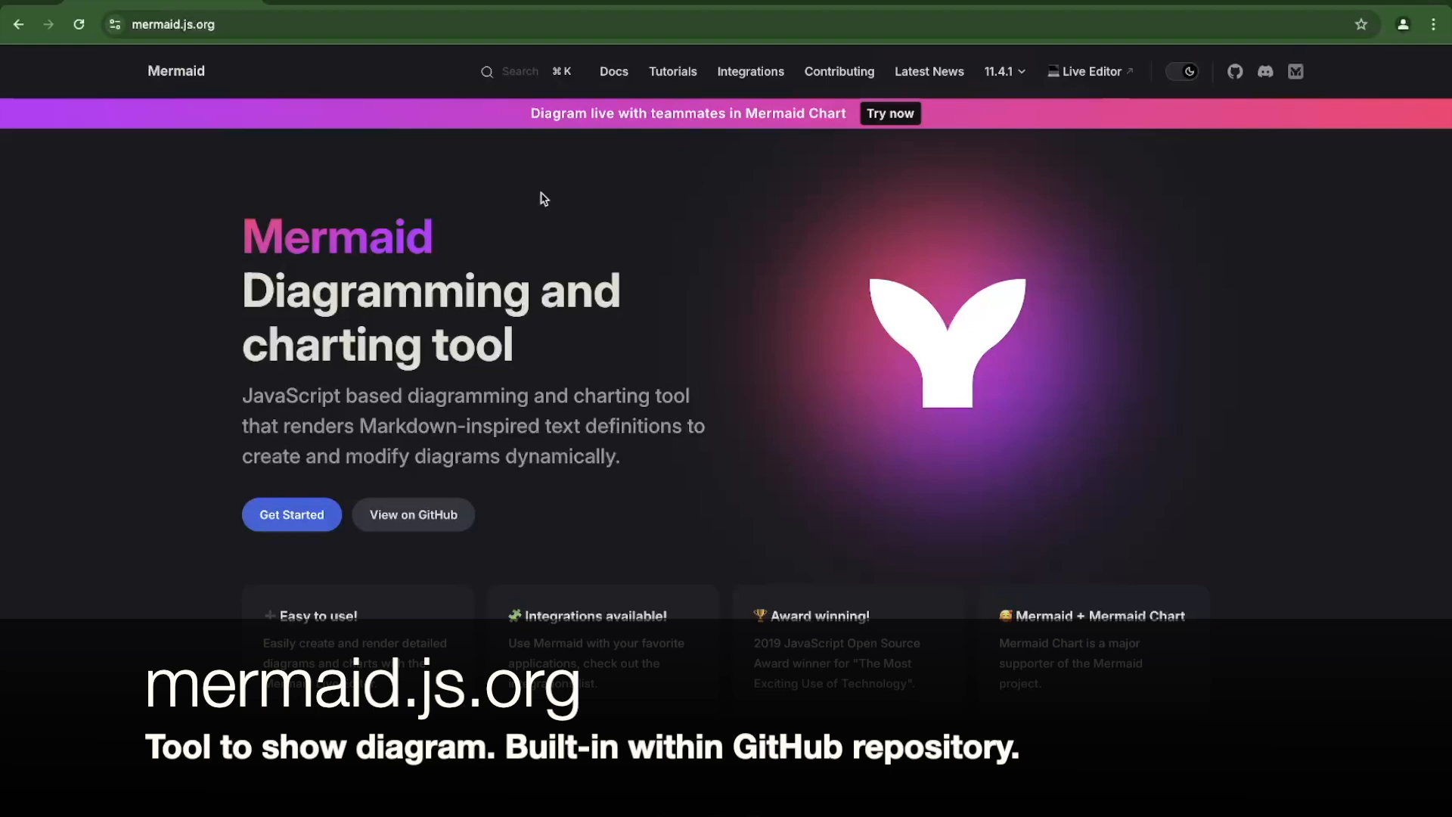
From the Mermaid home page, open the About Mermaid docs via Get Started and read down to Diagram Types
{"action": "scroll", "scroll_direction": "down", "scroll_amount": 3}
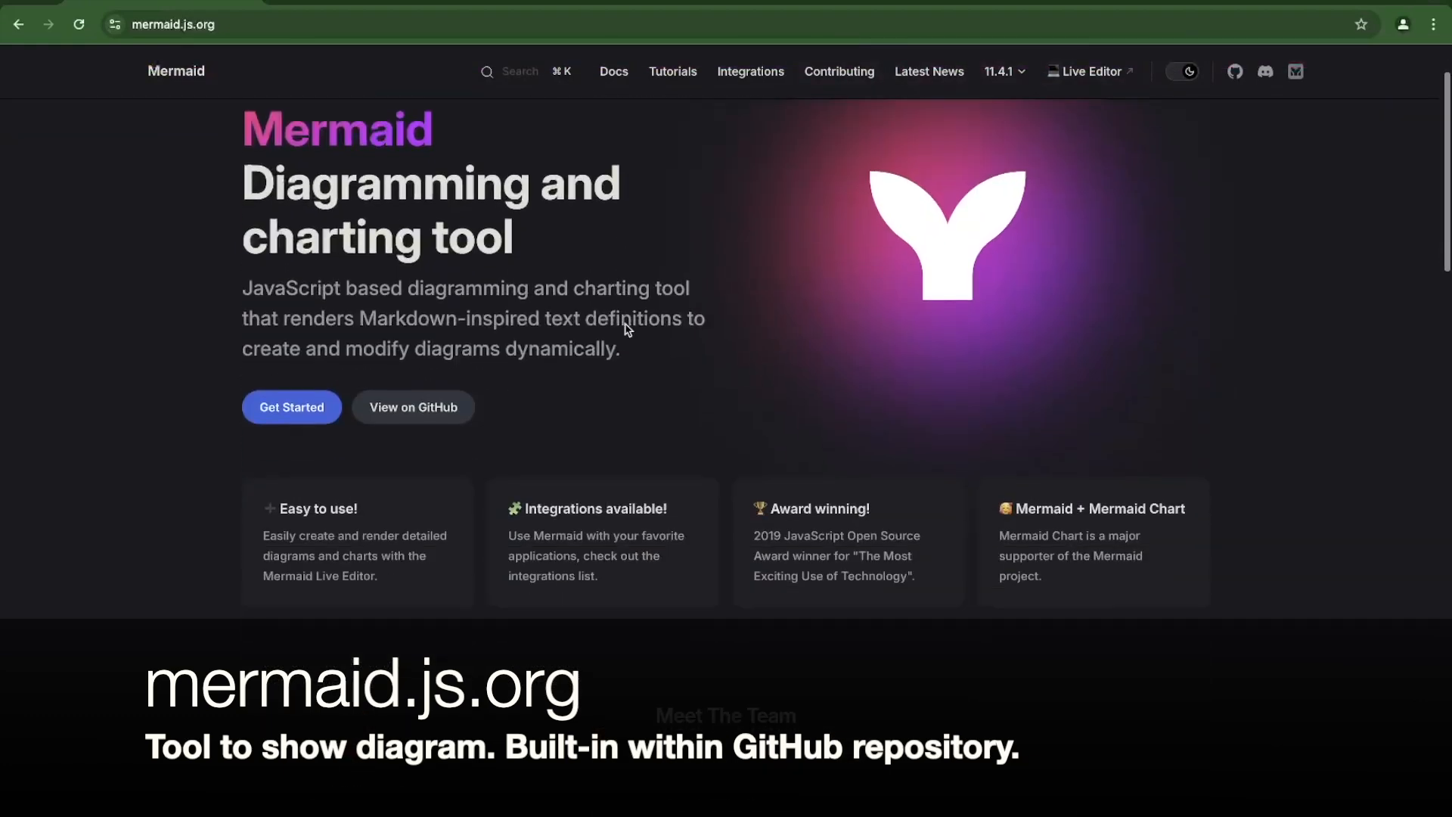
{"action": "scroll", "scroll_direction": "down", "scroll_amount": 3}
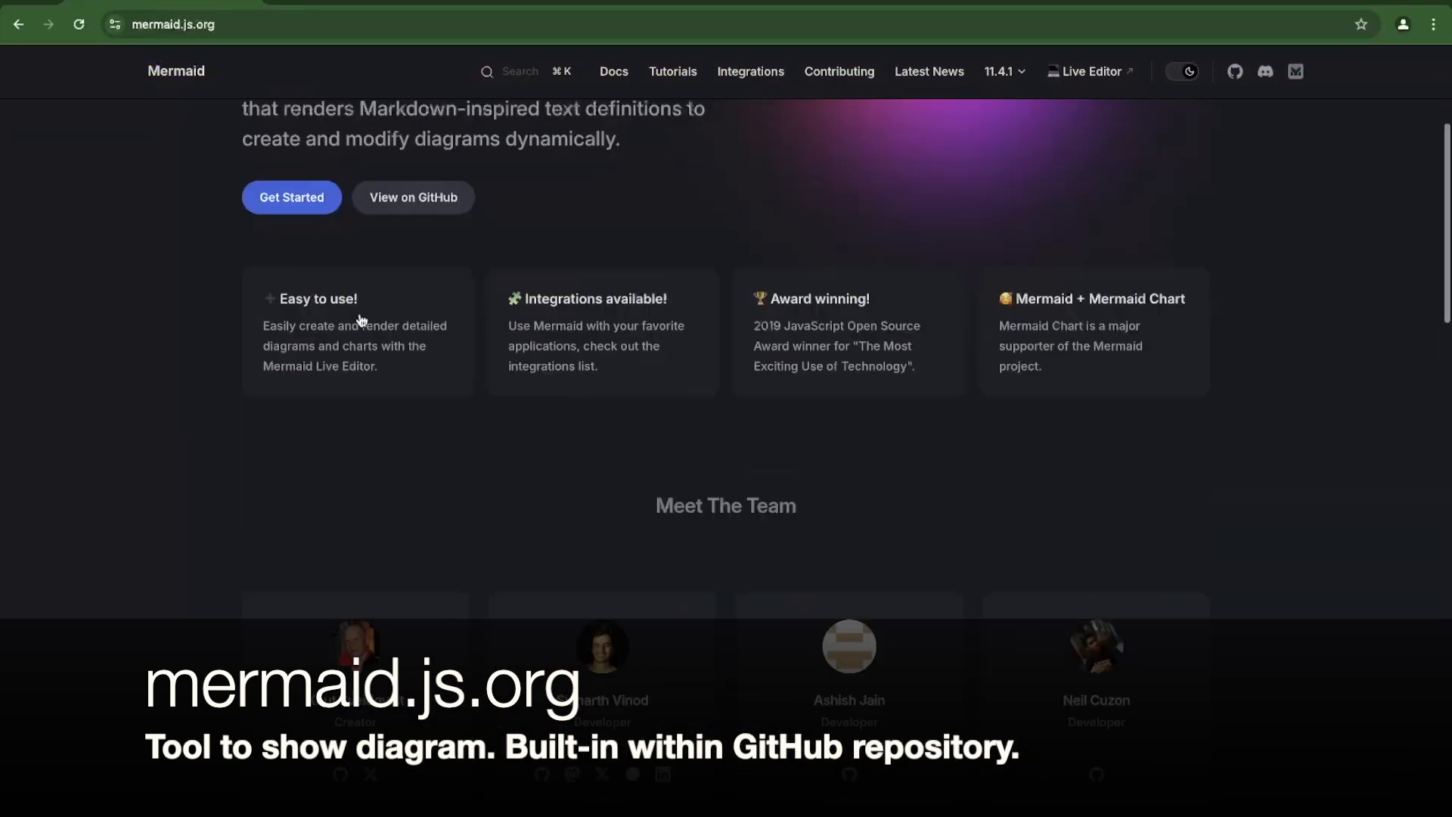
{"action": "left_click", "coordinate": [291, 196]}
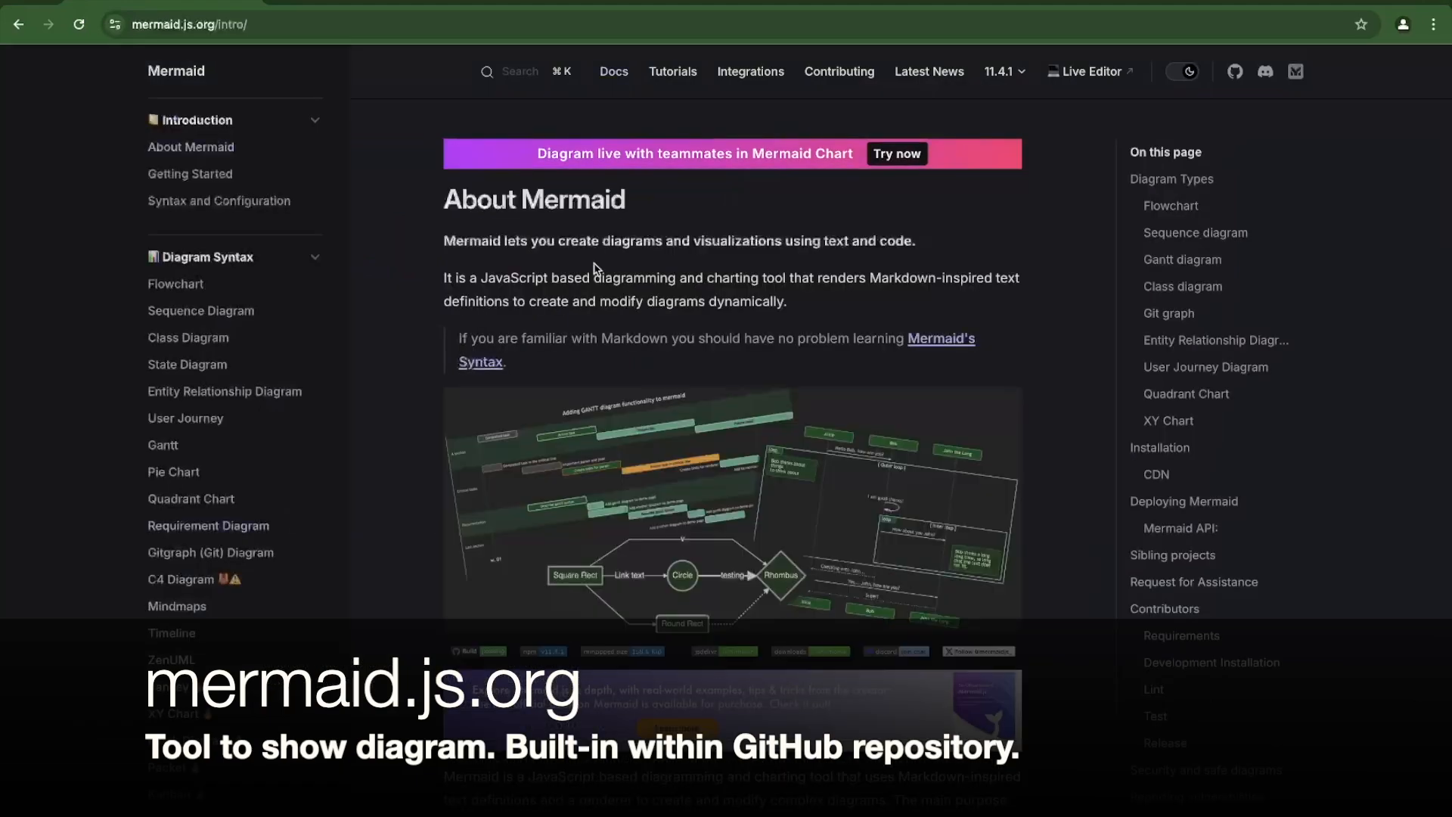
{"action": "scroll", "scroll_direction": "down", "scroll_amount": 3}
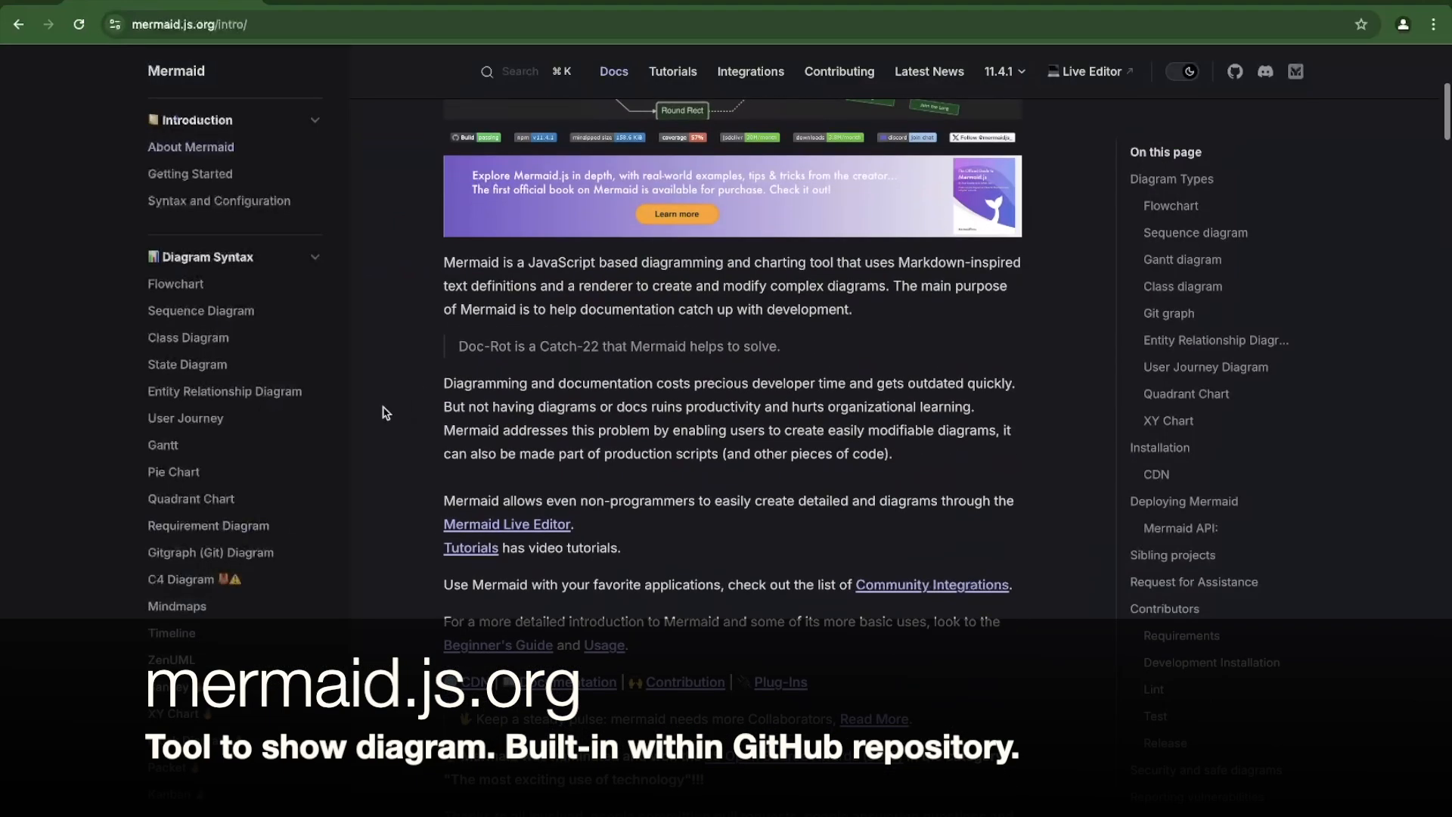
{"action": "scroll", "scroll_direction": "down", "scroll_amount": 3}
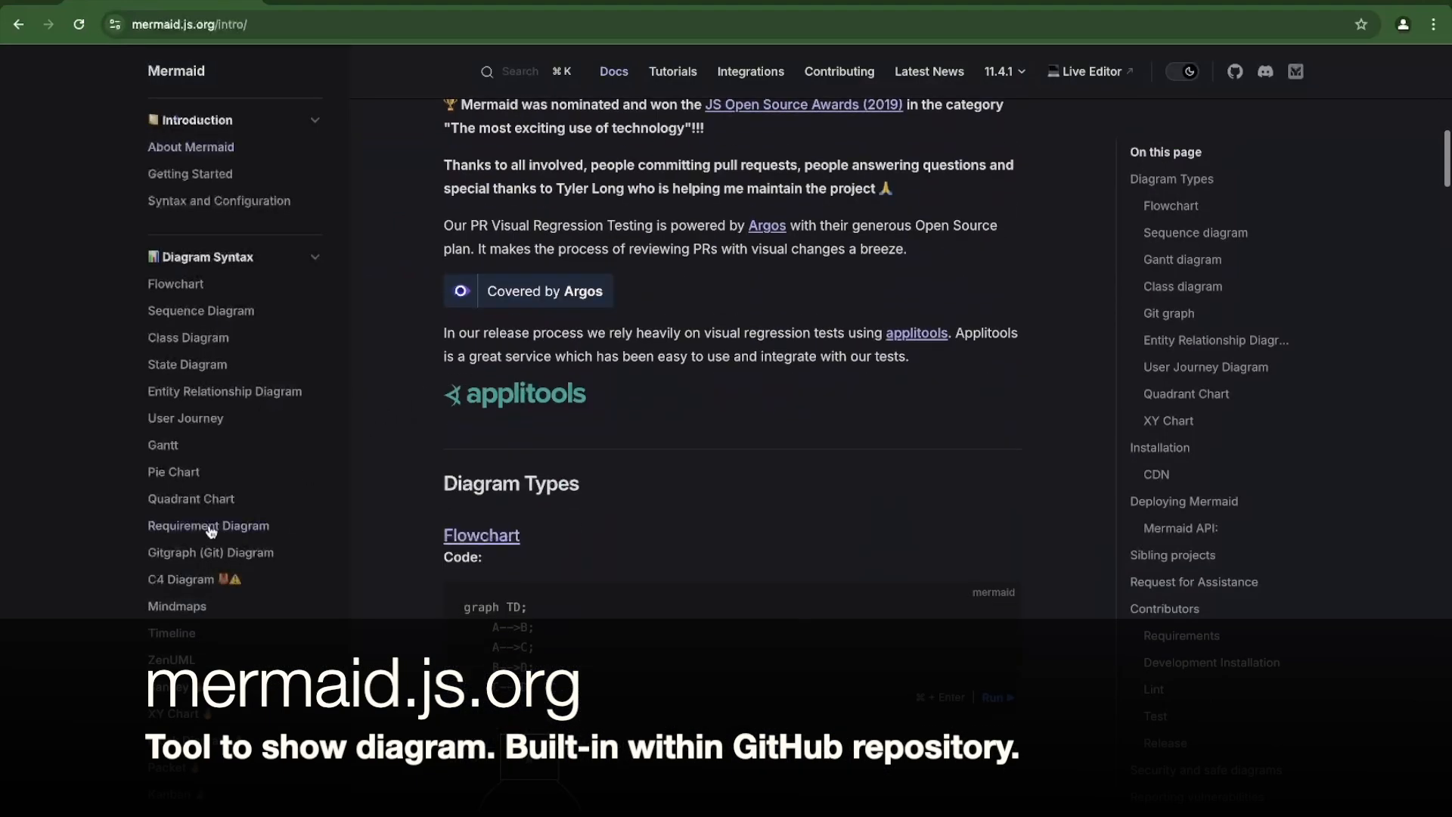
{"action": "left_click", "coordinate": [672, 71]}
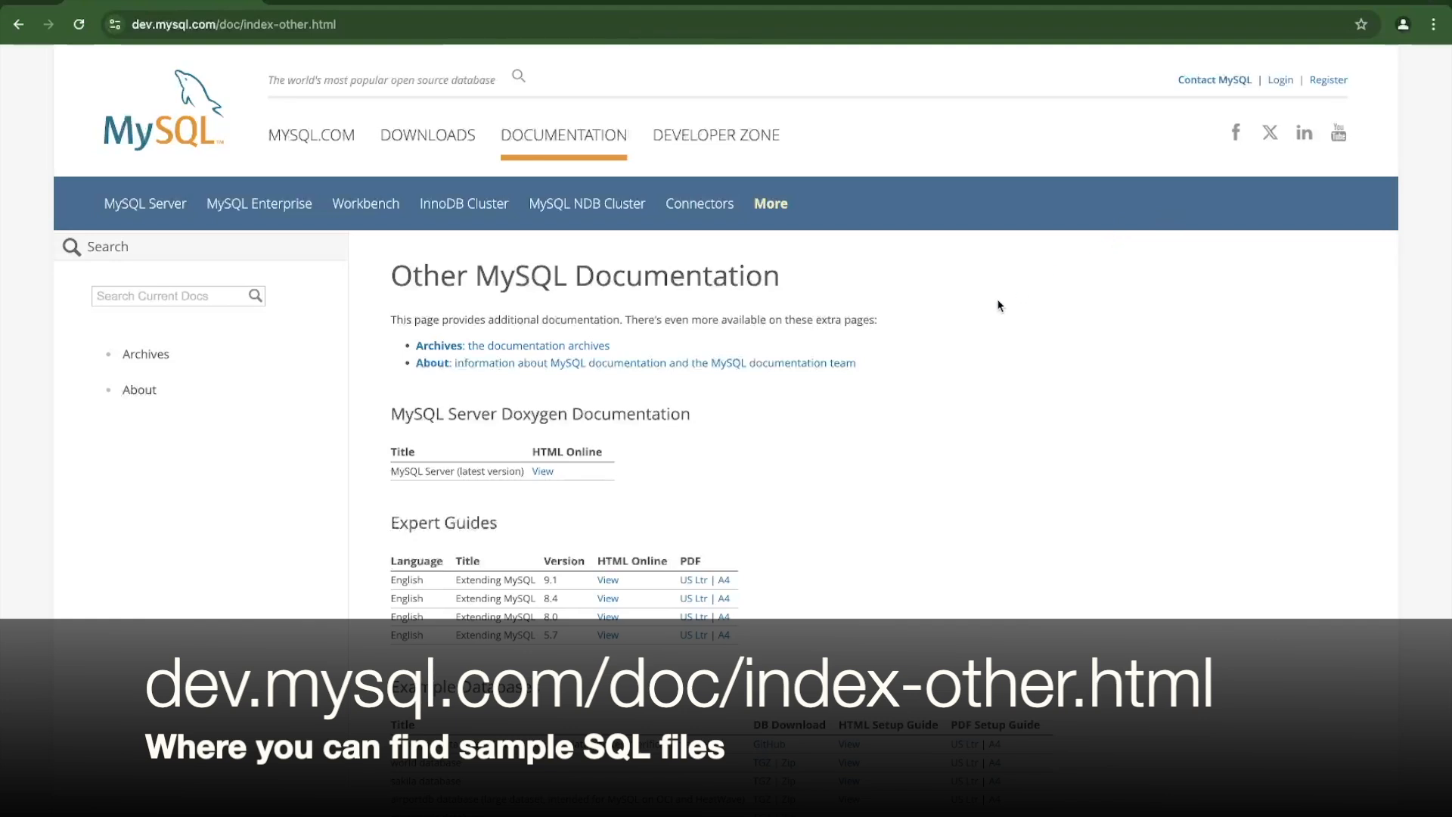
{"action": "mouse_move", "coordinate": [993, 313]}
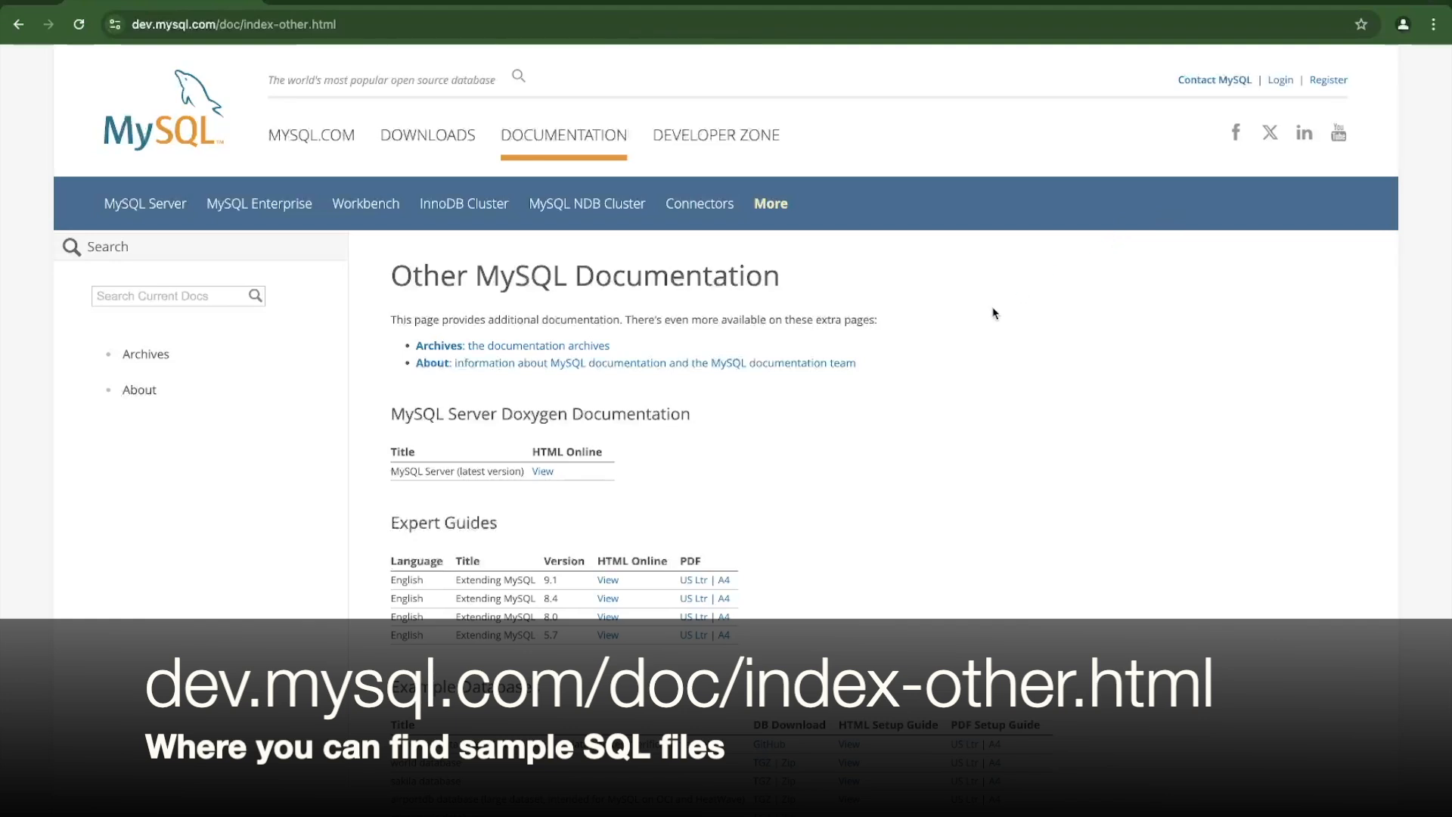
{"action": "mouse_move", "coordinate": [852, 334]}
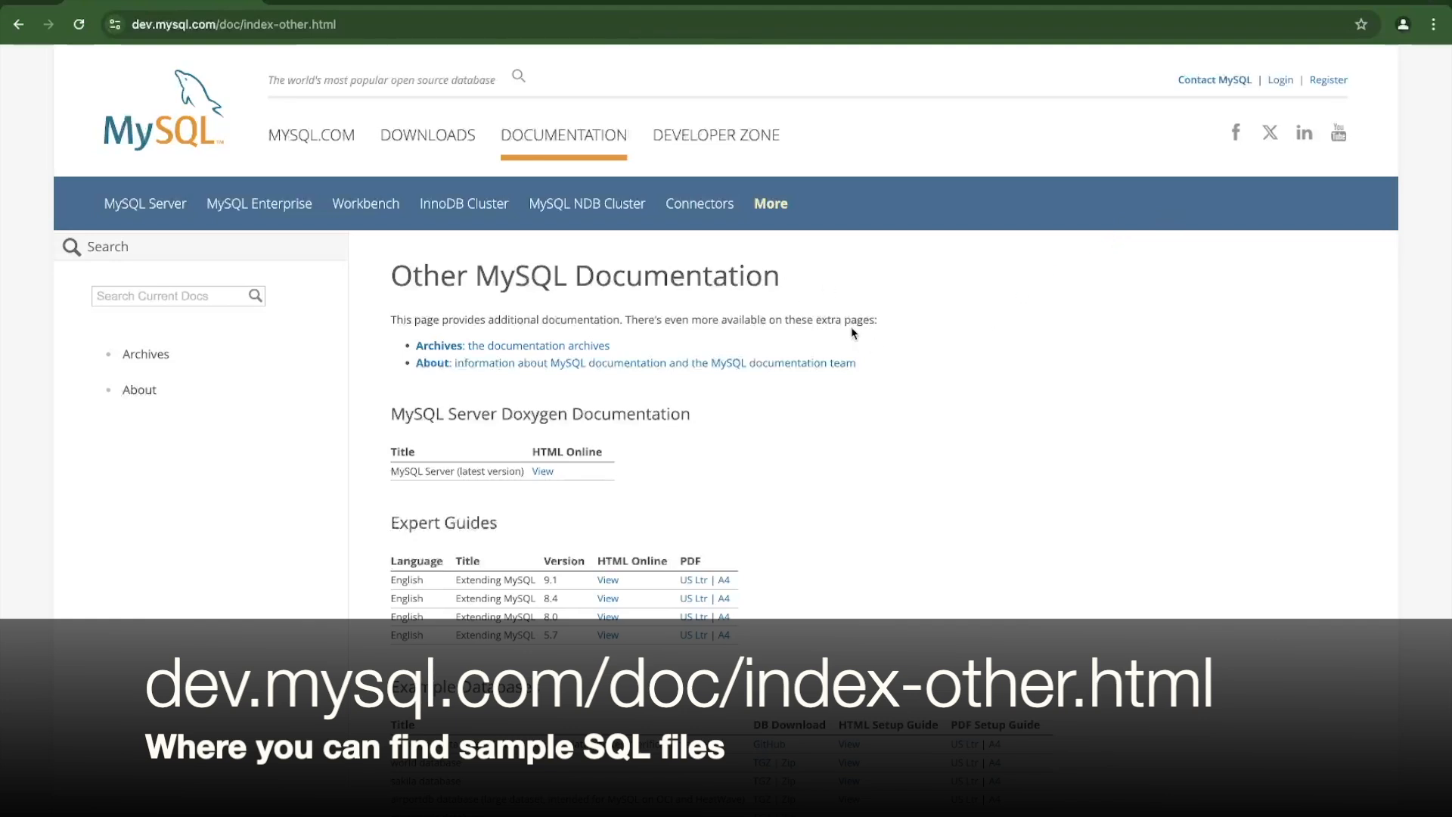
From the MySQL documentation page, reach the test_db GitHub repo and open employees_partitioned.sql
{"action": "scroll", "scroll_direction": "down", "scroll_amount": 3}
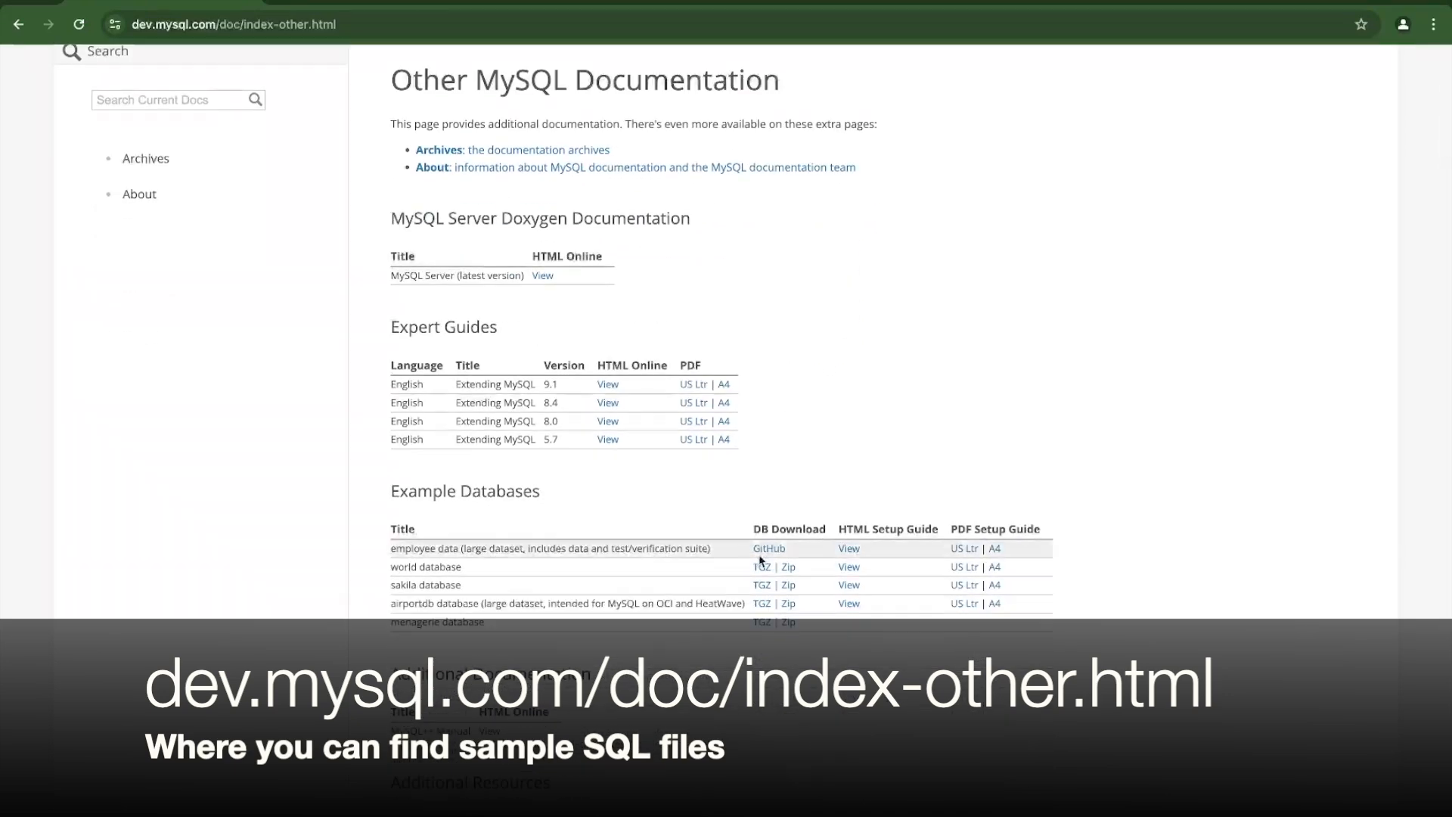
{"action": "left_click", "coordinate": [768, 547]}
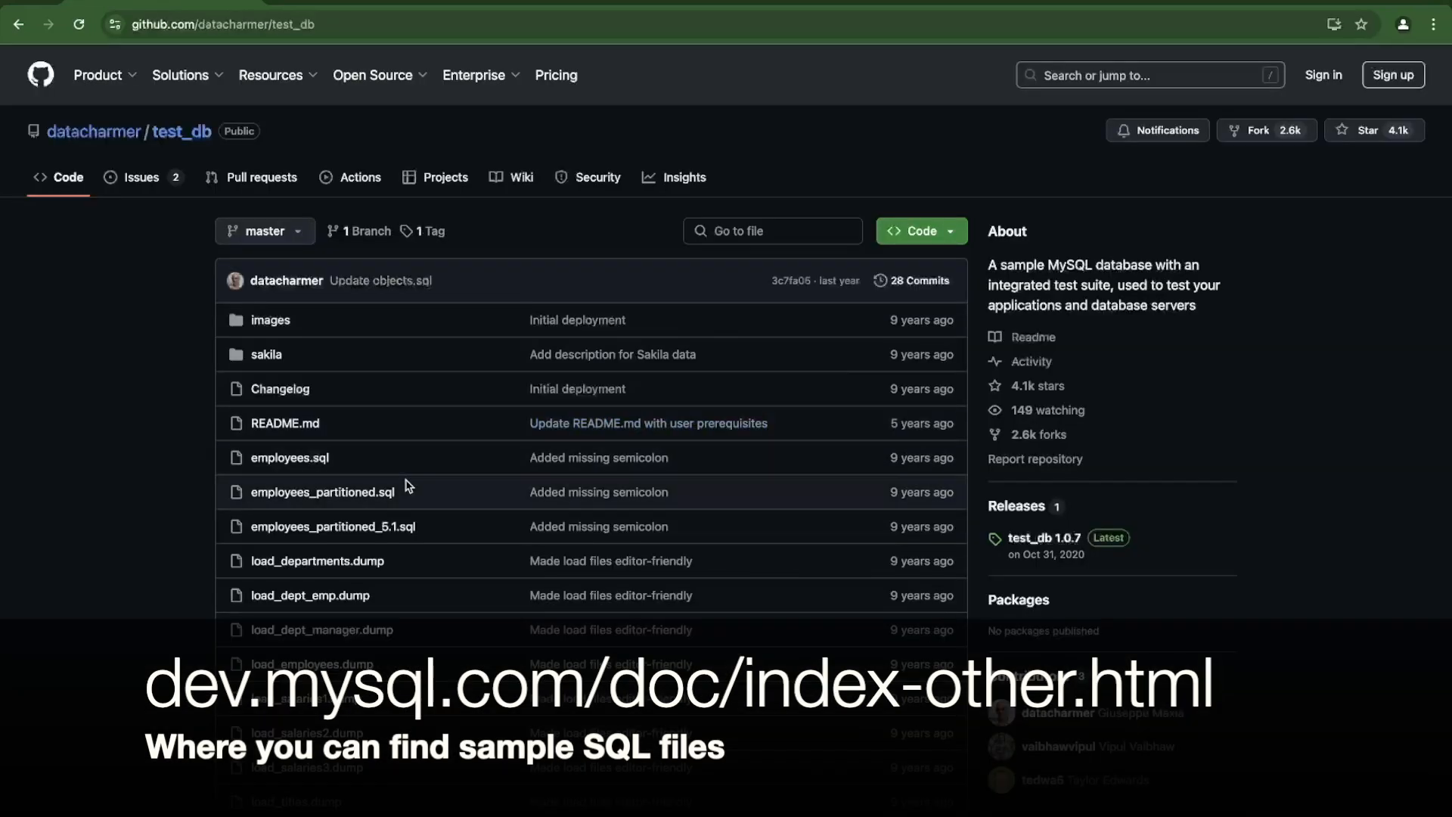
{"action": "scroll", "scroll_direction": "down", "scroll_amount": 3}
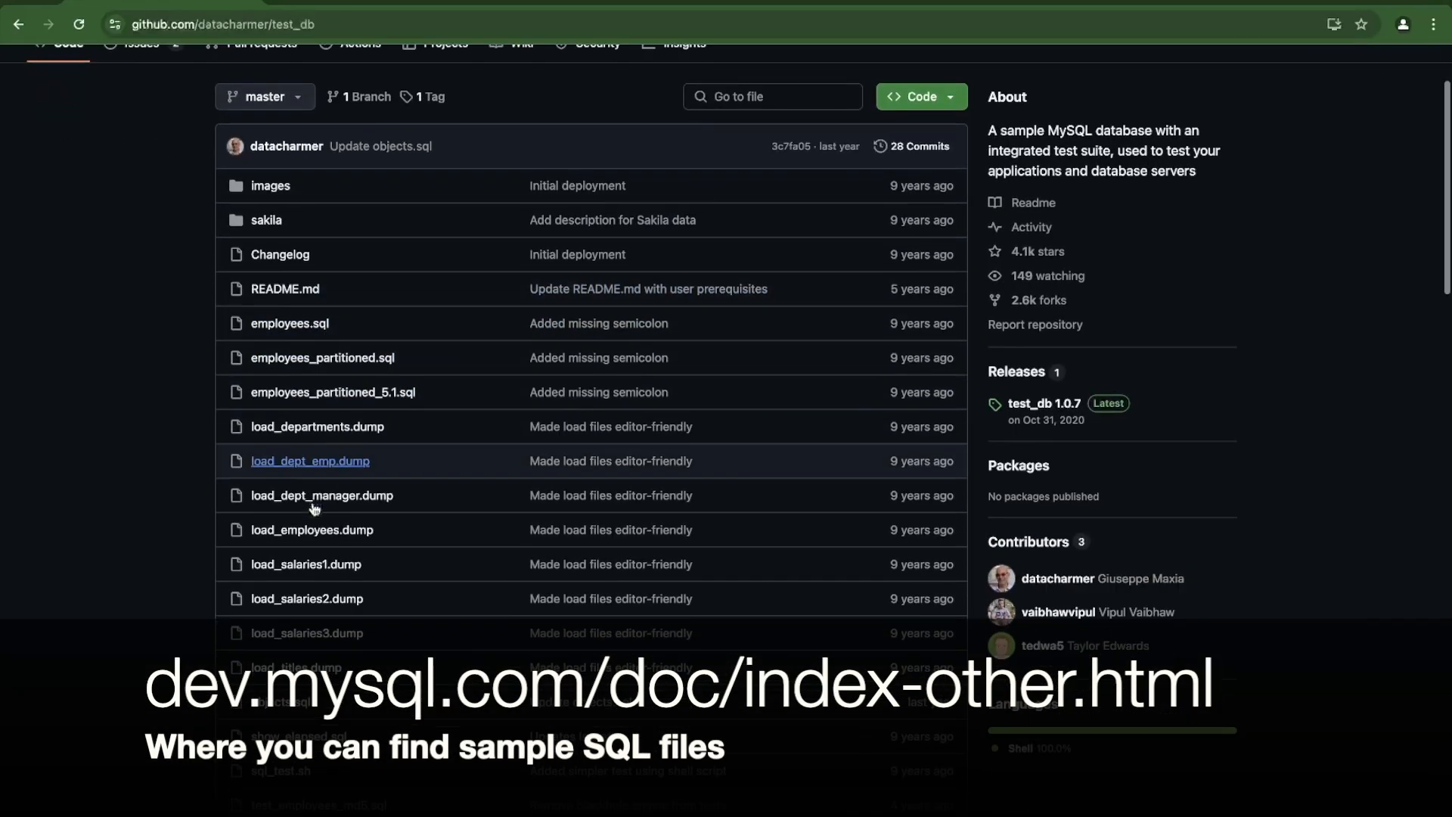
{"action": "left_click", "coordinate": [324, 356]}
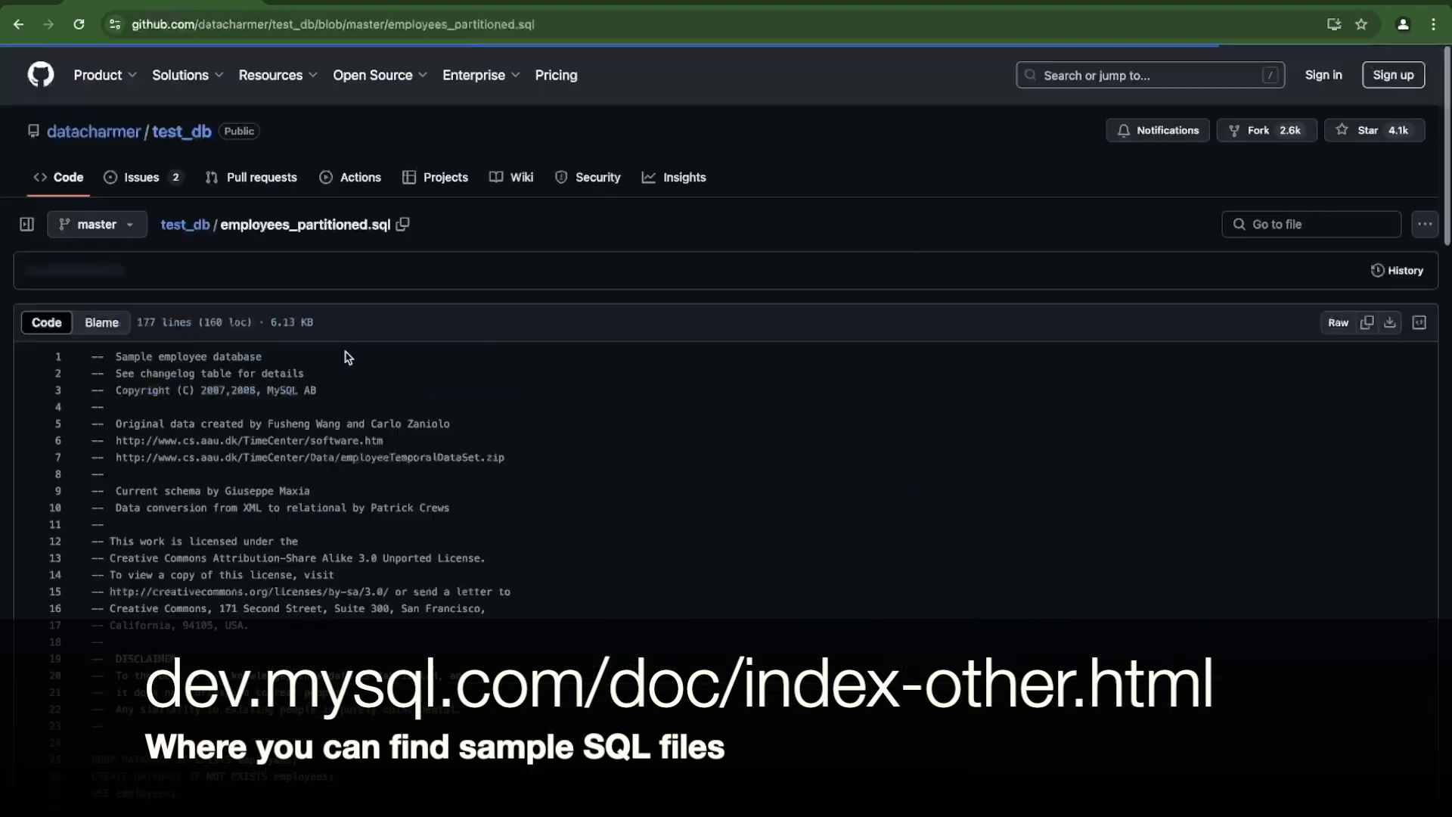
Look through the employees_partitioned.sql schema and switch to its Raw plain-text view
{"action": "left_click", "coordinate": [25, 223]}
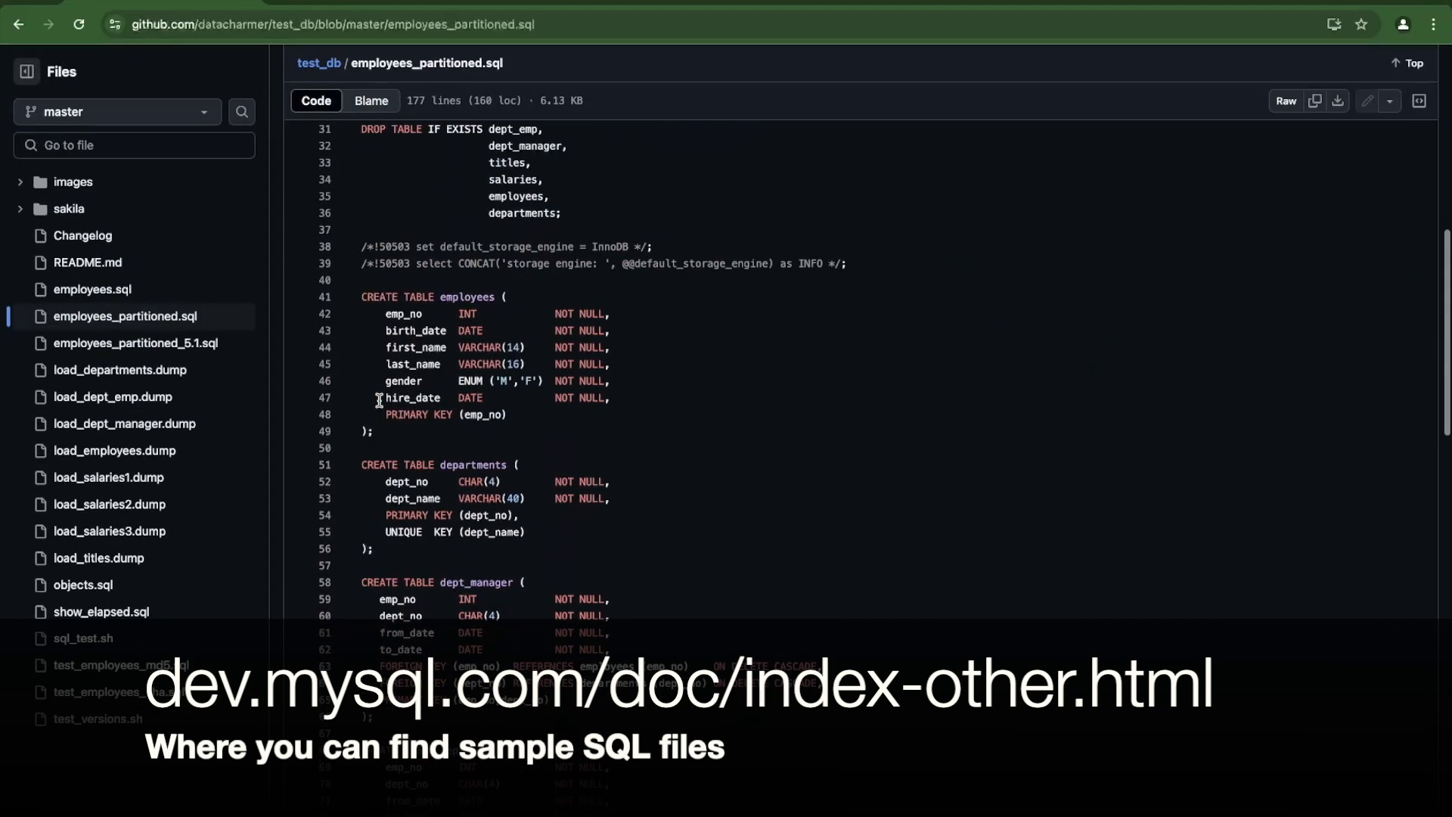
{"action": "double_click", "coordinate": [394, 531]}
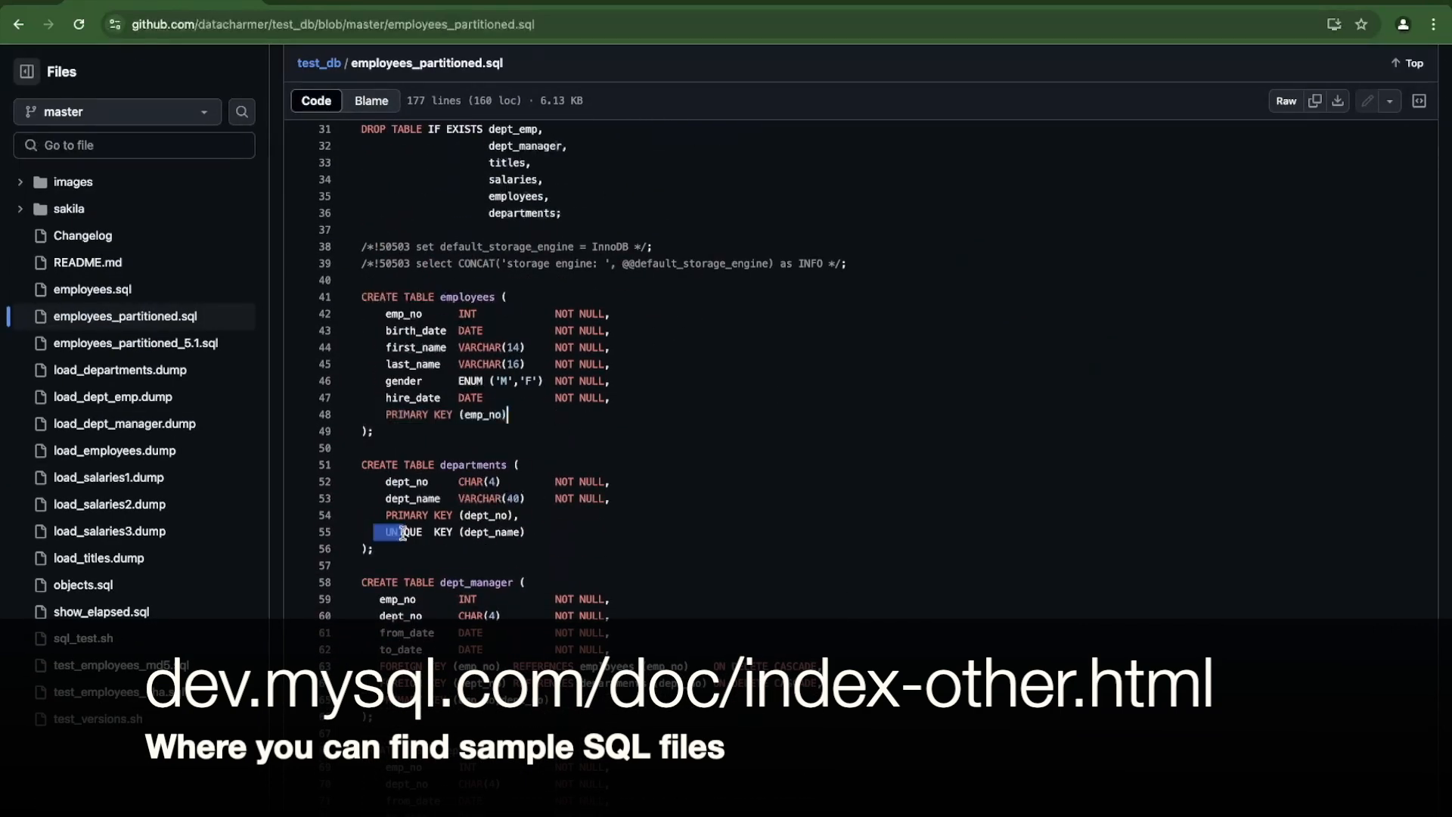
{"action": "scroll", "scroll_direction": "down", "scroll_amount": 3}
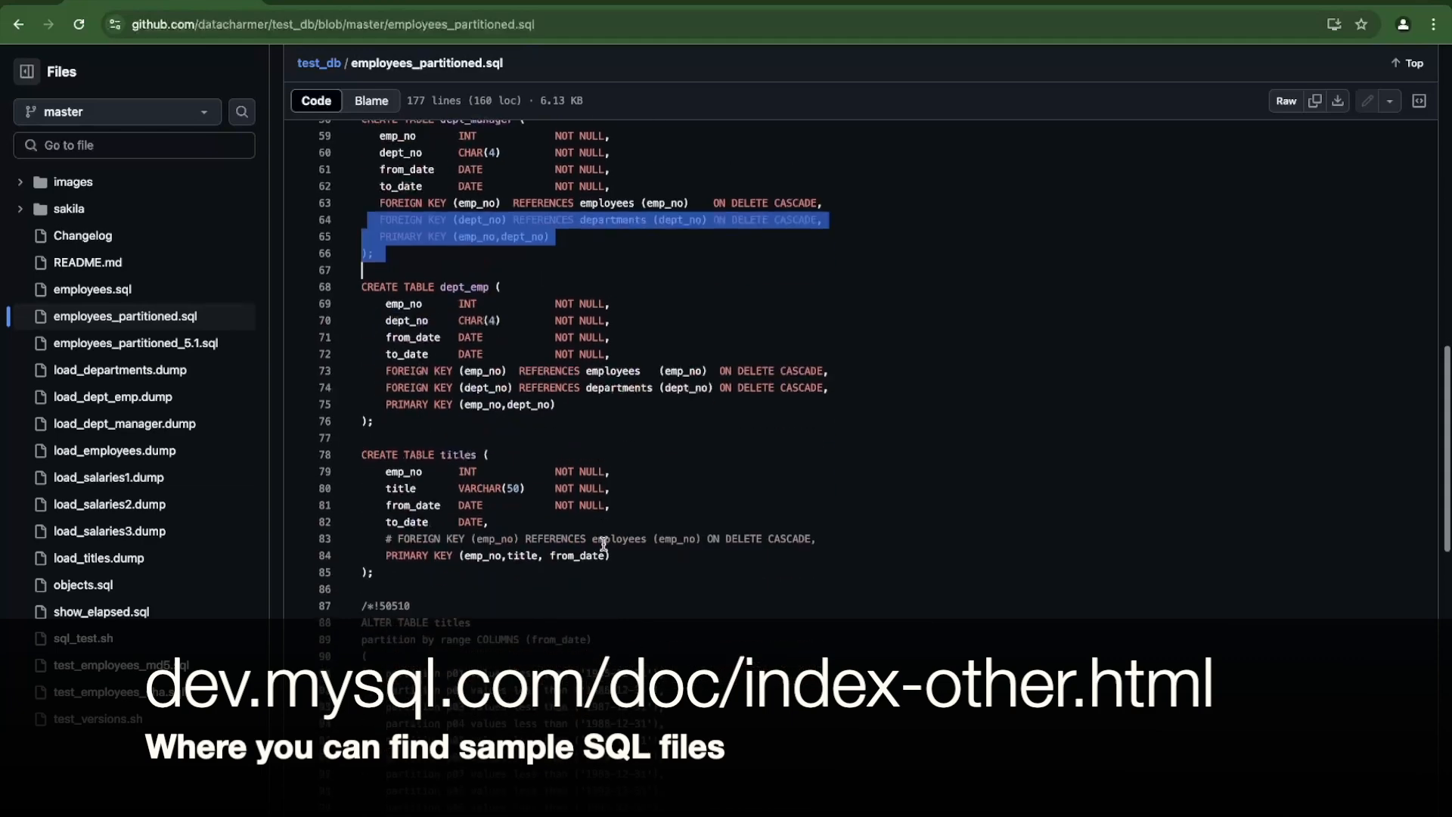
{"action": "scroll", "scroll_direction": "down", "scroll_amount": 3}
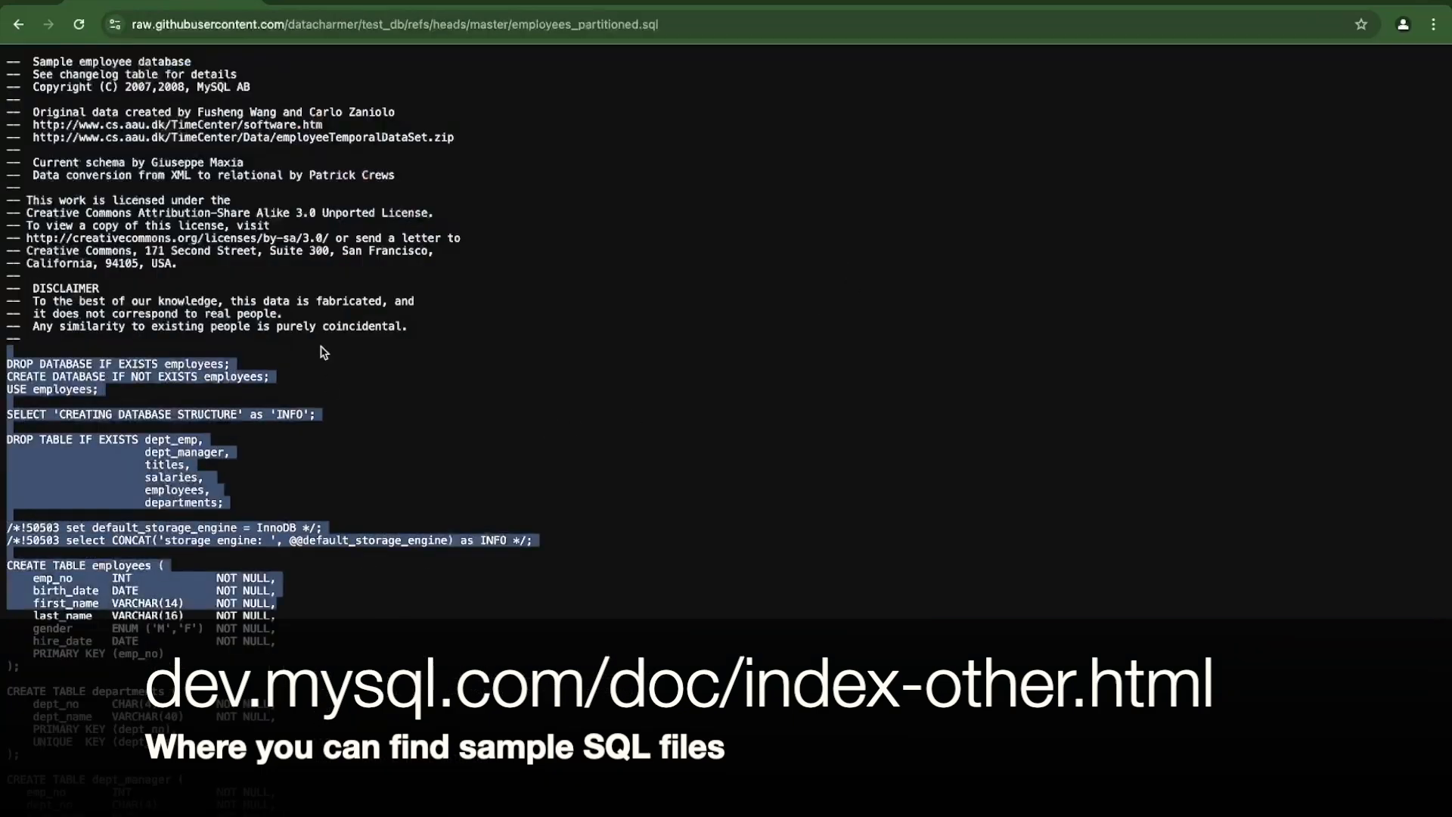
{"action": "left_click", "coordinate": [834, 570]}
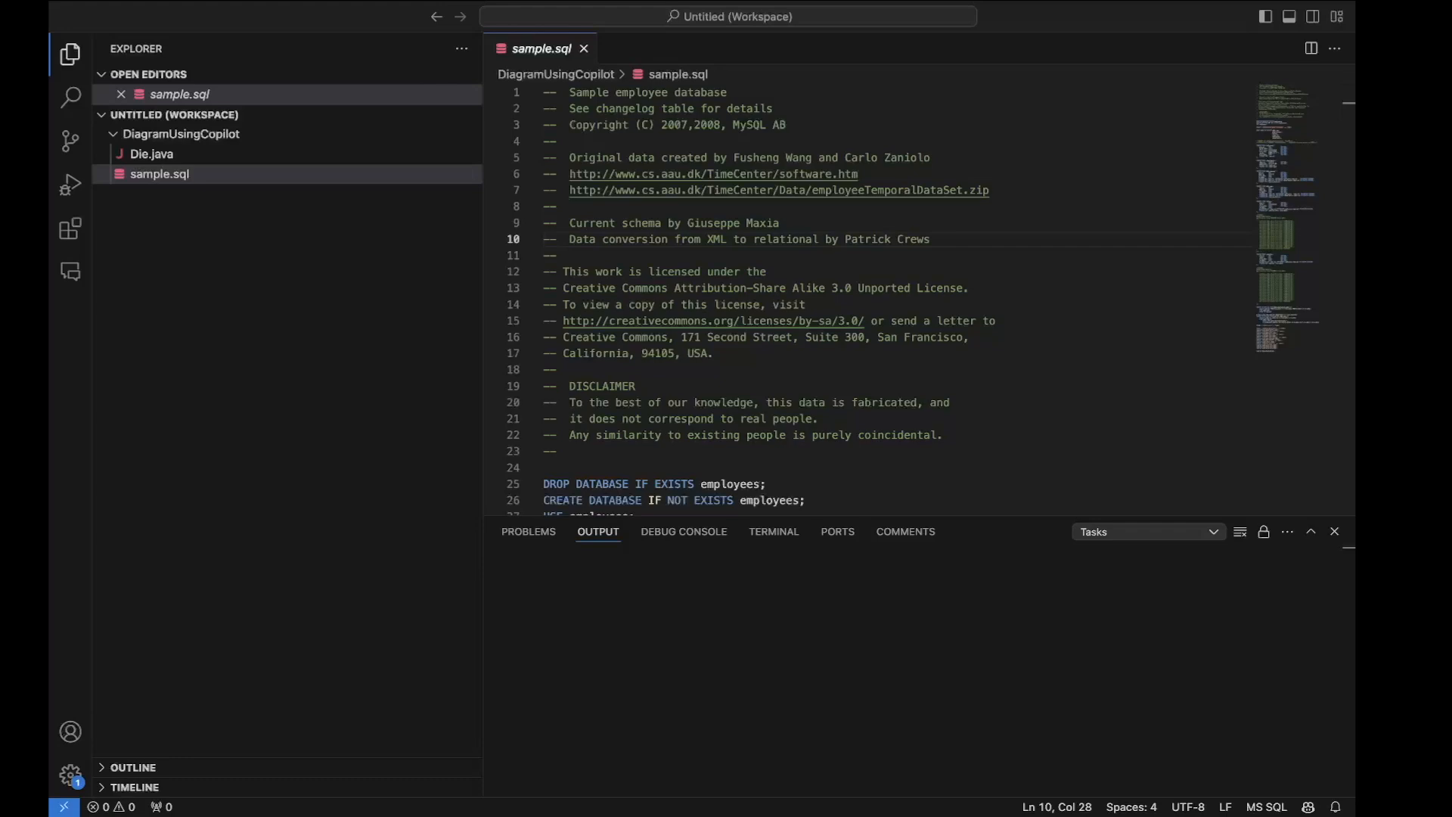
{"action": "mouse_move", "coordinate": [1189, 86]}
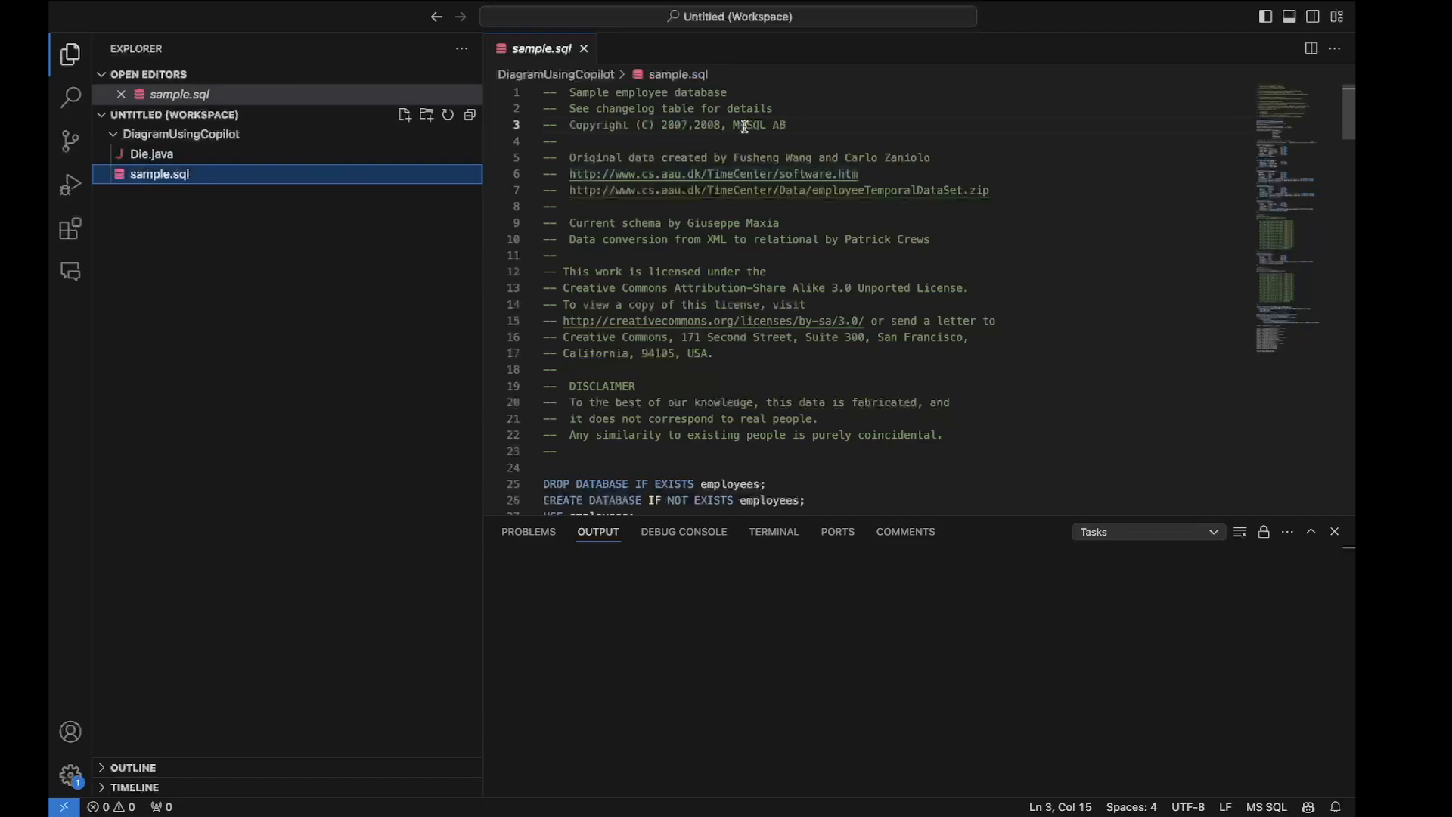
{"action": "scroll", "scroll_direction": "down", "scroll_amount": 3}
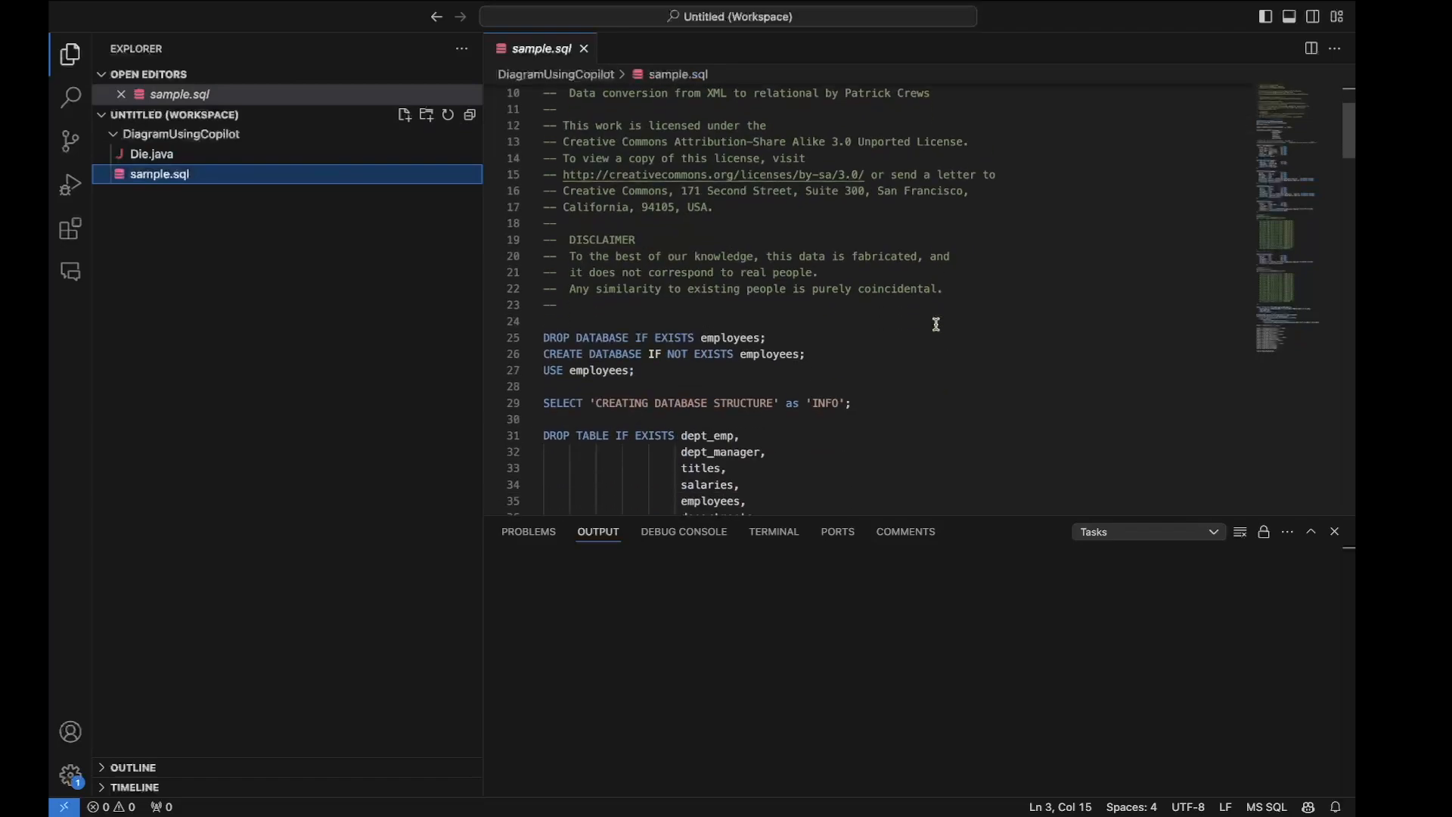
{"action": "scroll", "scroll_direction": "down", "scroll_amount": 3}
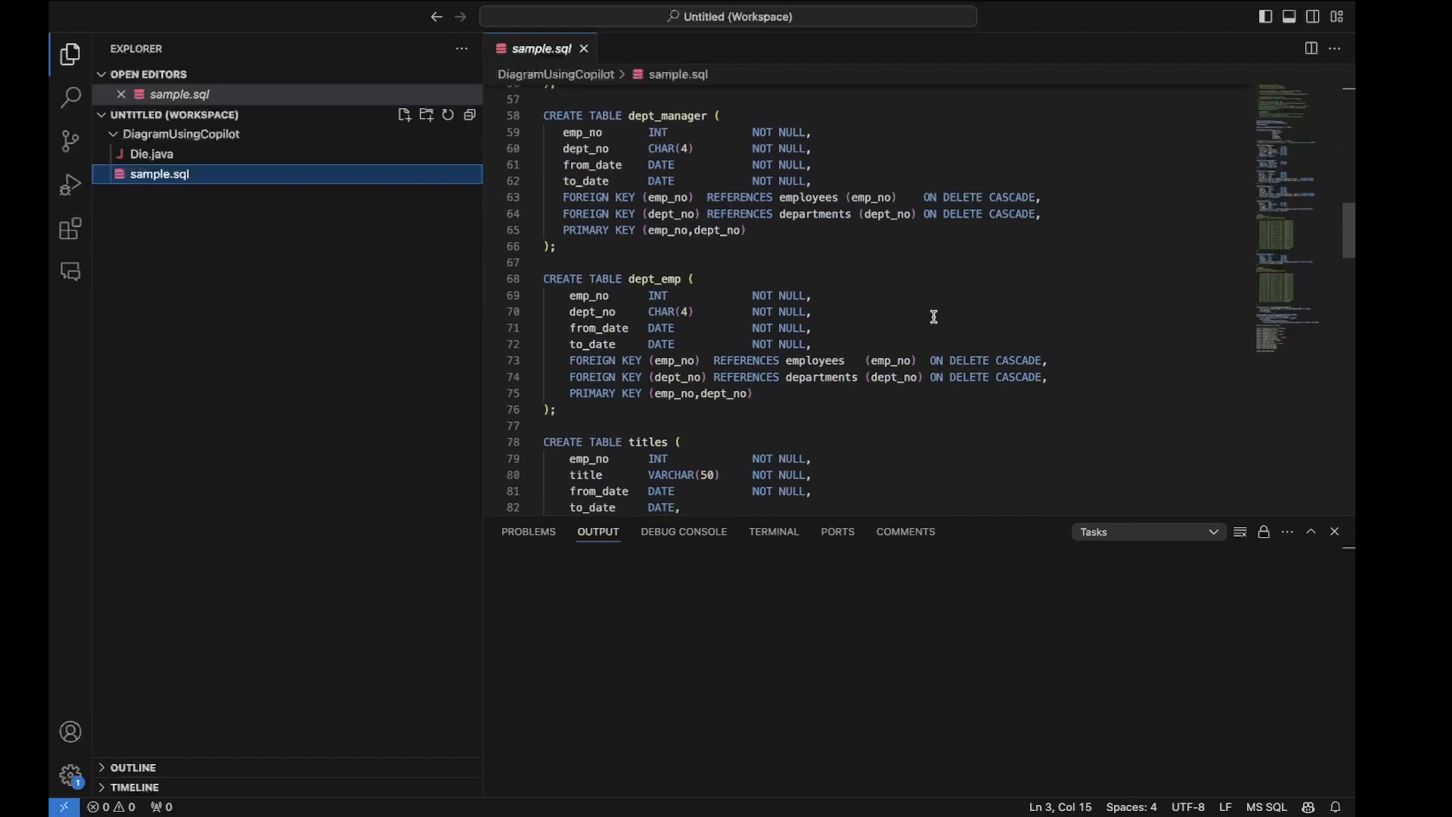
{"action": "scroll", "scroll_direction": "down", "scroll_amount": 3}
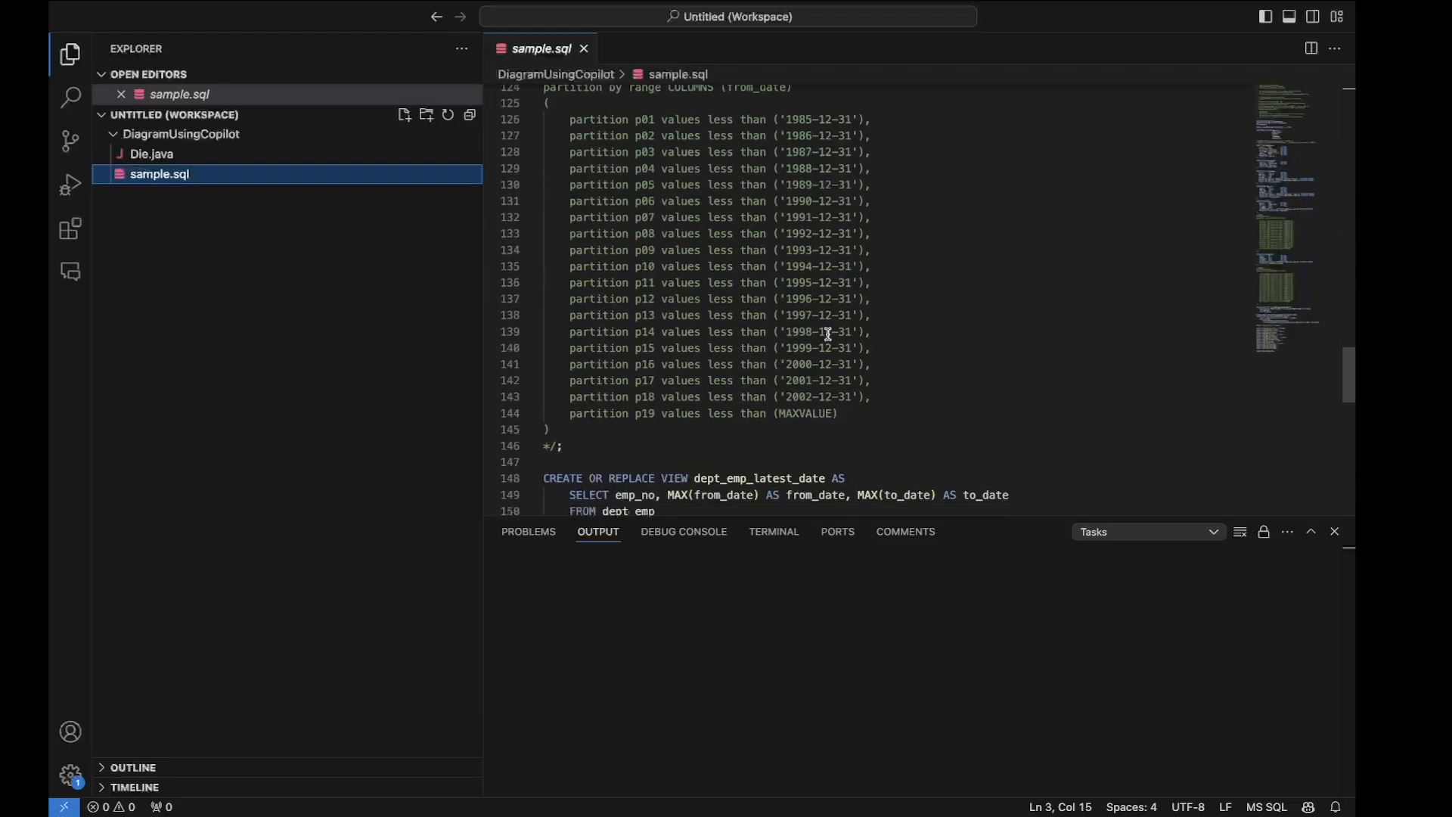
{"action": "scroll", "scroll_direction": "down", "scroll_amount": 3}
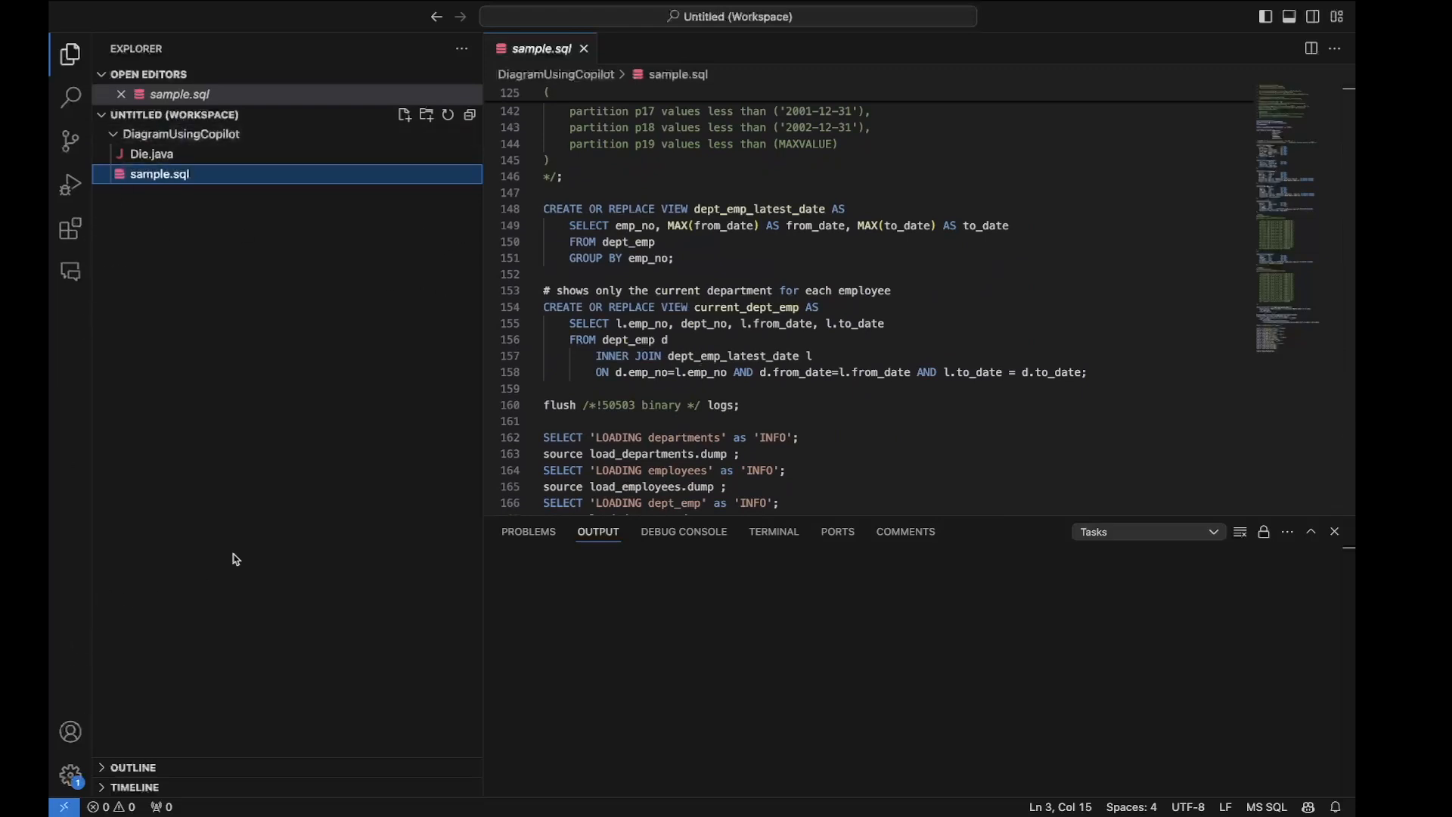
{"action": "mouse_move", "coordinate": [69, 732]}
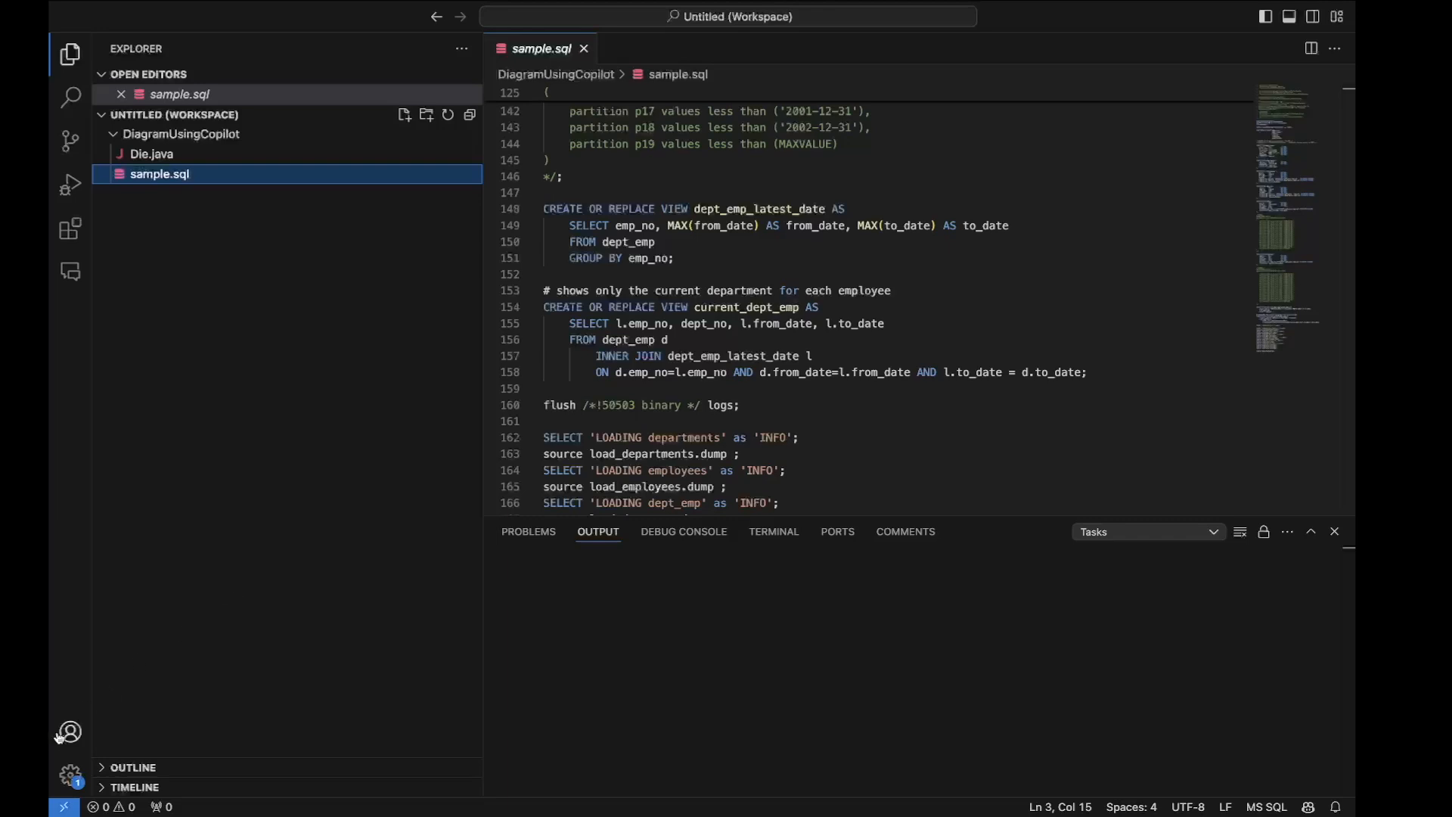
{"action": "left_click", "coordinate": [68, 732]}
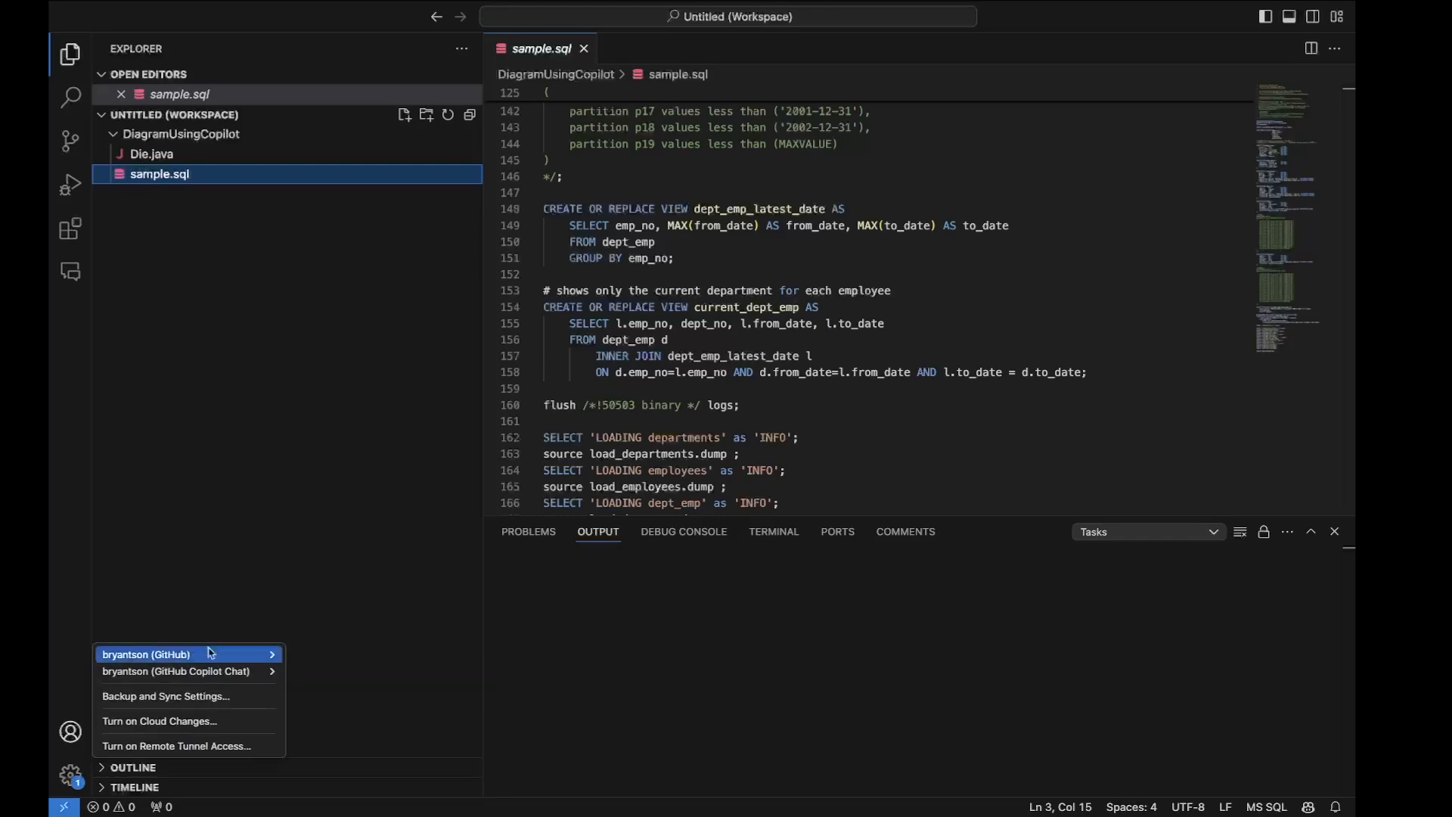
{"action": "left_click", "coordinate": [71, 228]}
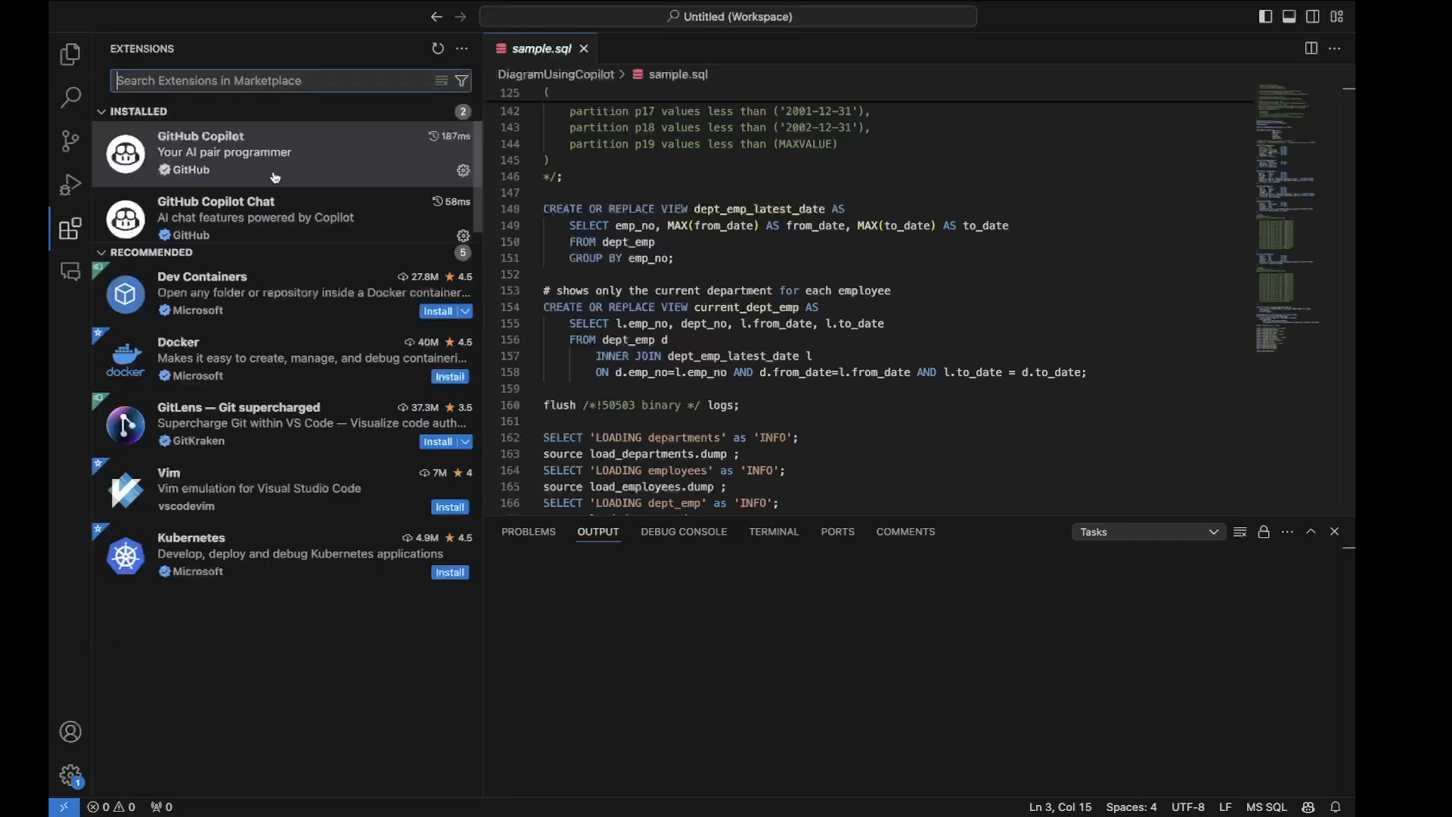
{"action": "left_click", "coordinate": [254, 216]}
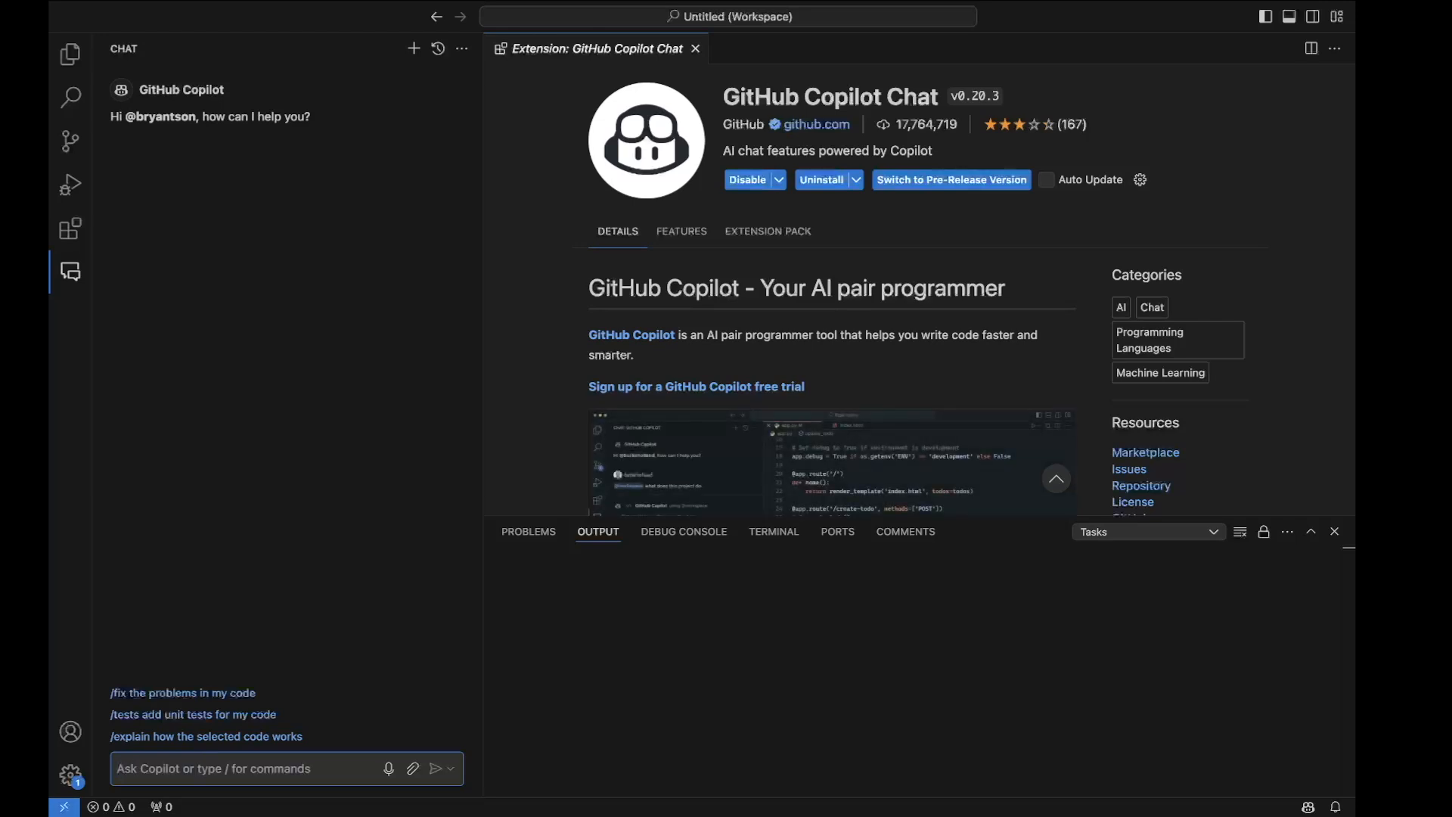
{"action": "type", "text": "Can you generate"}
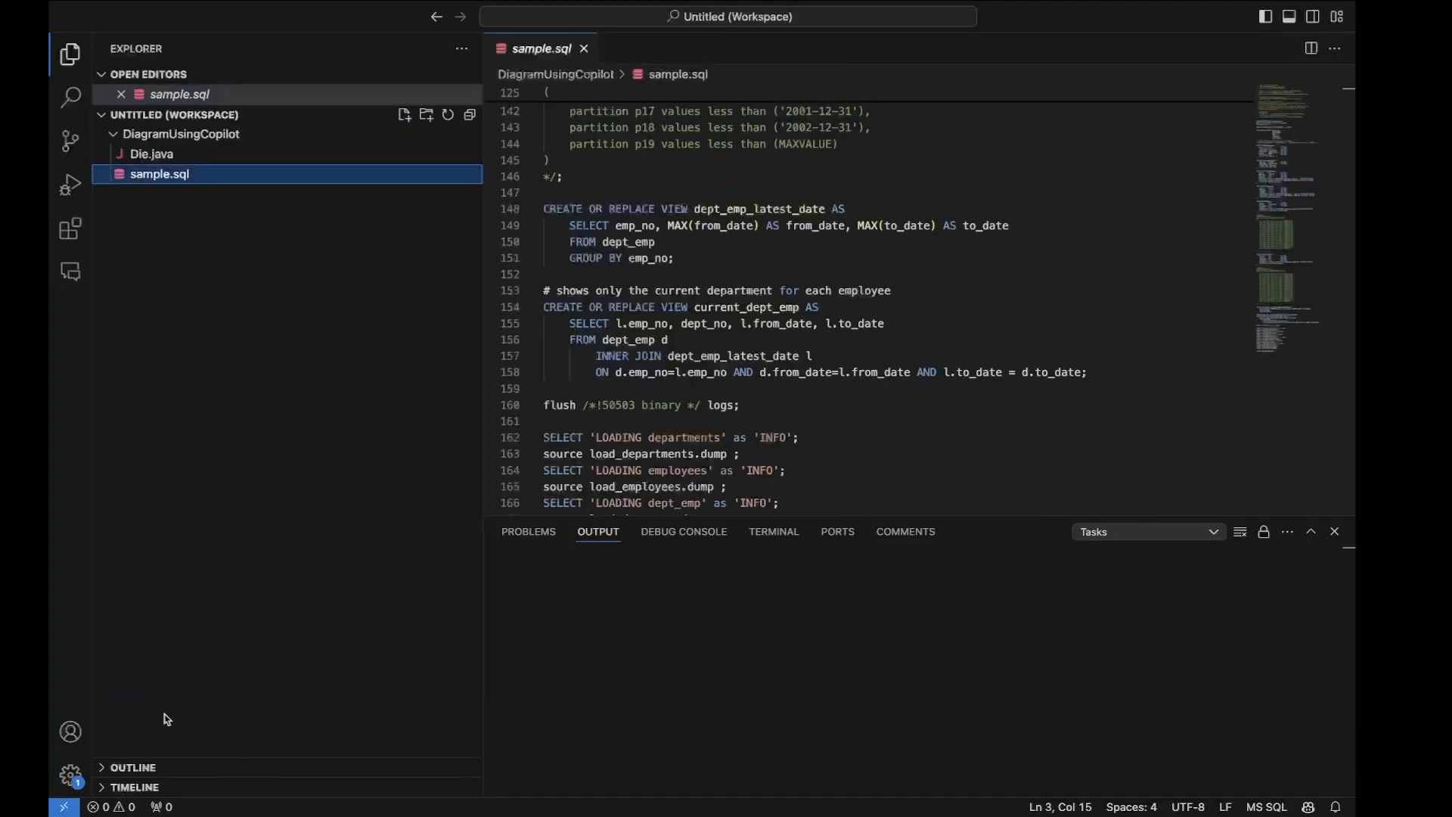
Ask Copilot Chat 'Can you generate an entity diagram for #file:sample.sql using mermaid'
{"action": "left_click", "coordinate": [71, 270]}
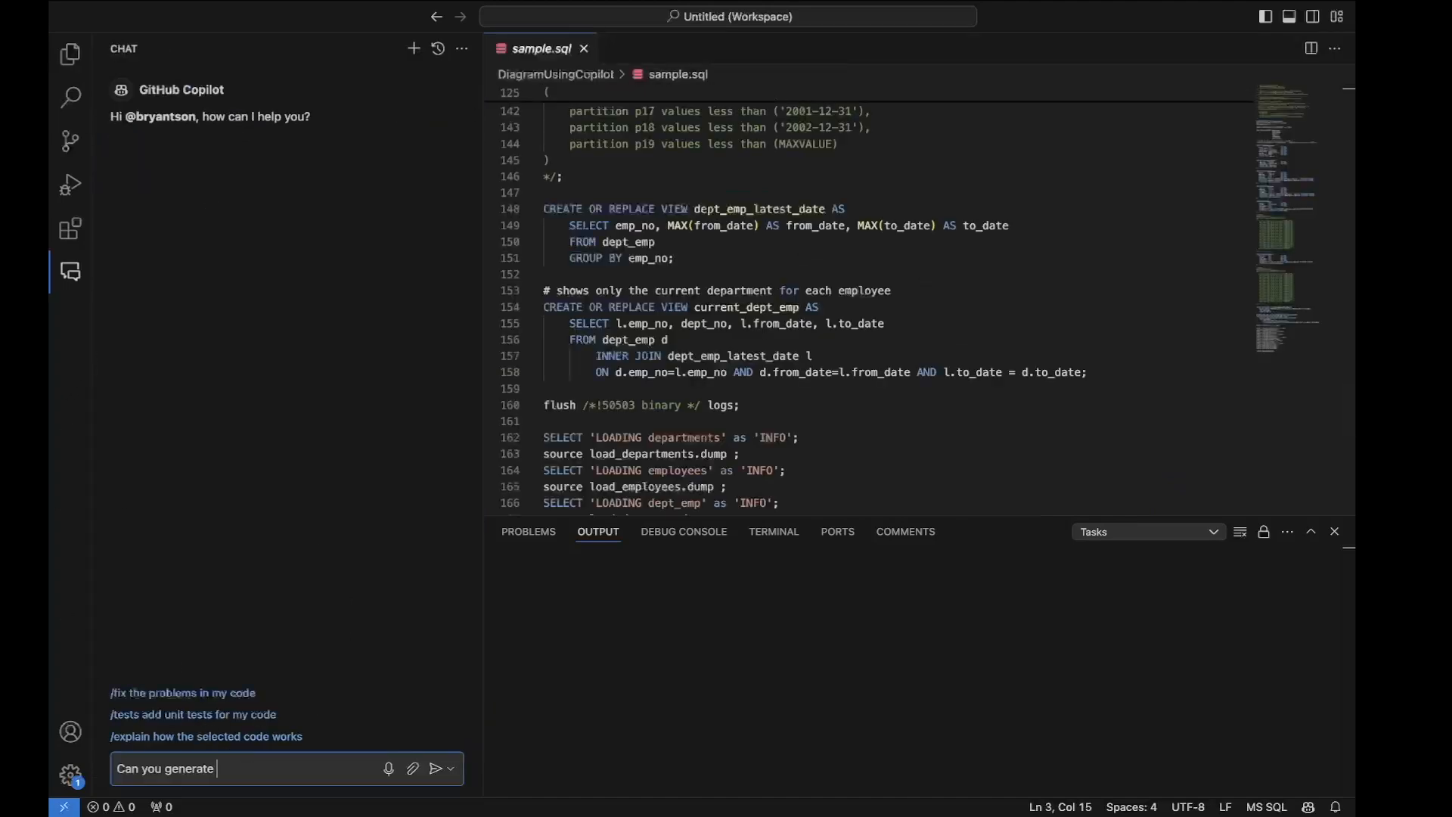
{"action": "type", "text": "an entity di"}
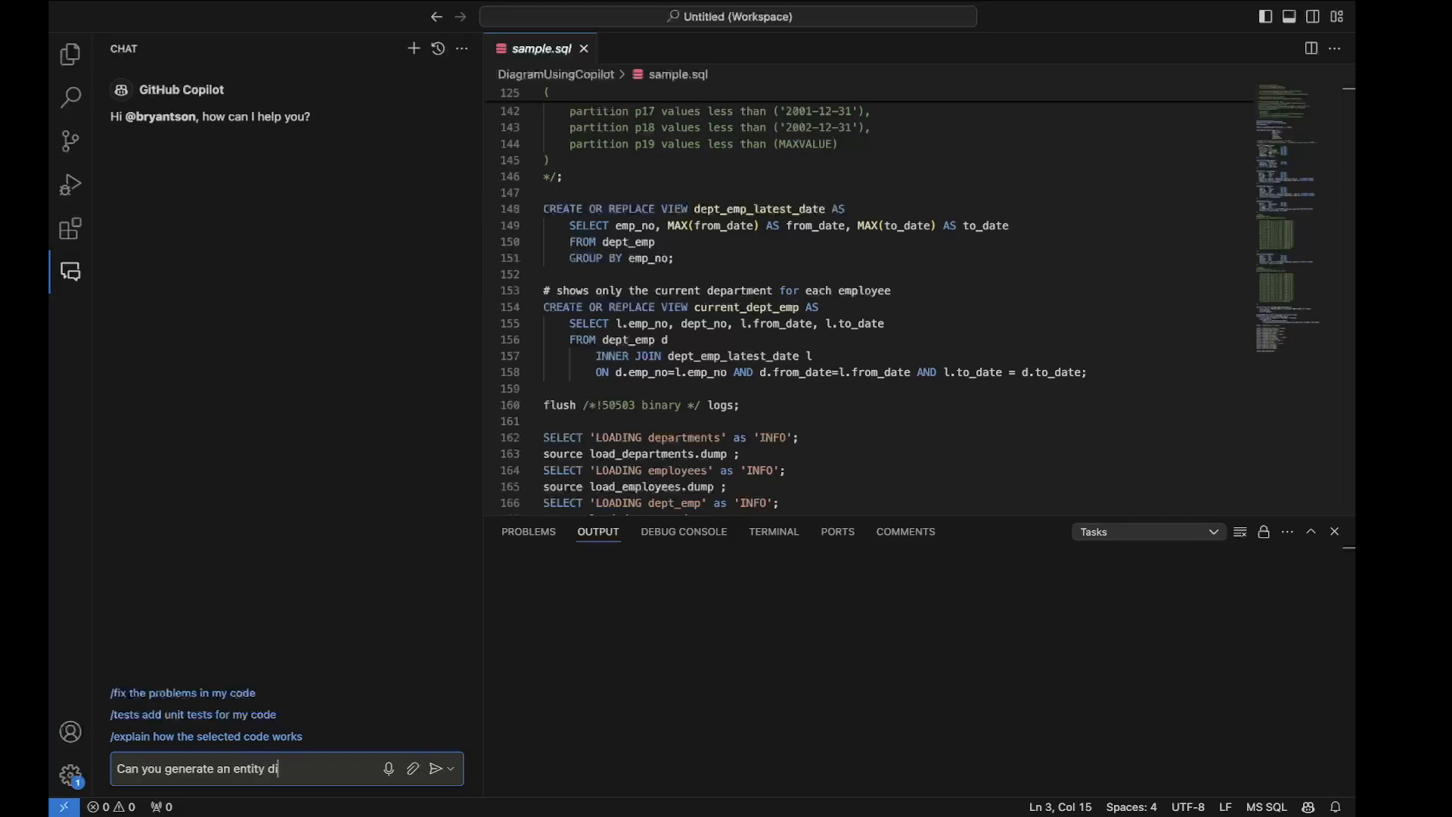
{"action": "type", "text": "agram for"}
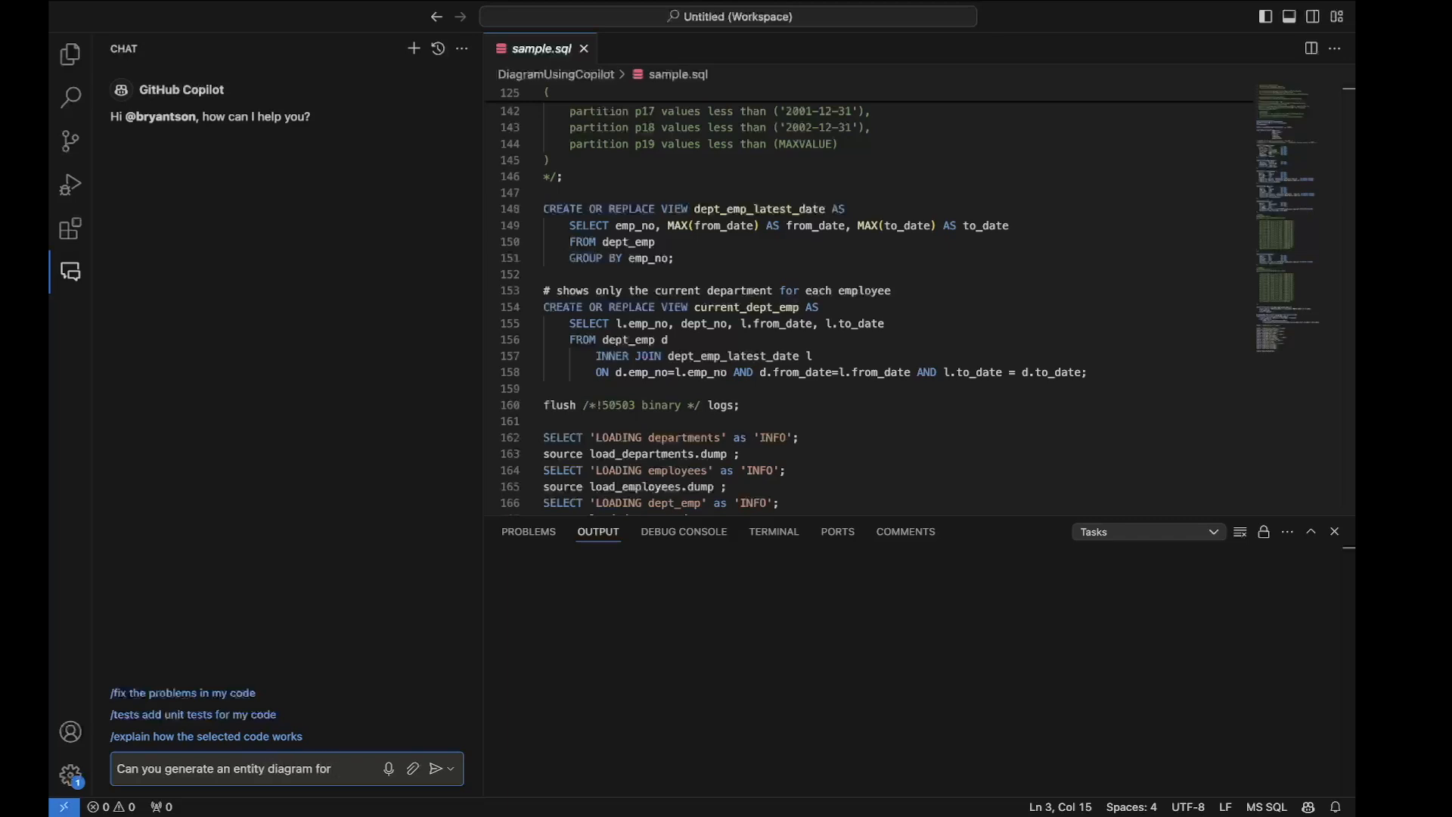
{"action": "type", "text": "file:"}
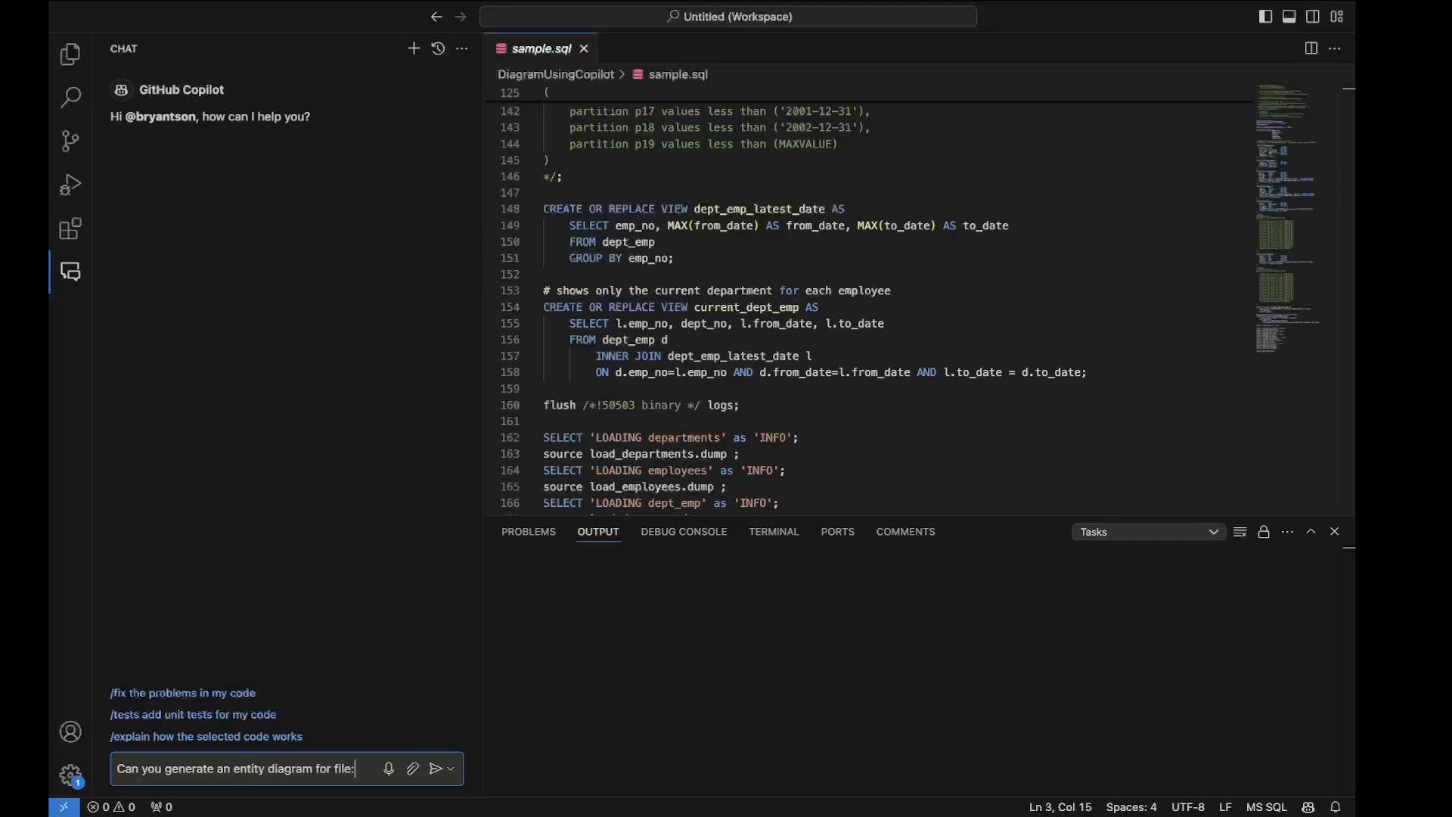
{"action": "type", "text": "@fi"}
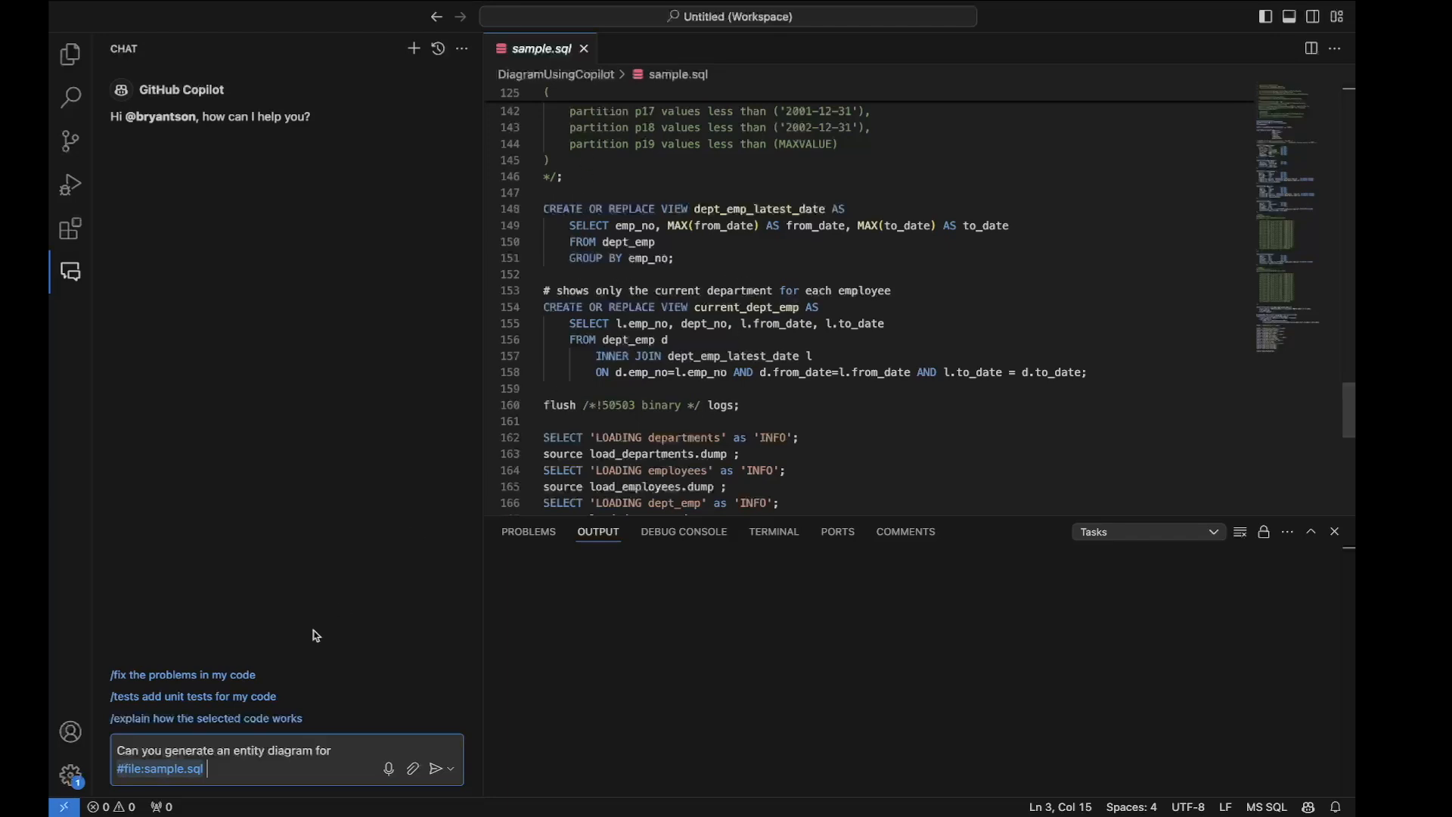
{"action": "type", "text": "u"}
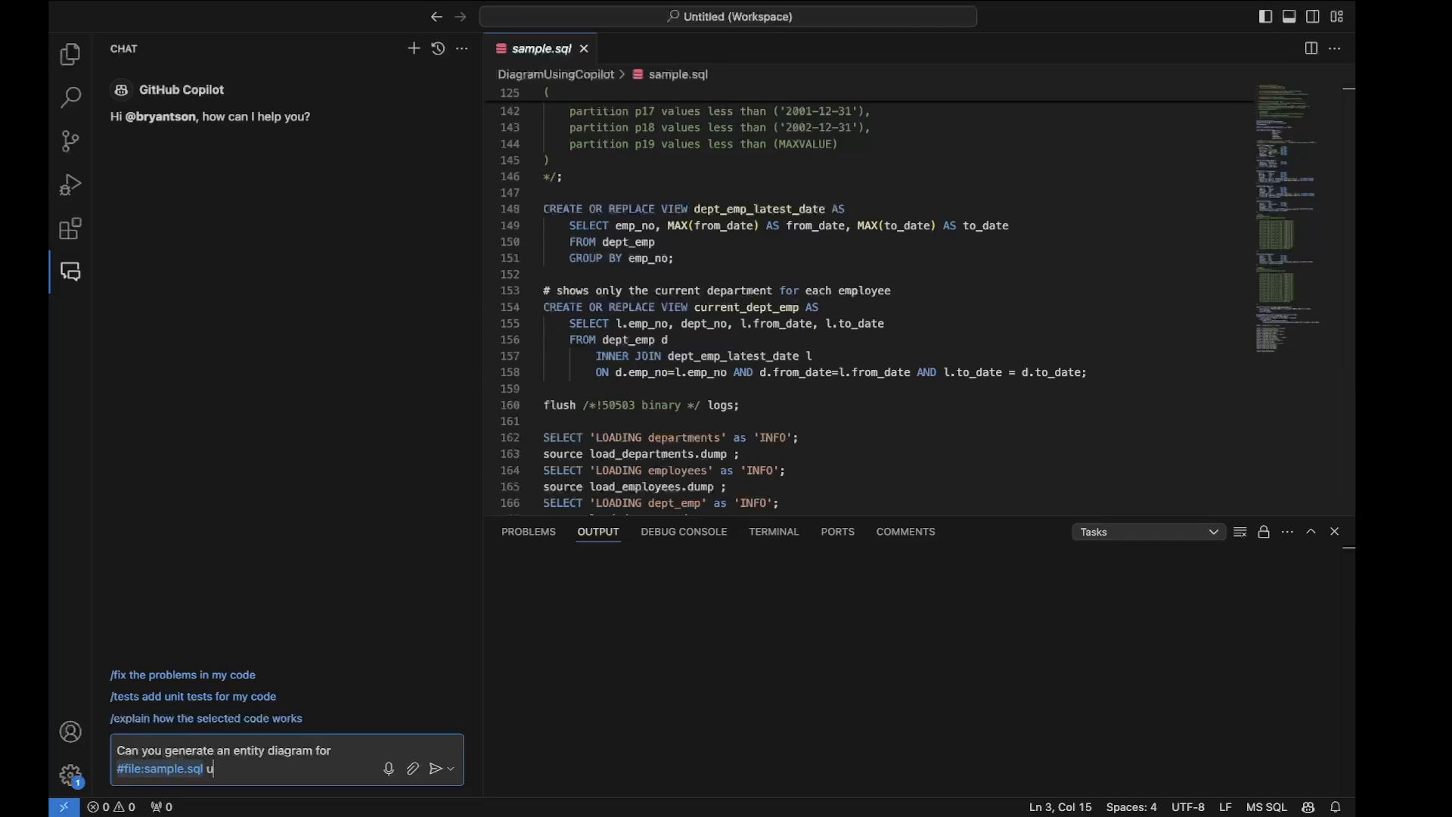
{"action": "type", "text": "sing mermaid"}
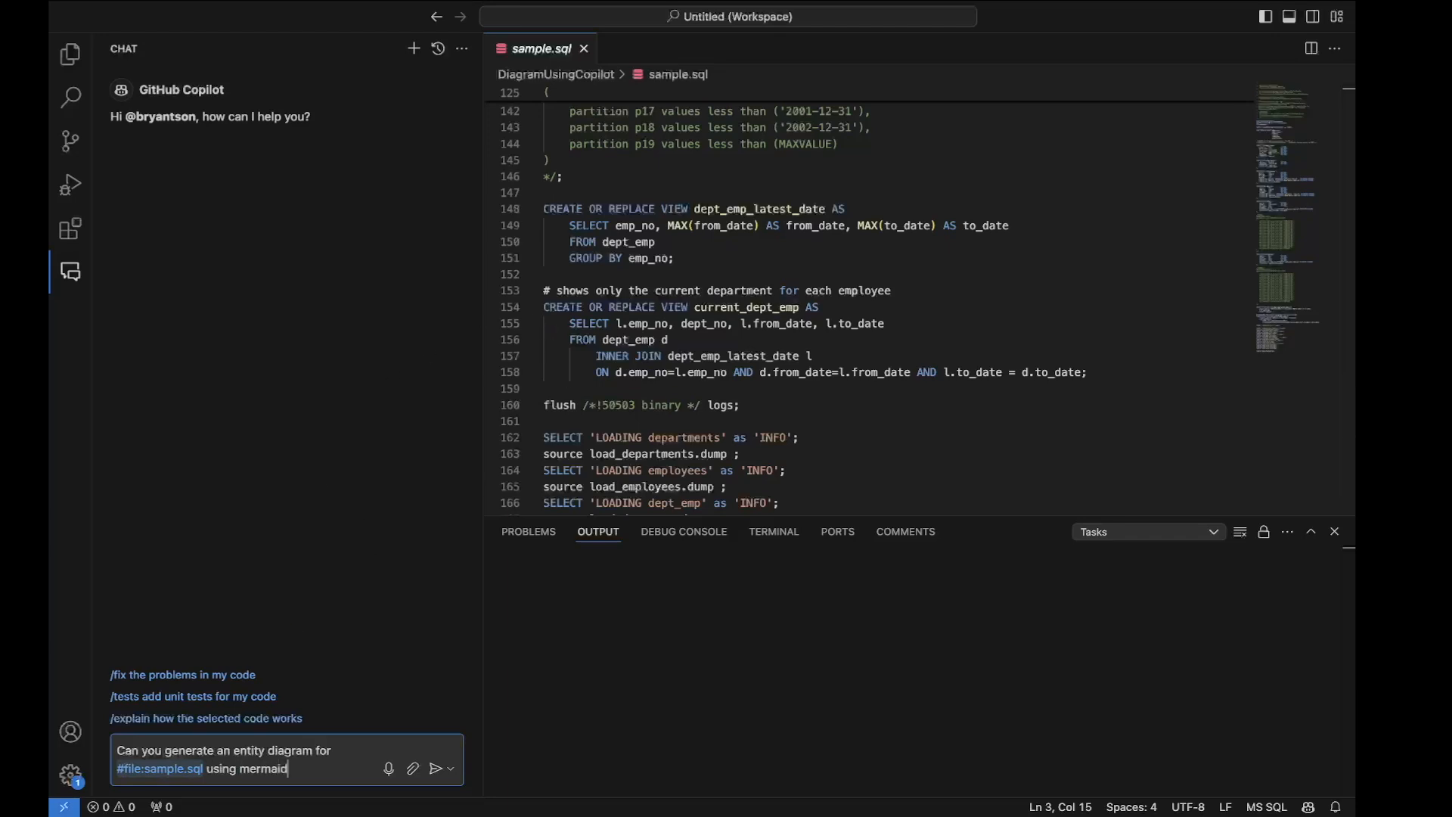
{"action": "left_click", "coordinate": [435, 768]}
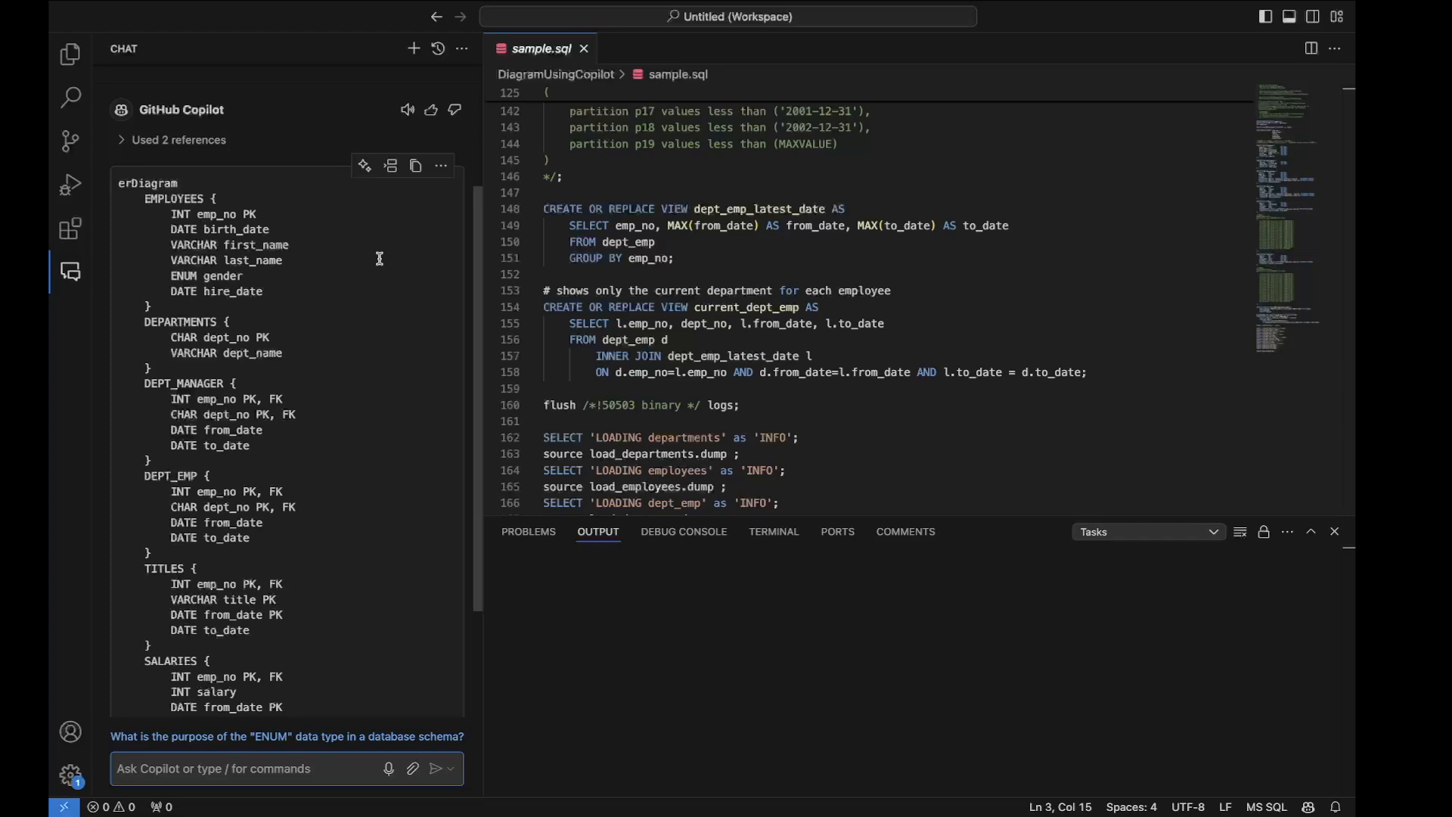
Read Copilot's erDiagram reply and ask 'What can I do to see the diagram?' to get the Markdown steps
{"action": "scroll", "scroll_direction": "down", "scroll_amount": 3}
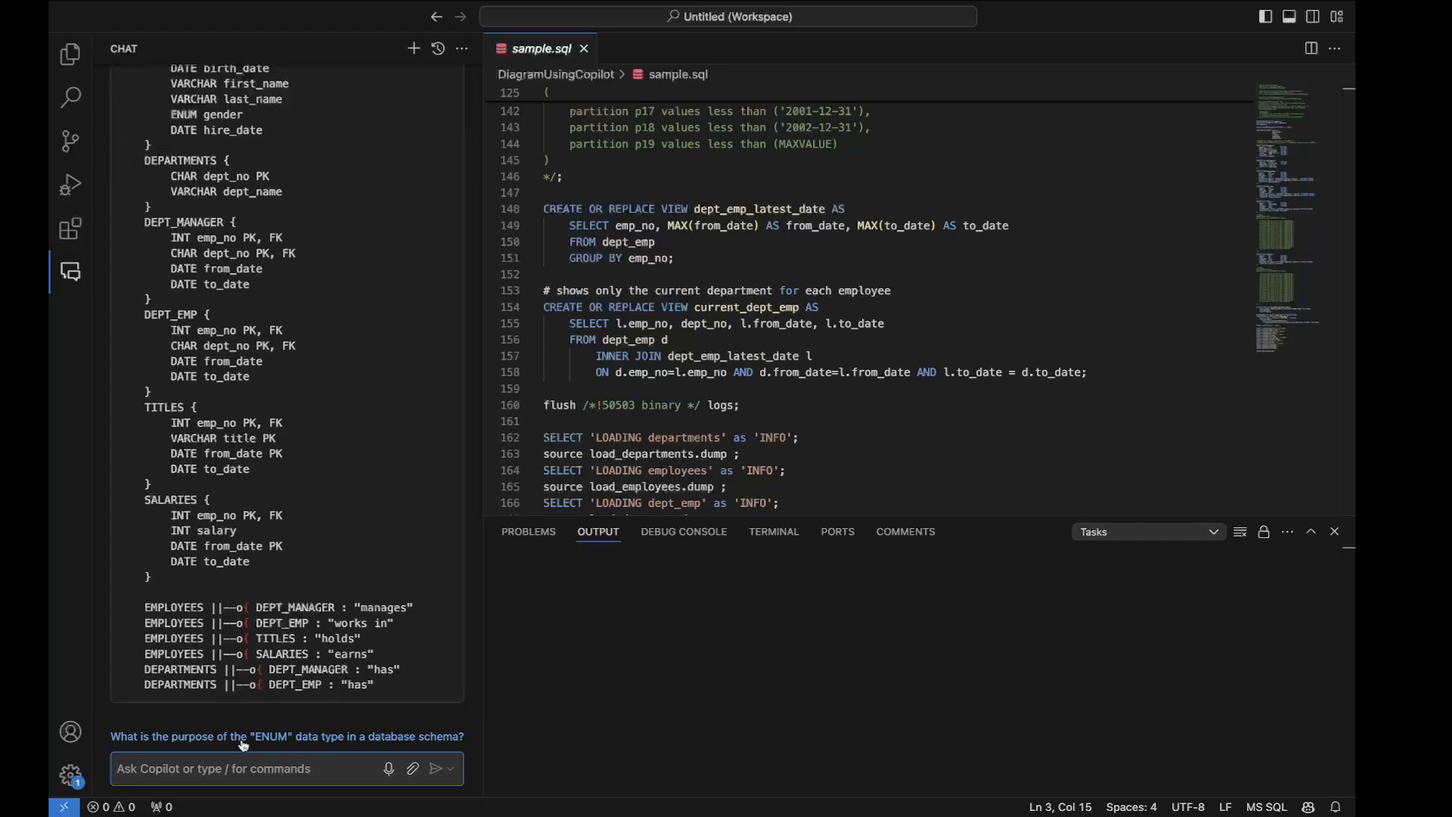
{"action": "type", "text": "What can"}
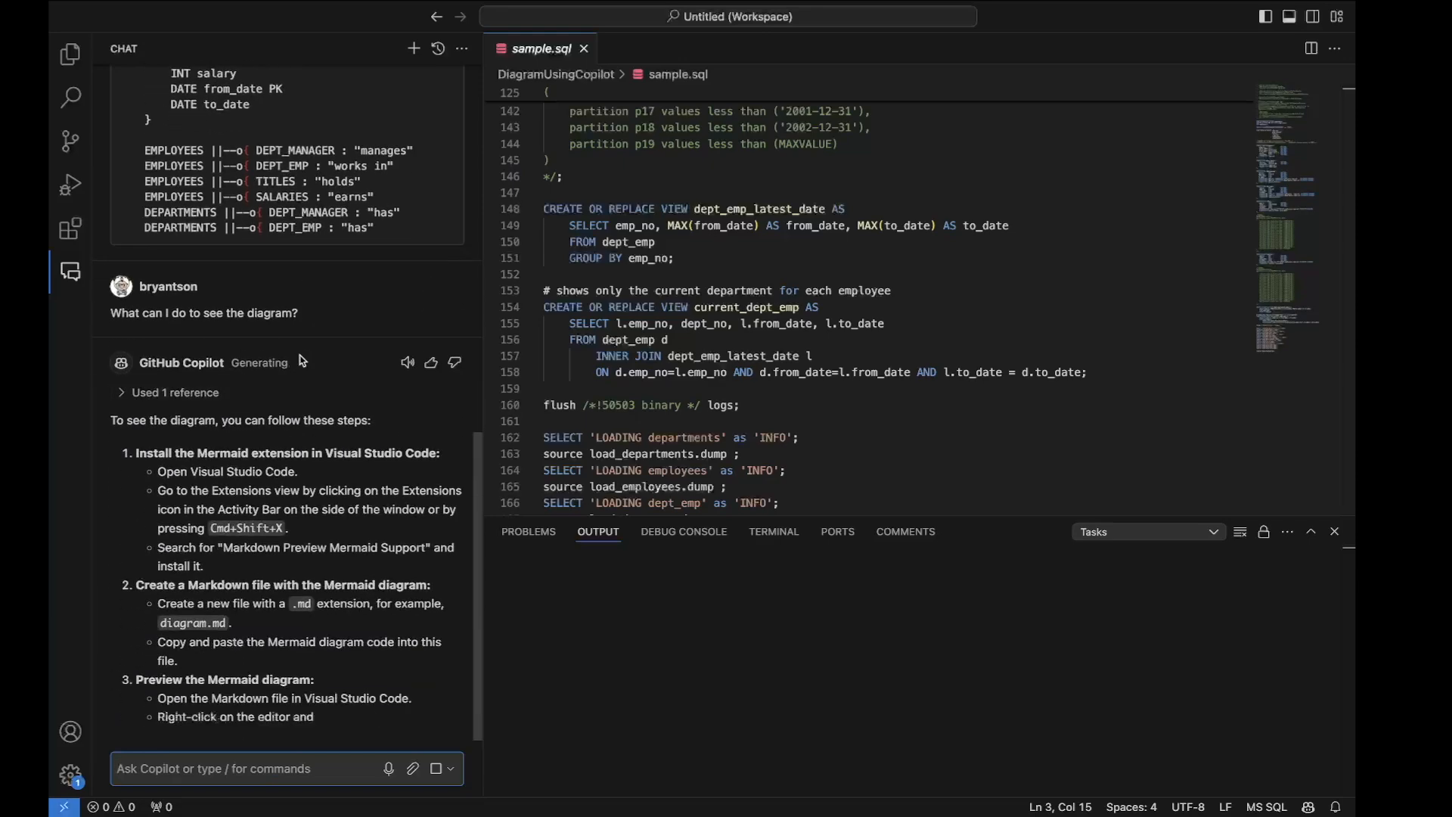
{"action": "scroll", "scroll_direction": "down", "scroll_amount": 3}
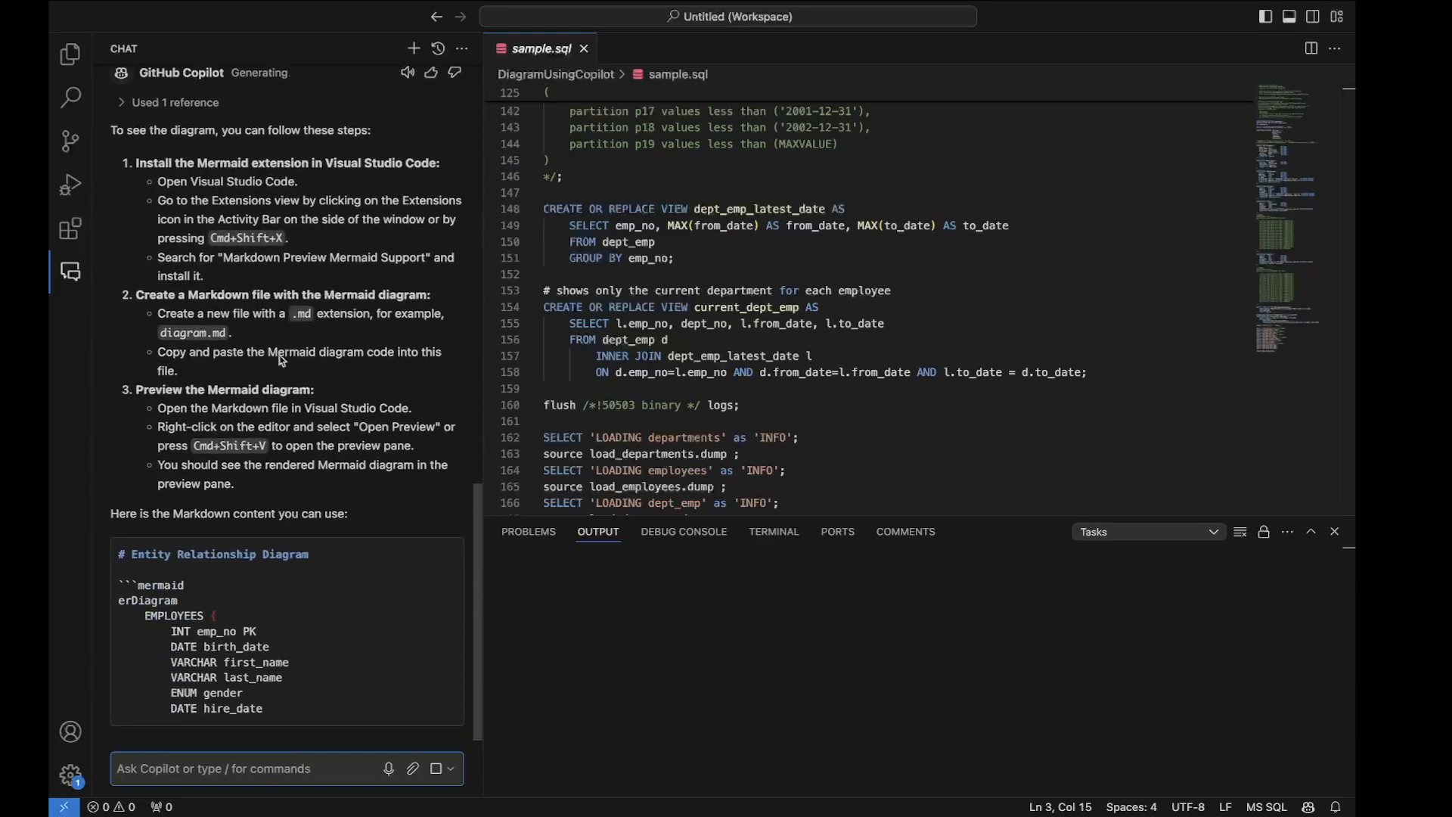
{"action": "scroll", "scroll_direction": "down", "scroll_amount": 3}
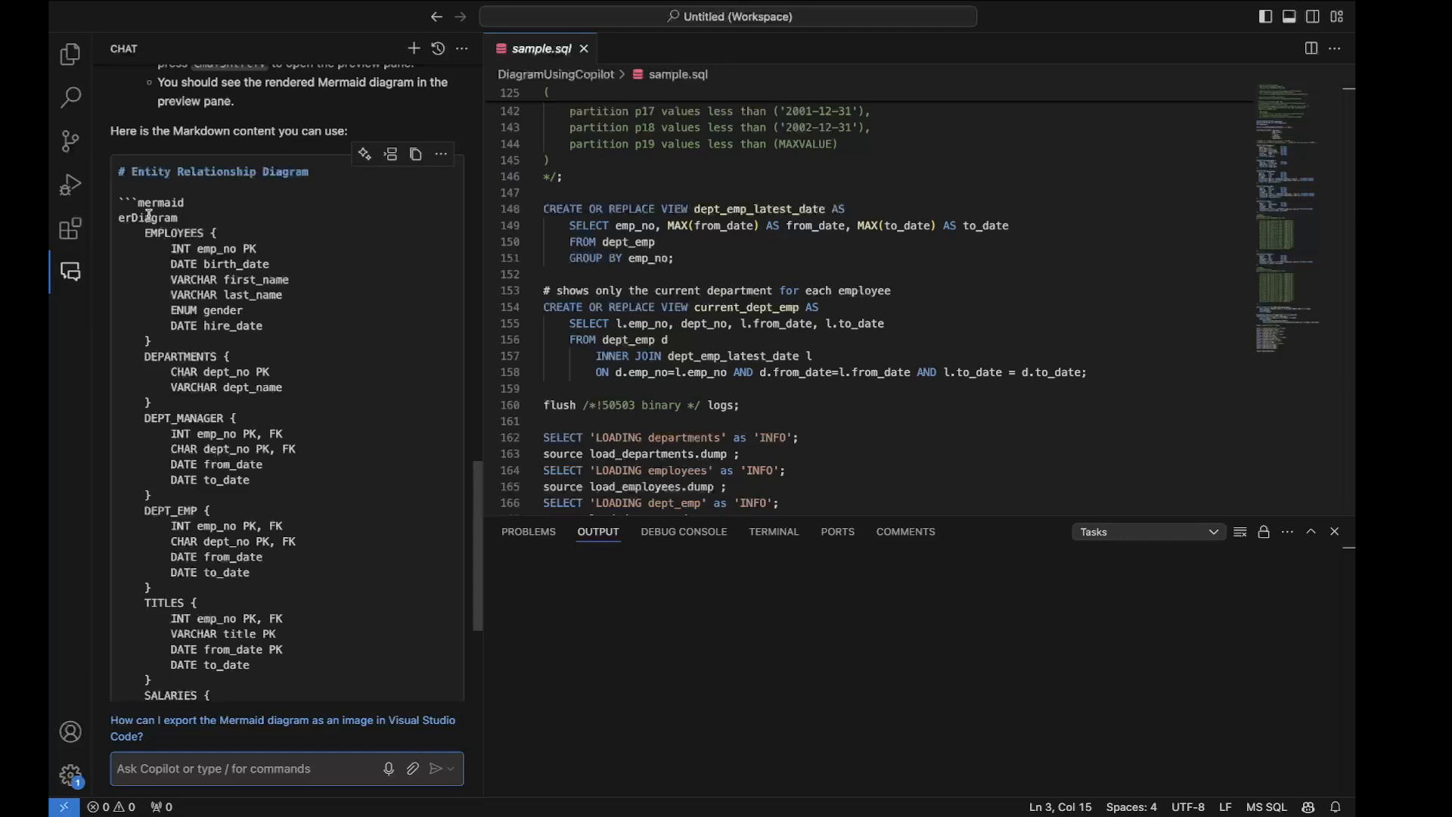
Search Extensions for 'mermaid', install Markdown Preview Mermaid Support, and return to the Copilot conversation
{"action": "left_click", "coordinate": [71, 231]}
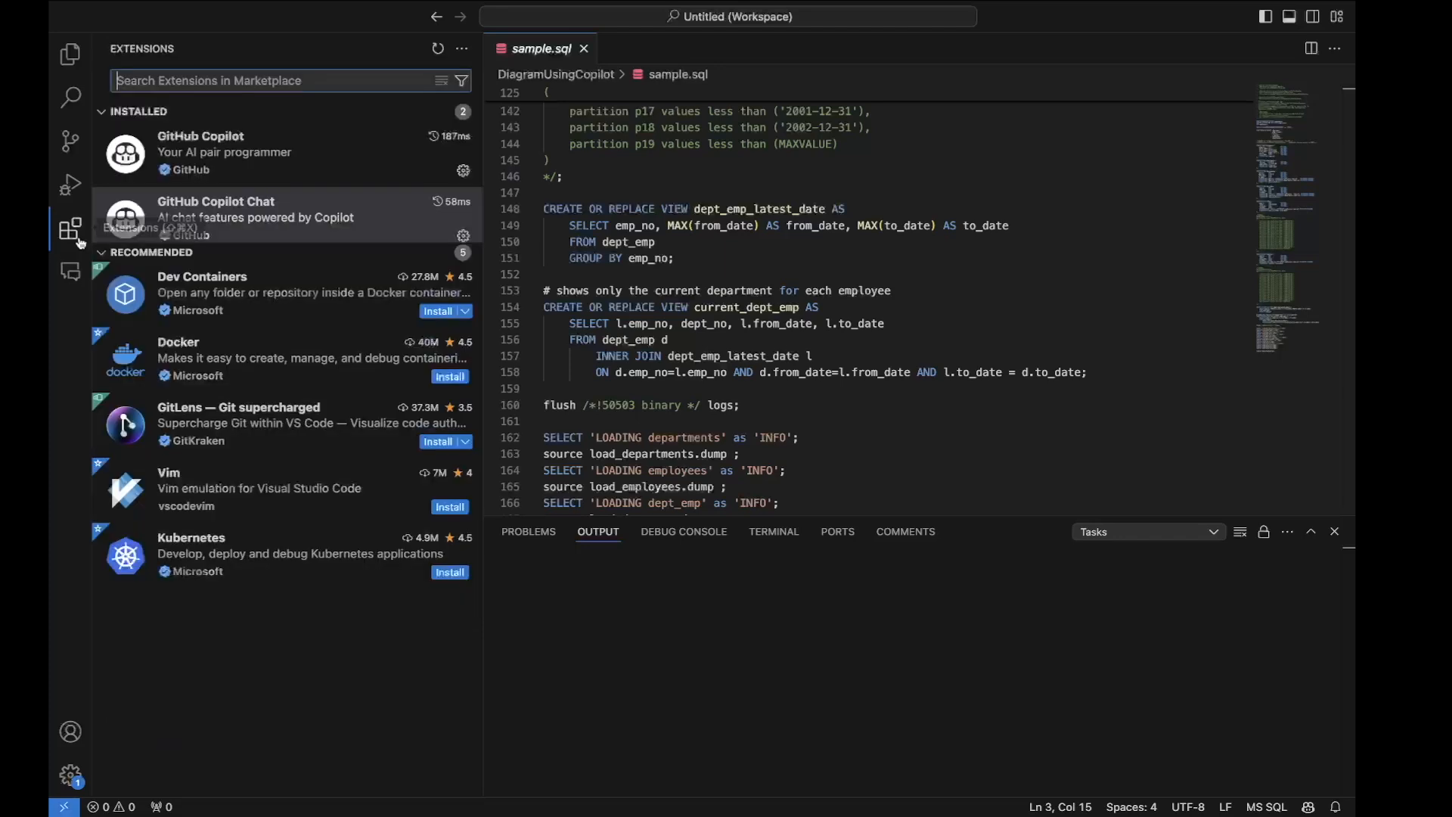
{"action": "type", "text": "mermaid"}
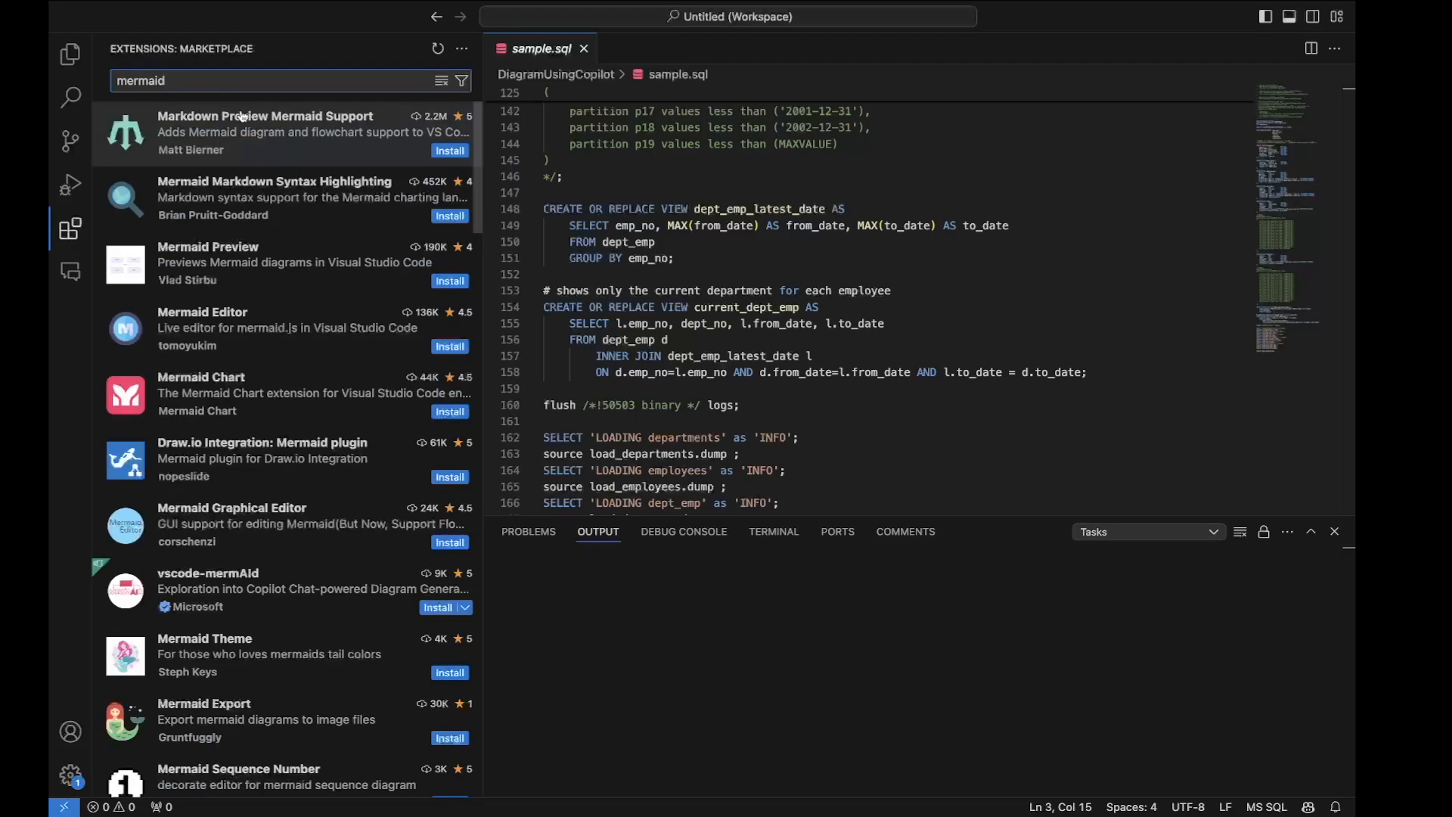
{"action": "mouse_move", "coordinate": [263, 196]}
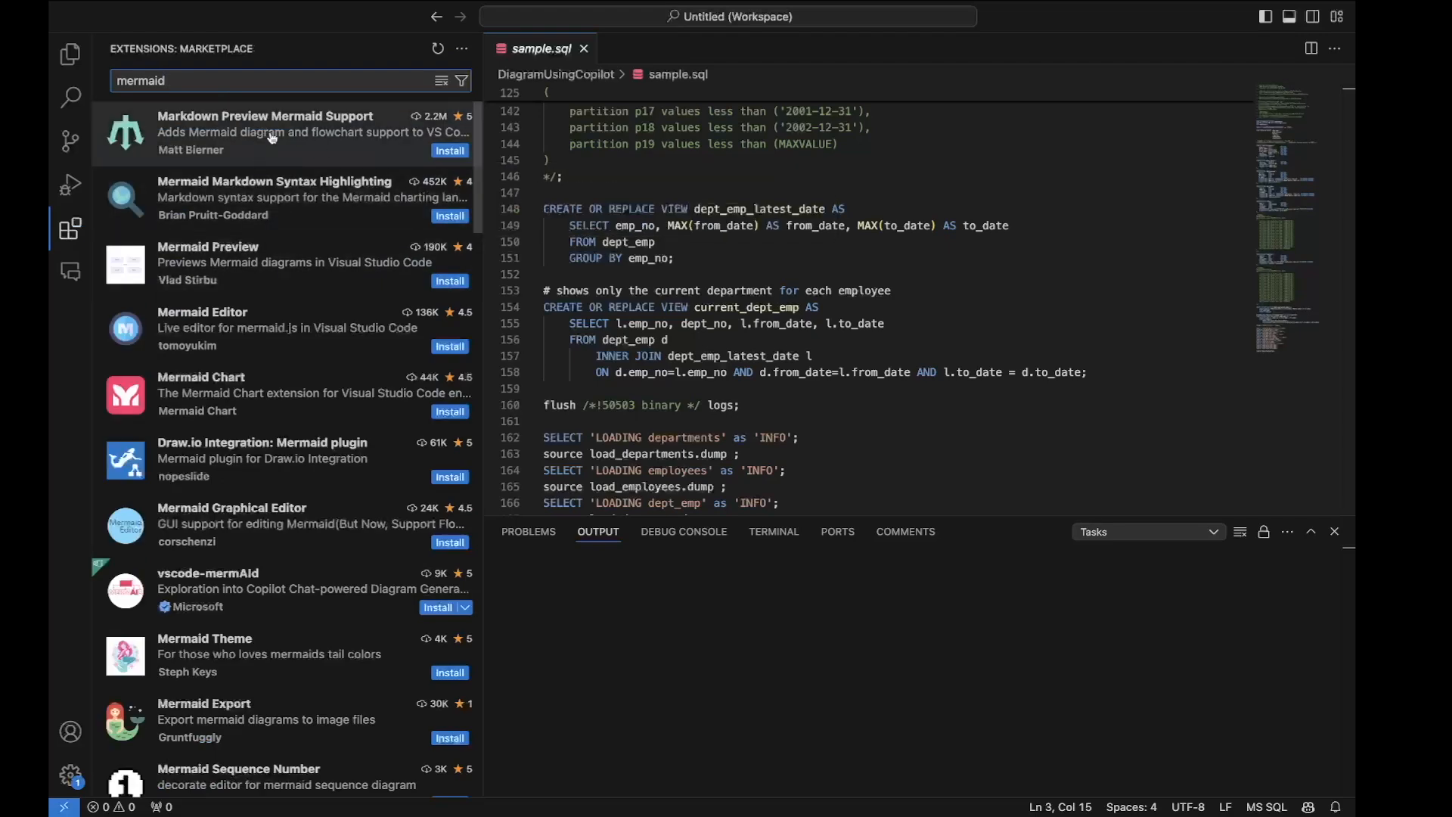
{"action": "mouse_move", "coordinate": [273, 134]}
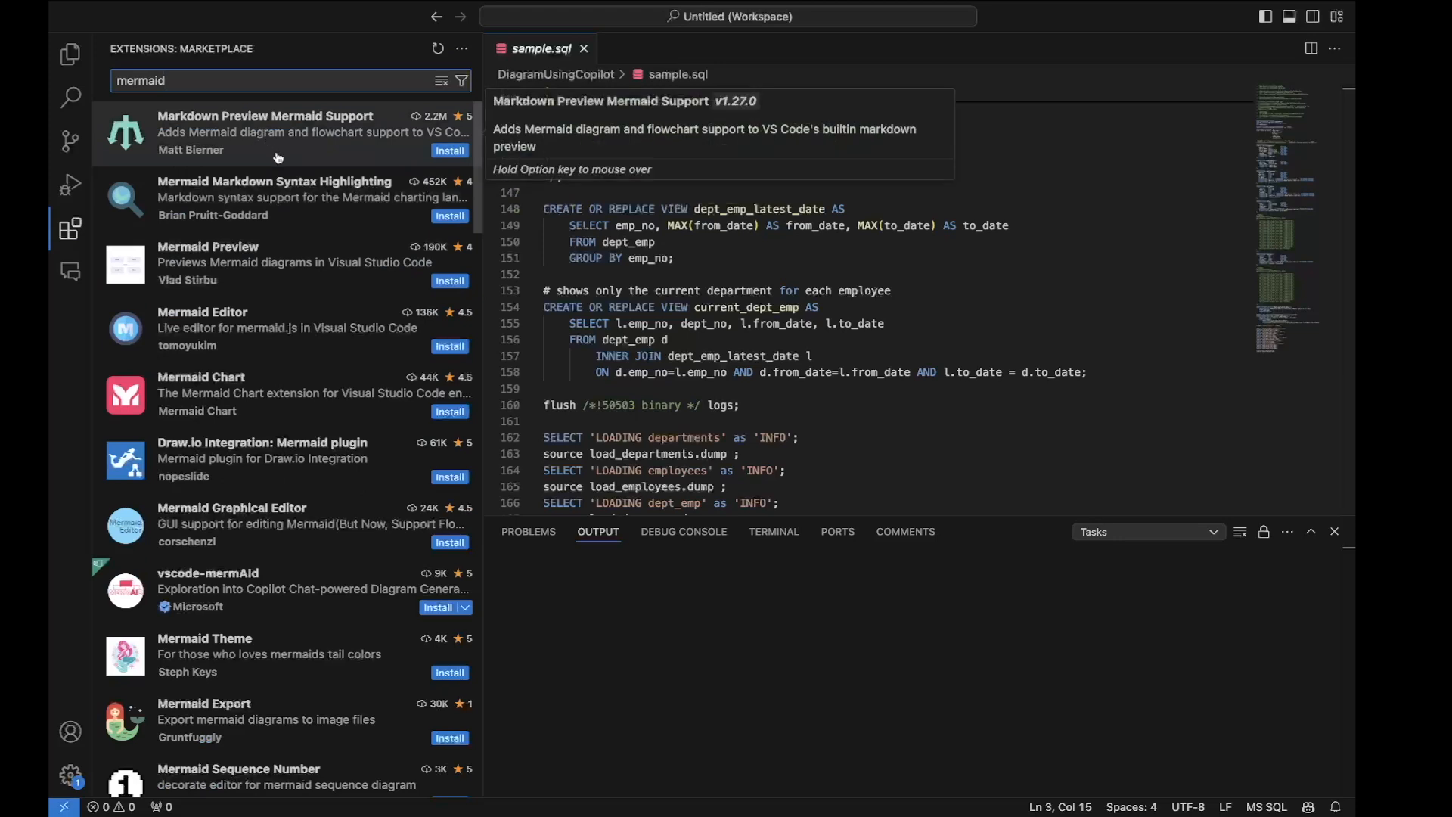
{"action": "left_click", "coordinate": [278, 134]}
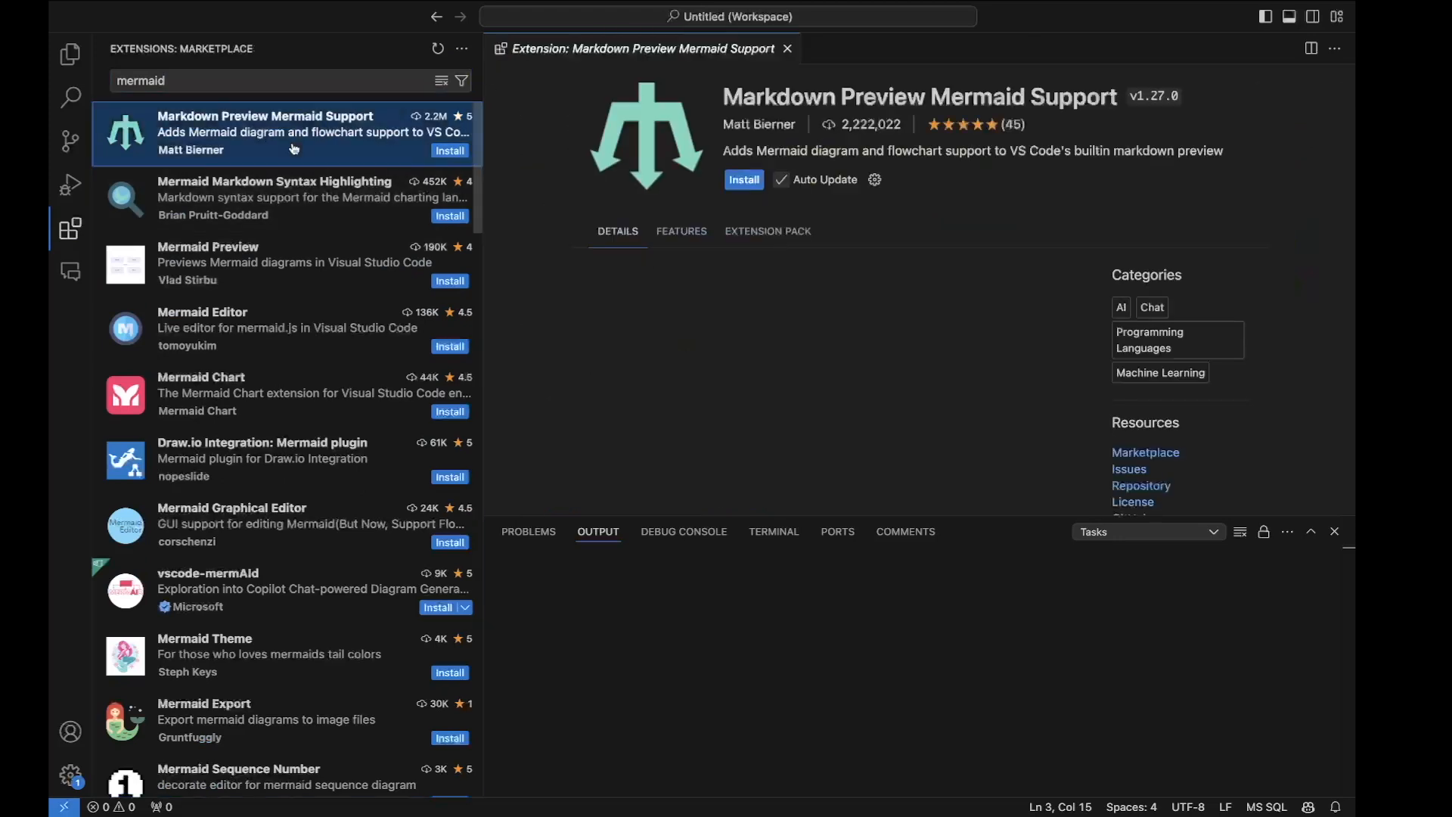
{"action": "left_click", "coordinate": [743, 180]}
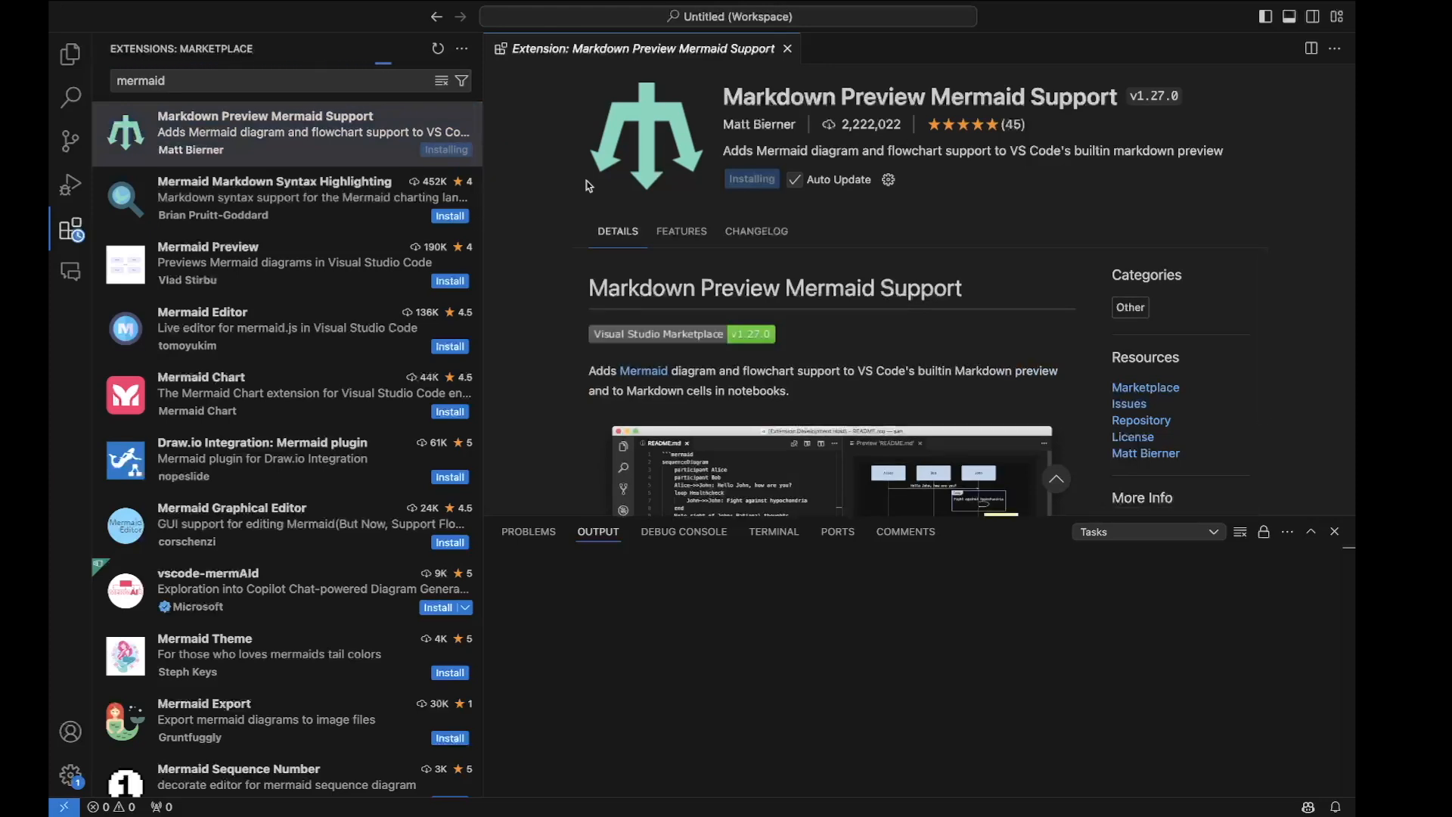
{"action": "left_click", "coordinate": [71, 55]}
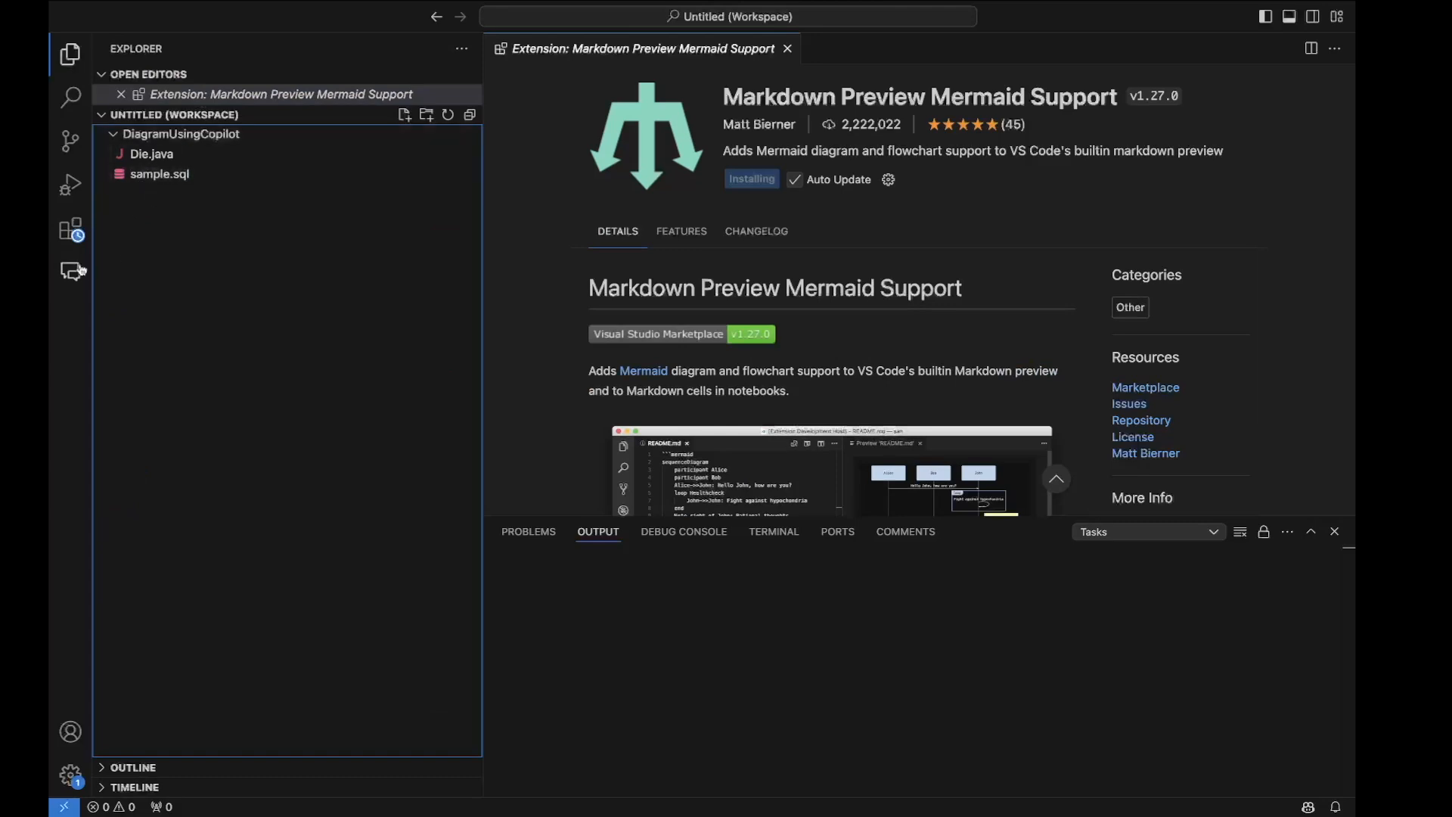
{"action": "left_click", "coordinate": [72, 270]}
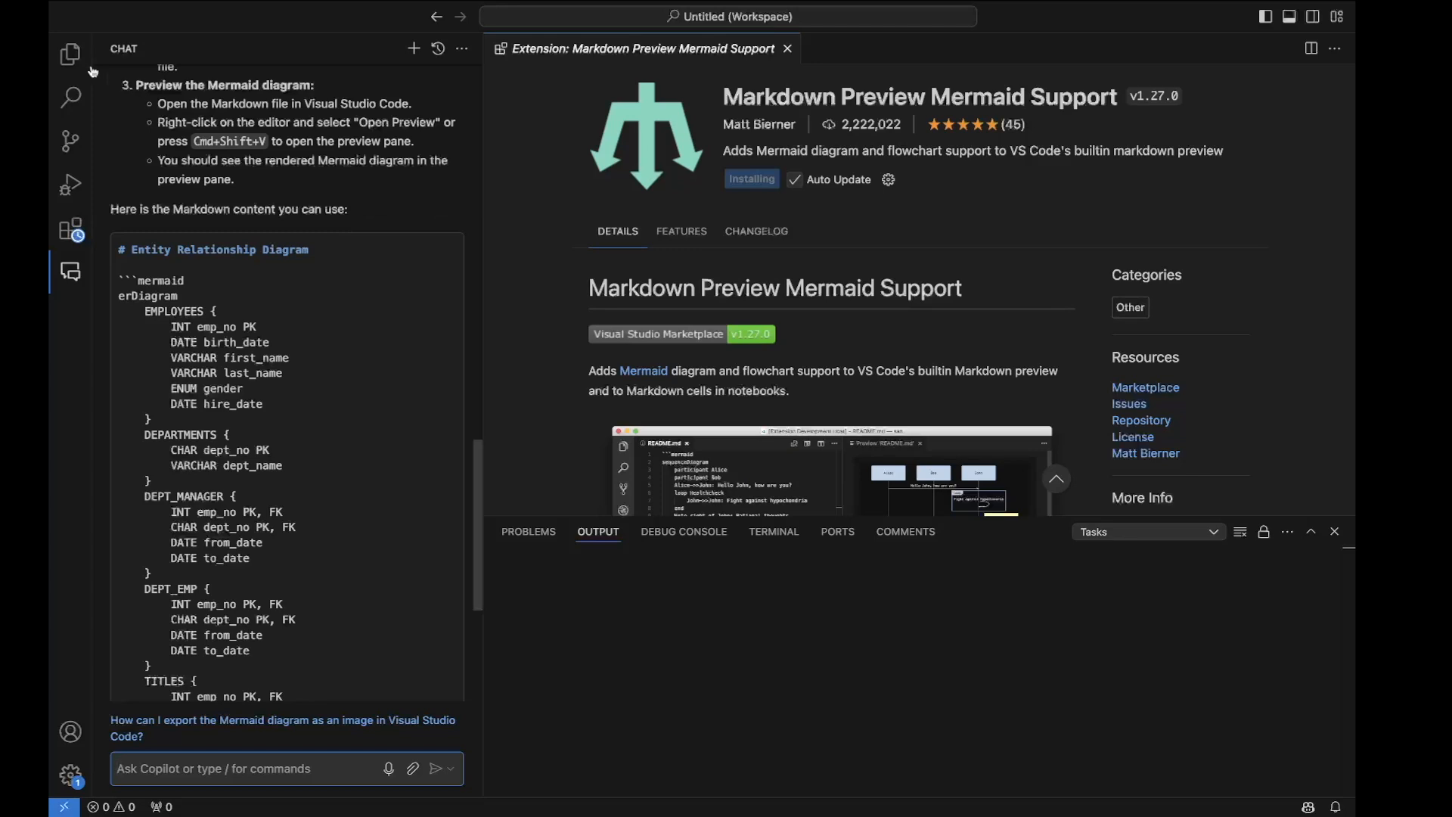
Create UML.md in DiagramUsingCopilot with Copilot's erDiagram Markdown and preview it to the side
{"action": "right_click", "coordinate": [176, 133]}
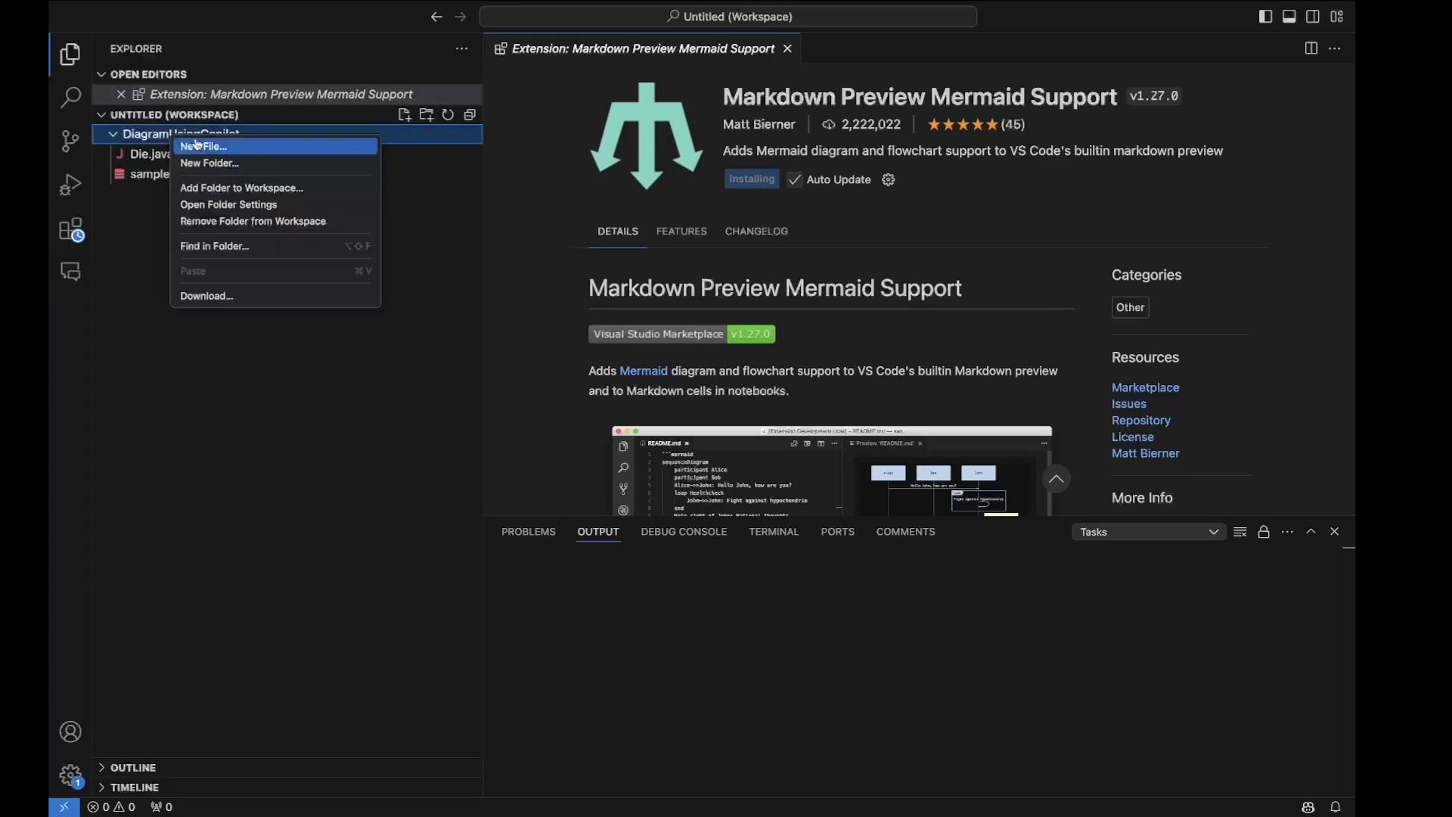
{"action": "left_click", "coordinate": [203, 147]}
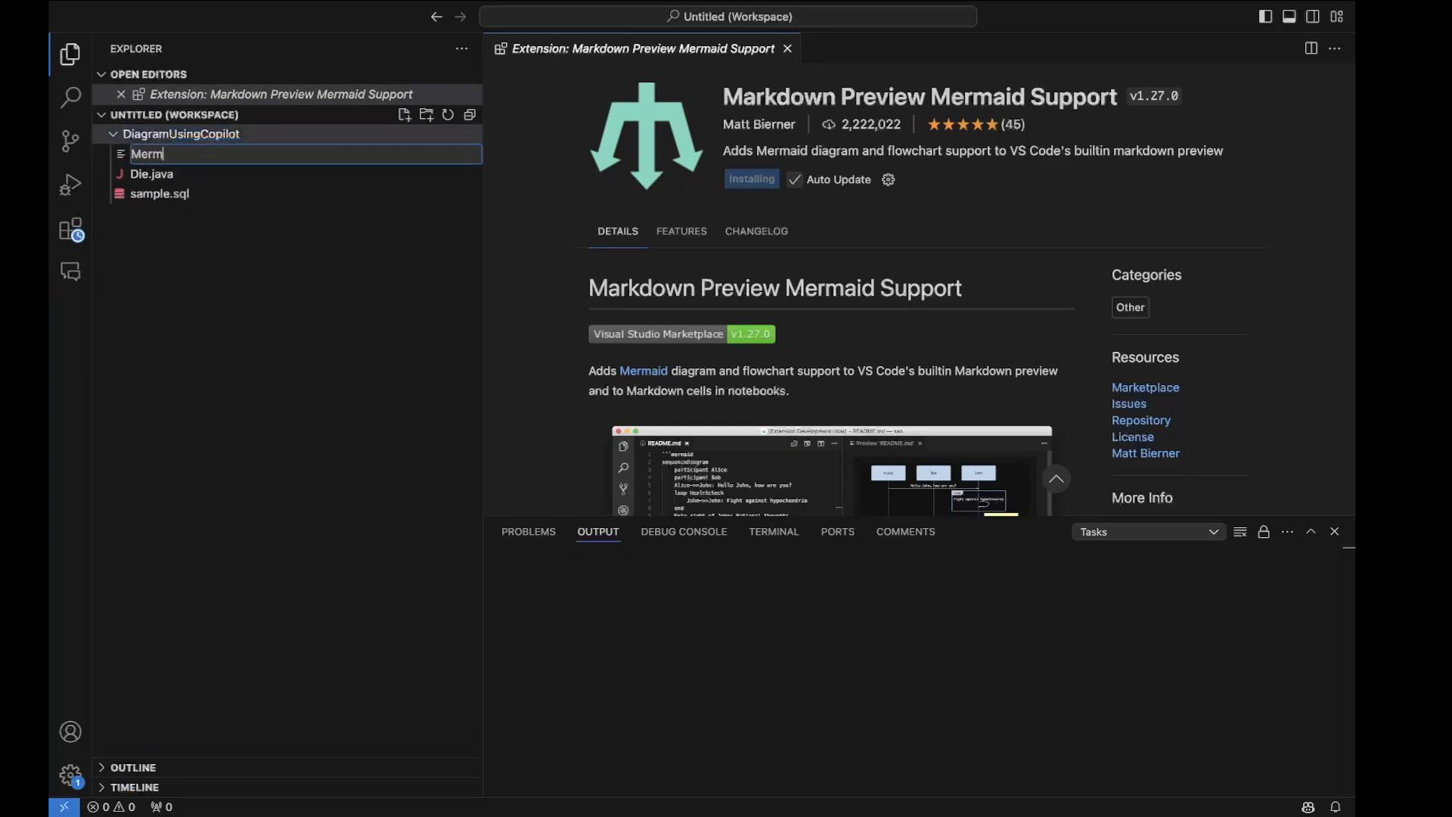
{"action": "type", "text": "UML.md"}
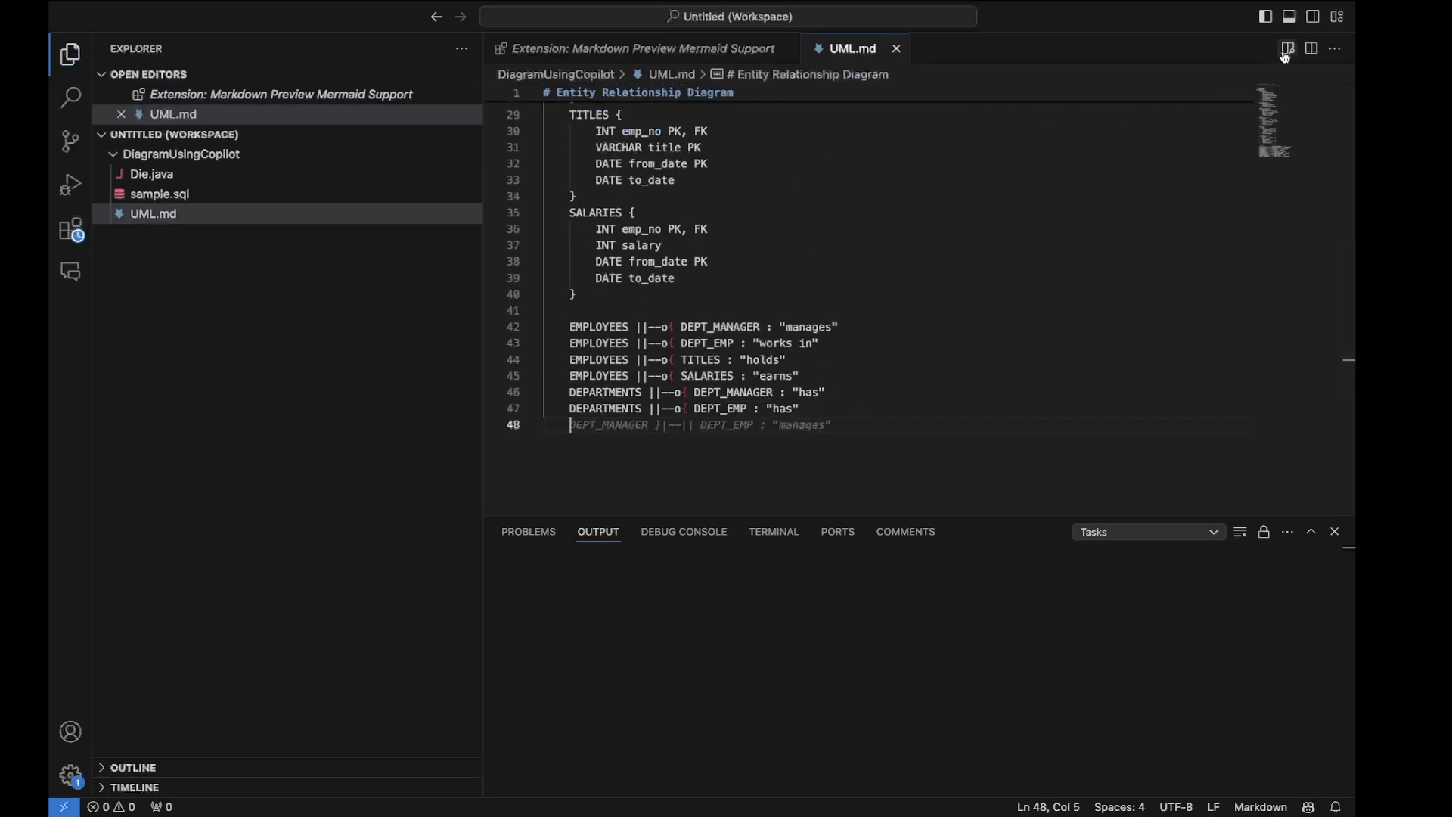
{"action": "left_click", "coordinate": [1286, 48]}
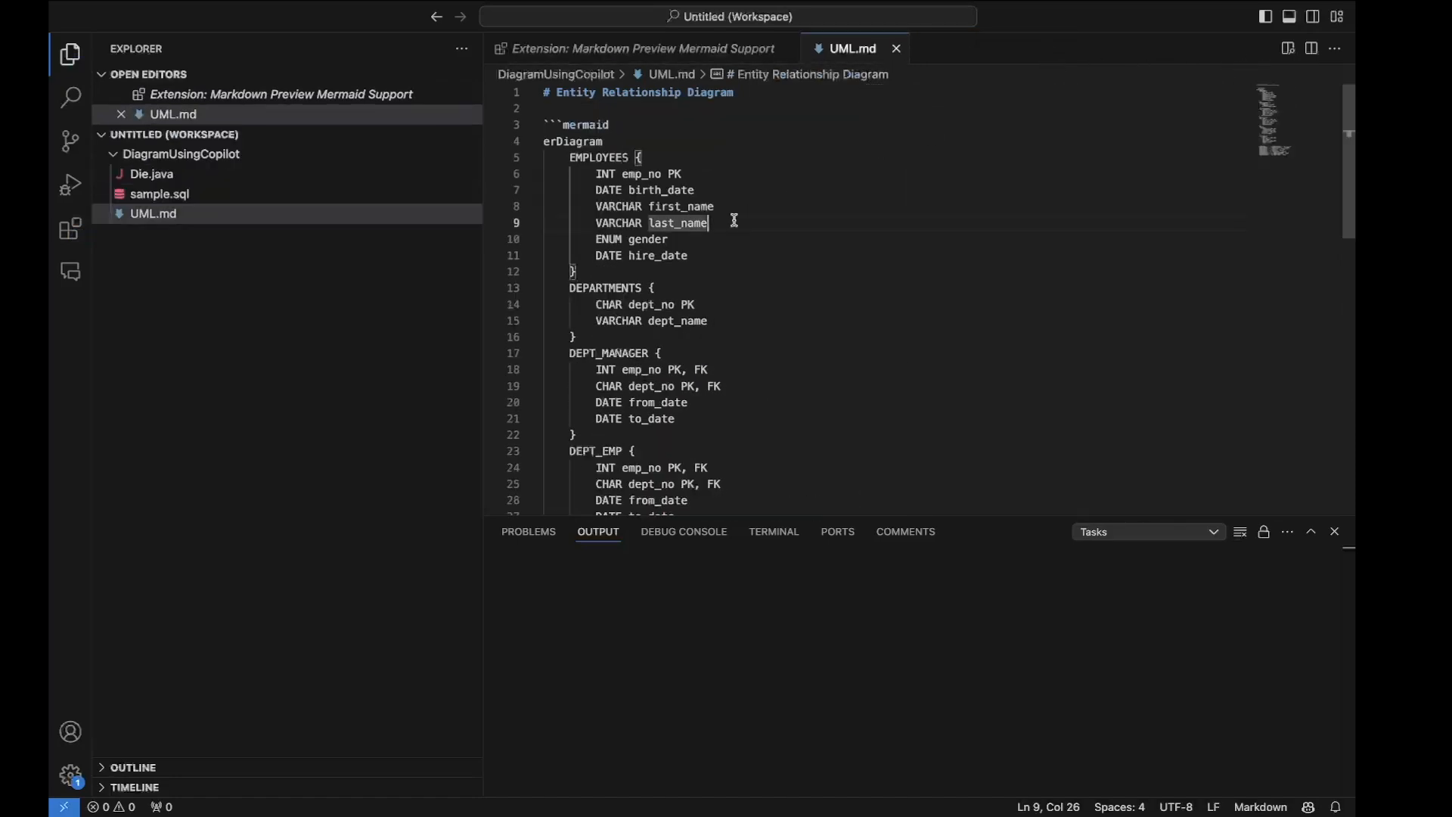
{"action": "scroll", "scroll_direction": "down", "scroll_amount": 3}
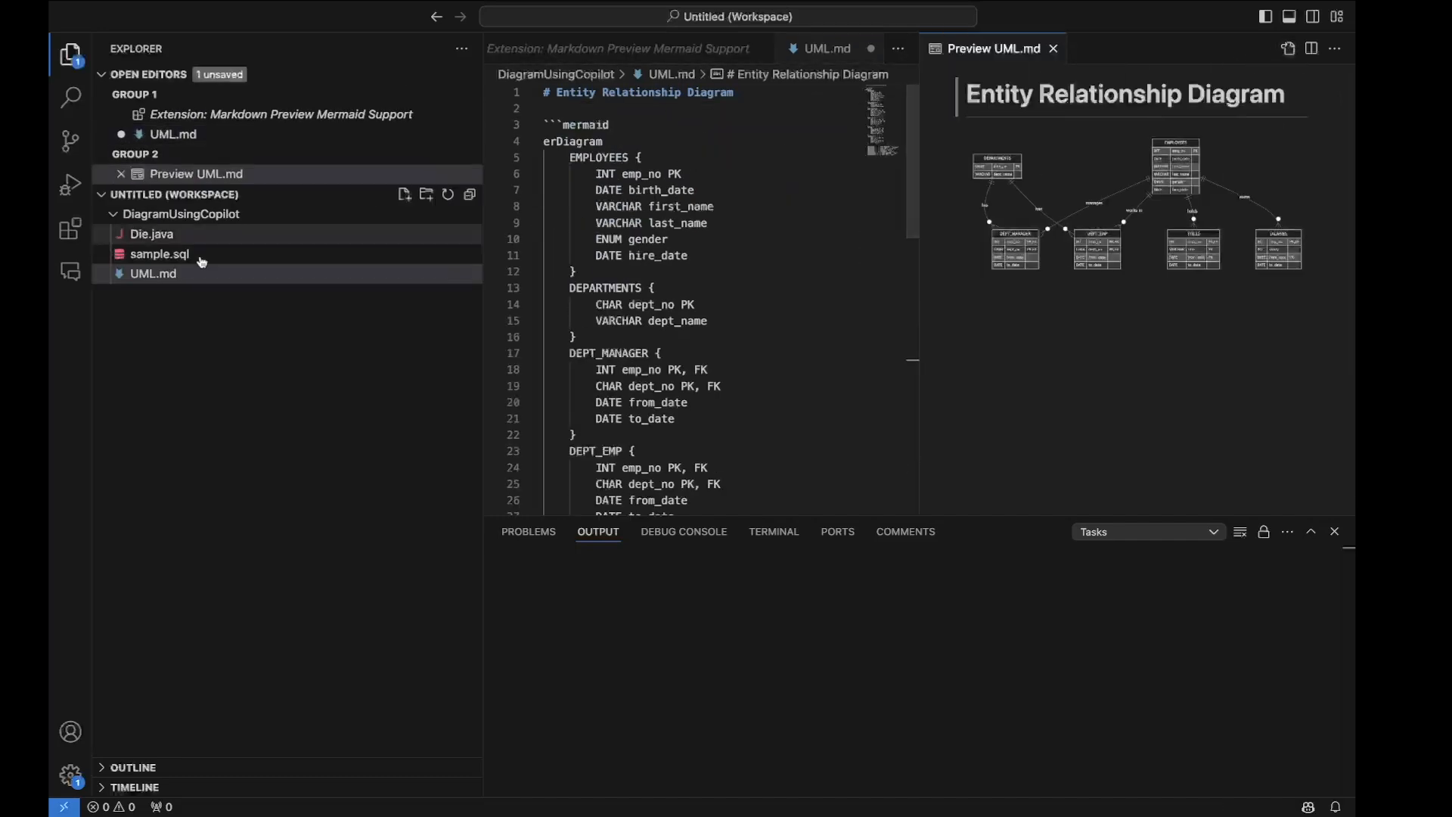
Check in Extensions that Markdown Preview Mermaid Support is installed while the UML.md preview renders
{"action": "left_click", "coordinate": [70, 228]}
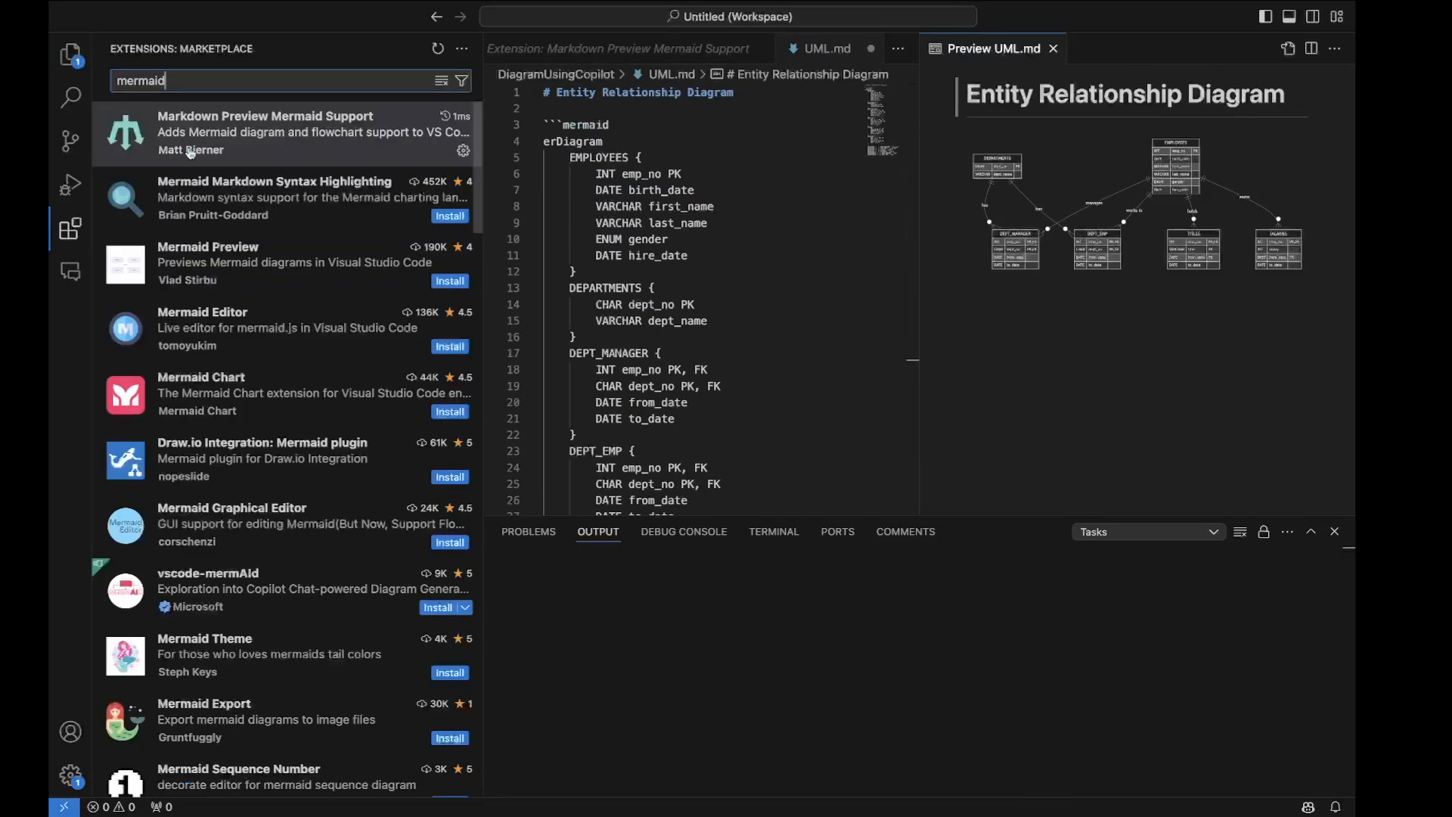
{"action": "mouse_move", "coordinate": [1018, 158]}
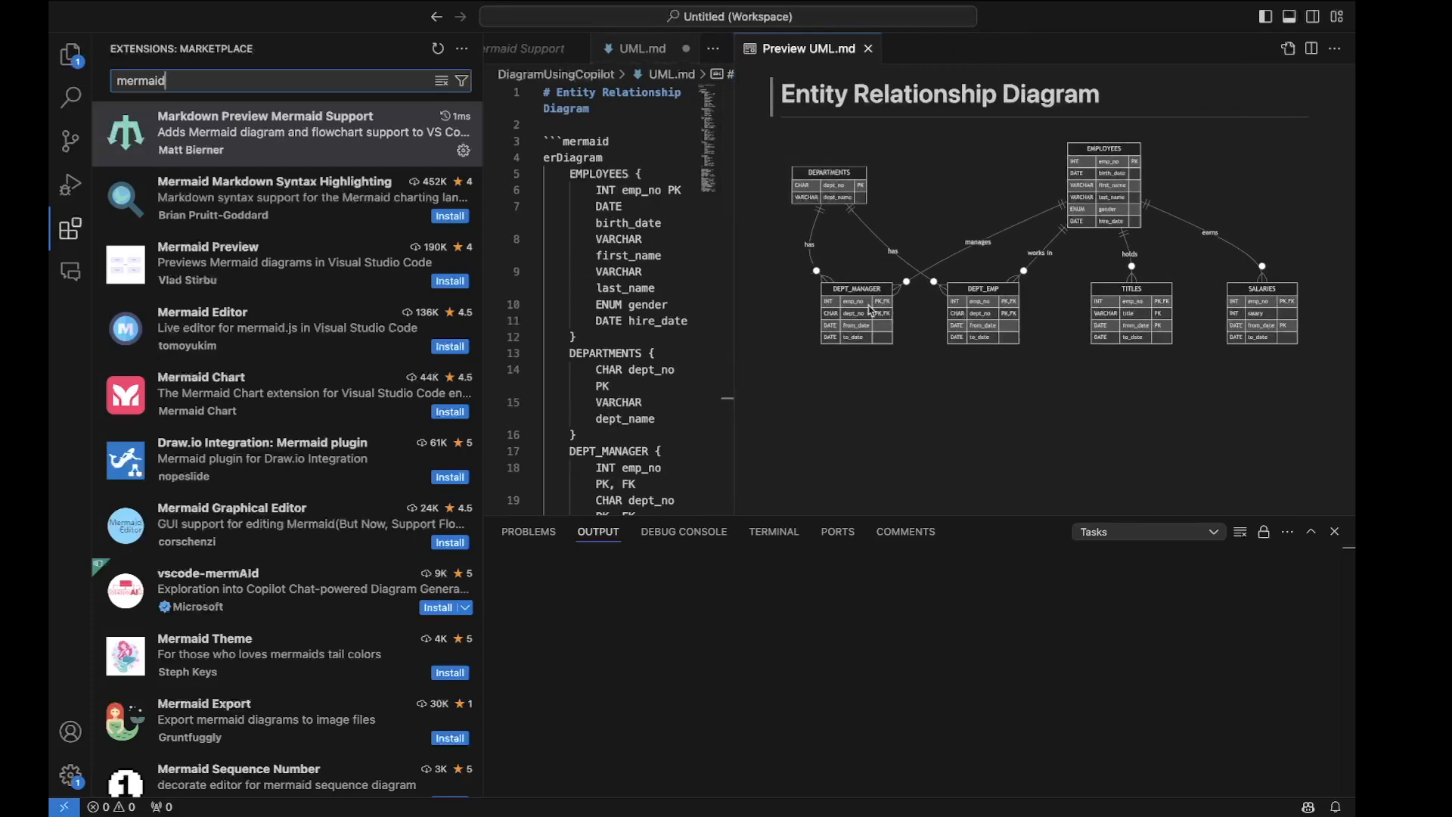
{"action": "mouse_move", "coordinate": [483, 295]}
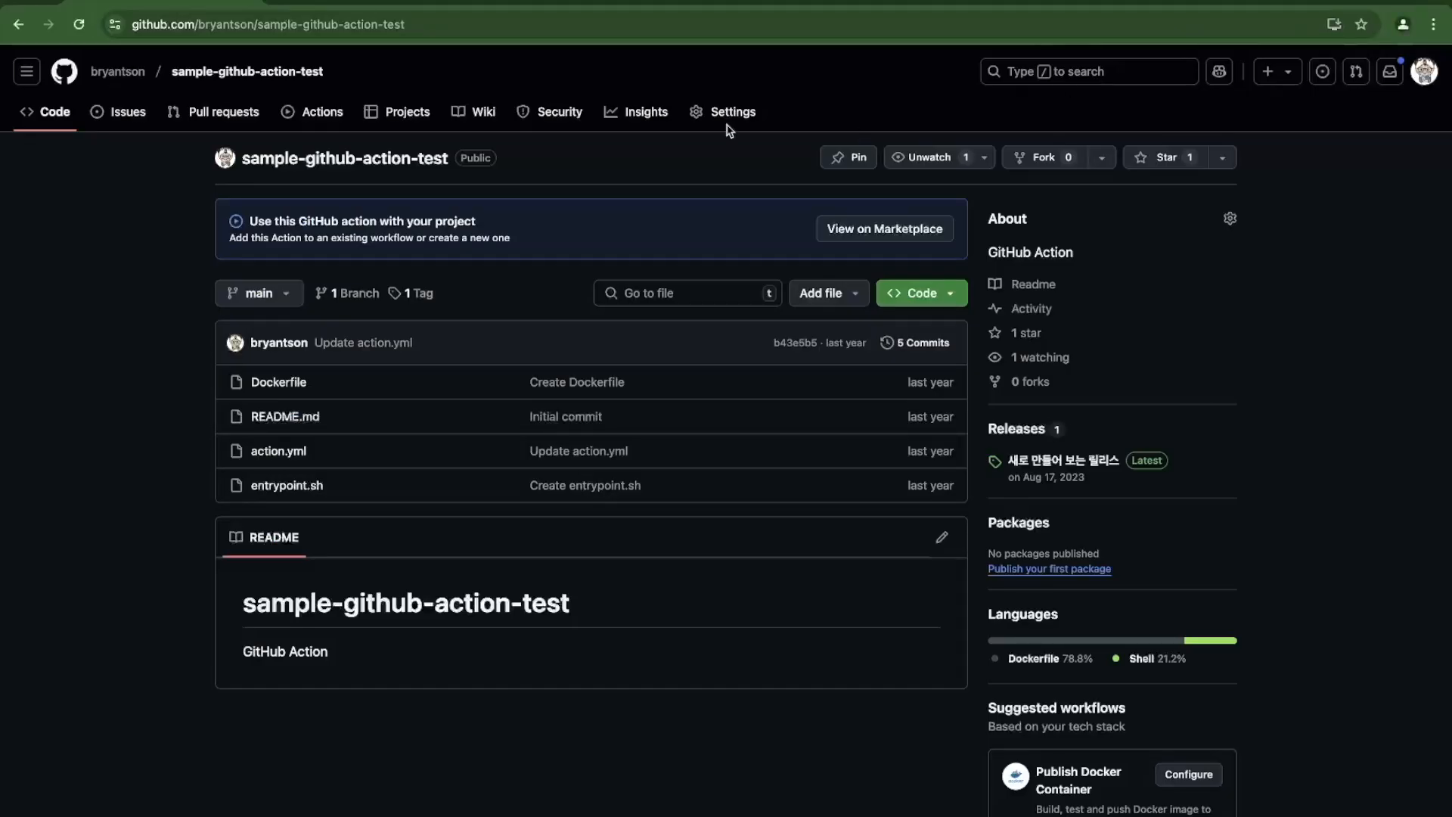
{"action": "mouse_move", "coordinate": [131, 381]}
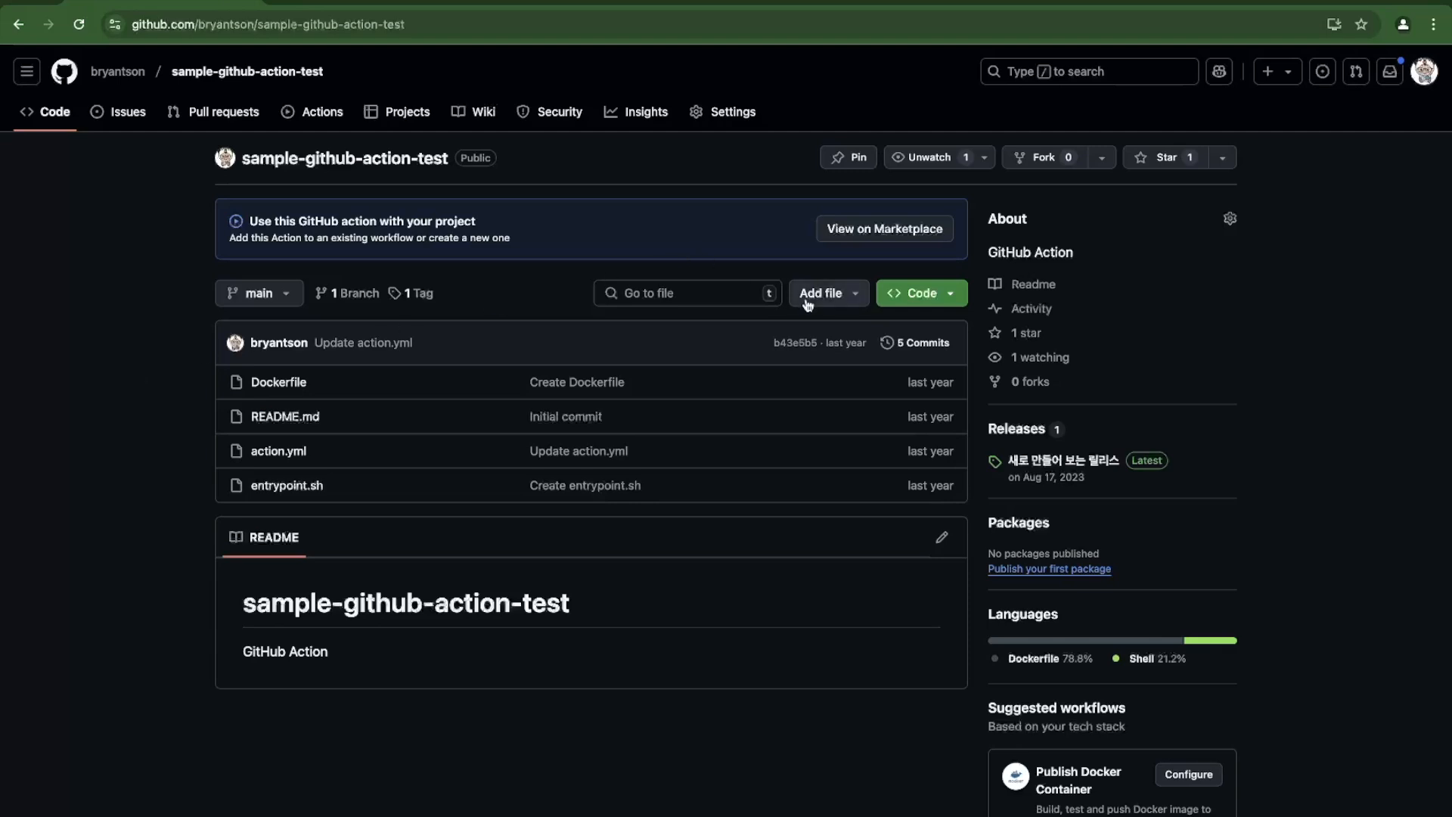
Create a new UML.md in the GitHub repo with the erDiagram Markdown and view its rendered Preview
{"action": "left_click", "coordinate": [820, 292]}
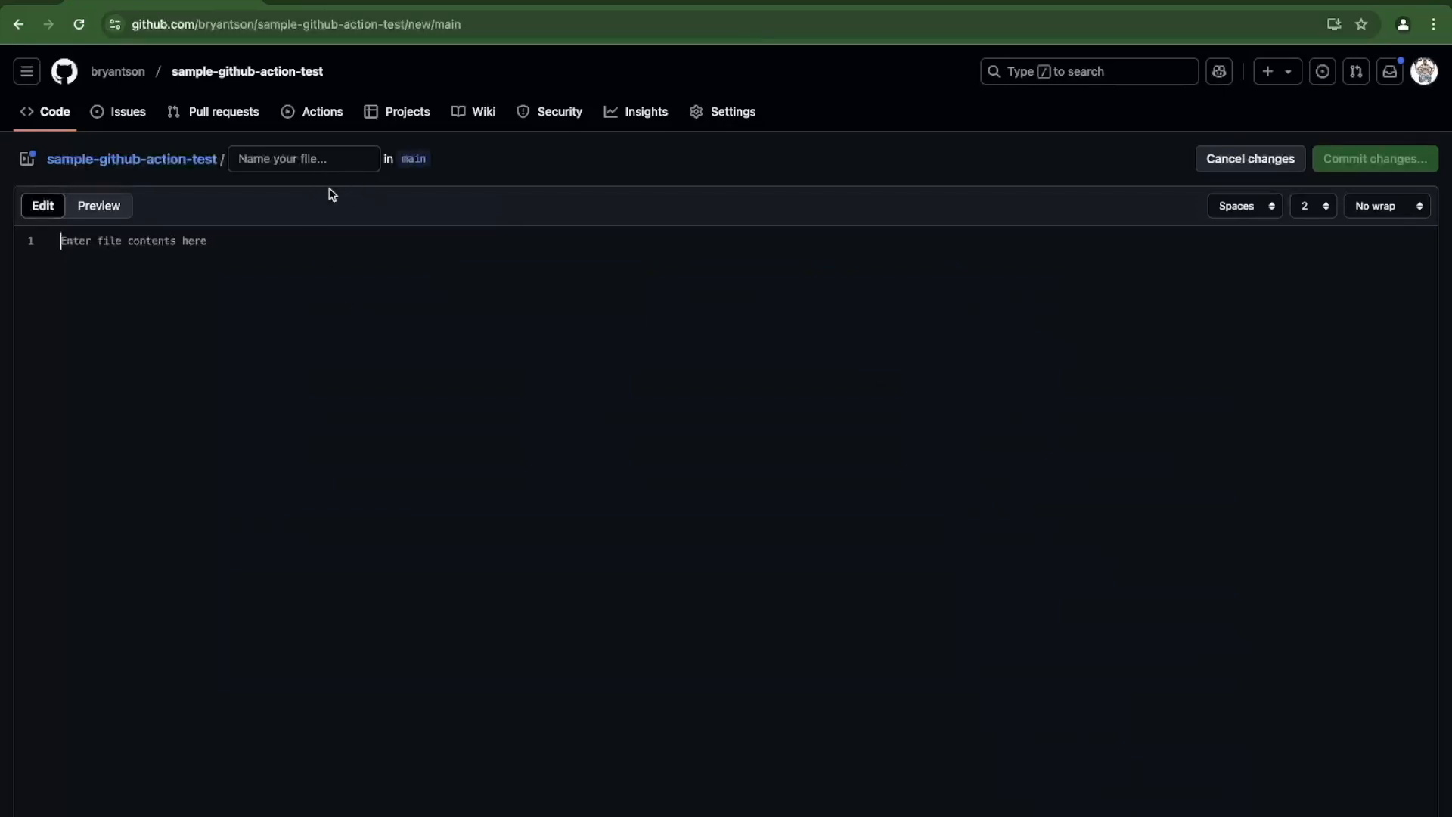
{"action": "mouse_move", "coordinate": [378, 385]}
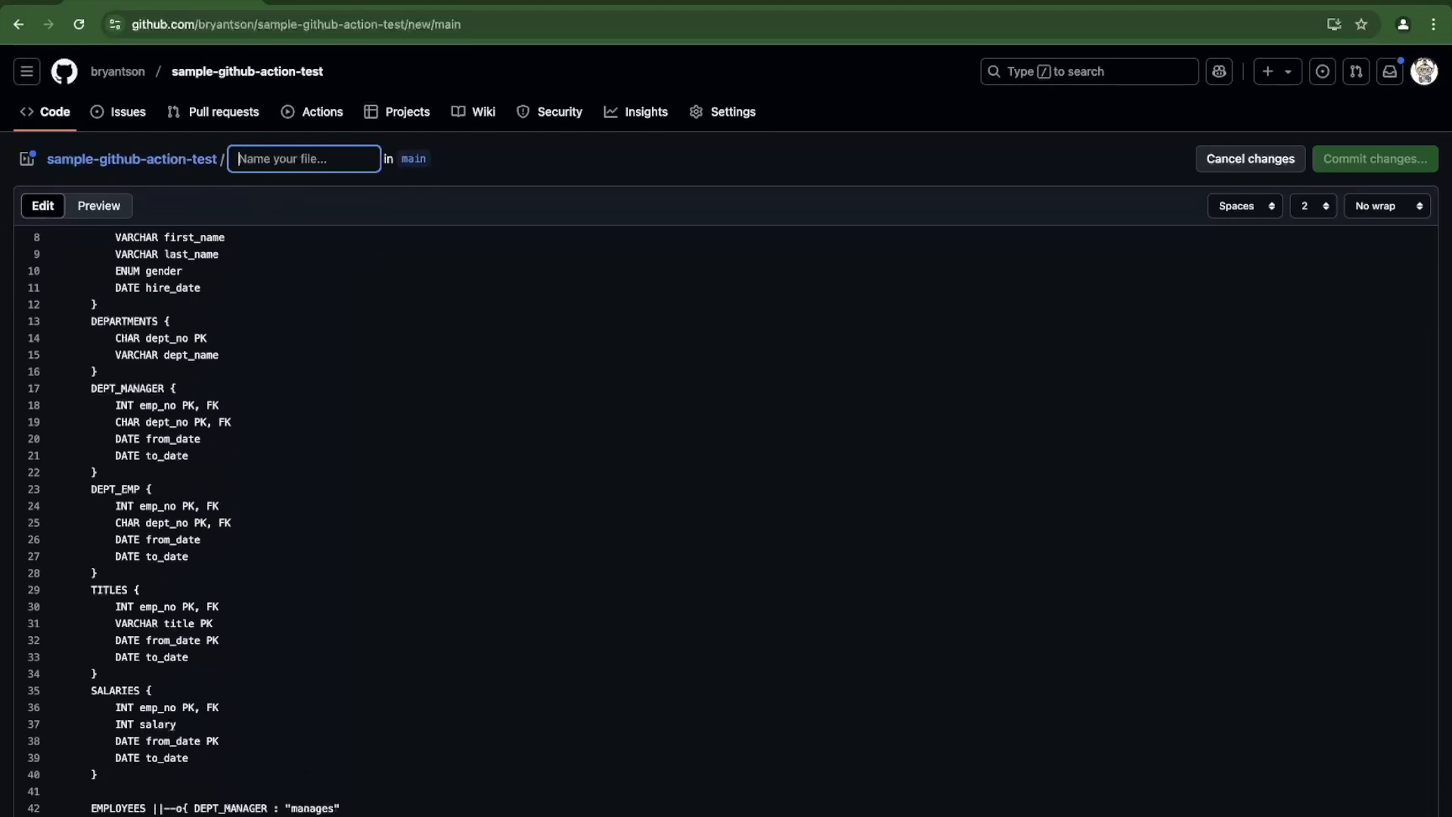
{"action": "scroll", "scroll_direction": "down", "scroll_amount": 3}
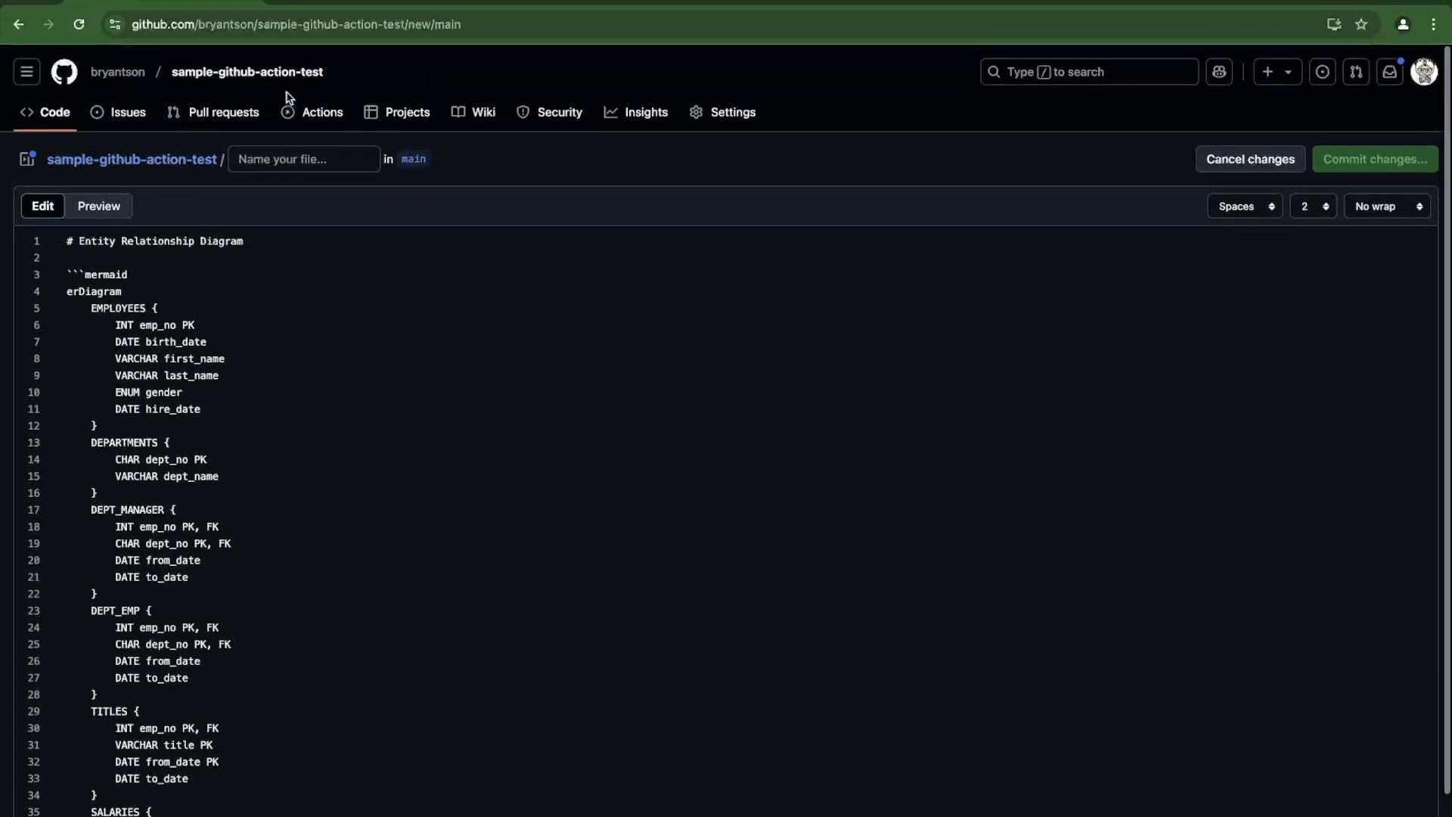
{"action": "left_click", "coordinate": [304, 159]}
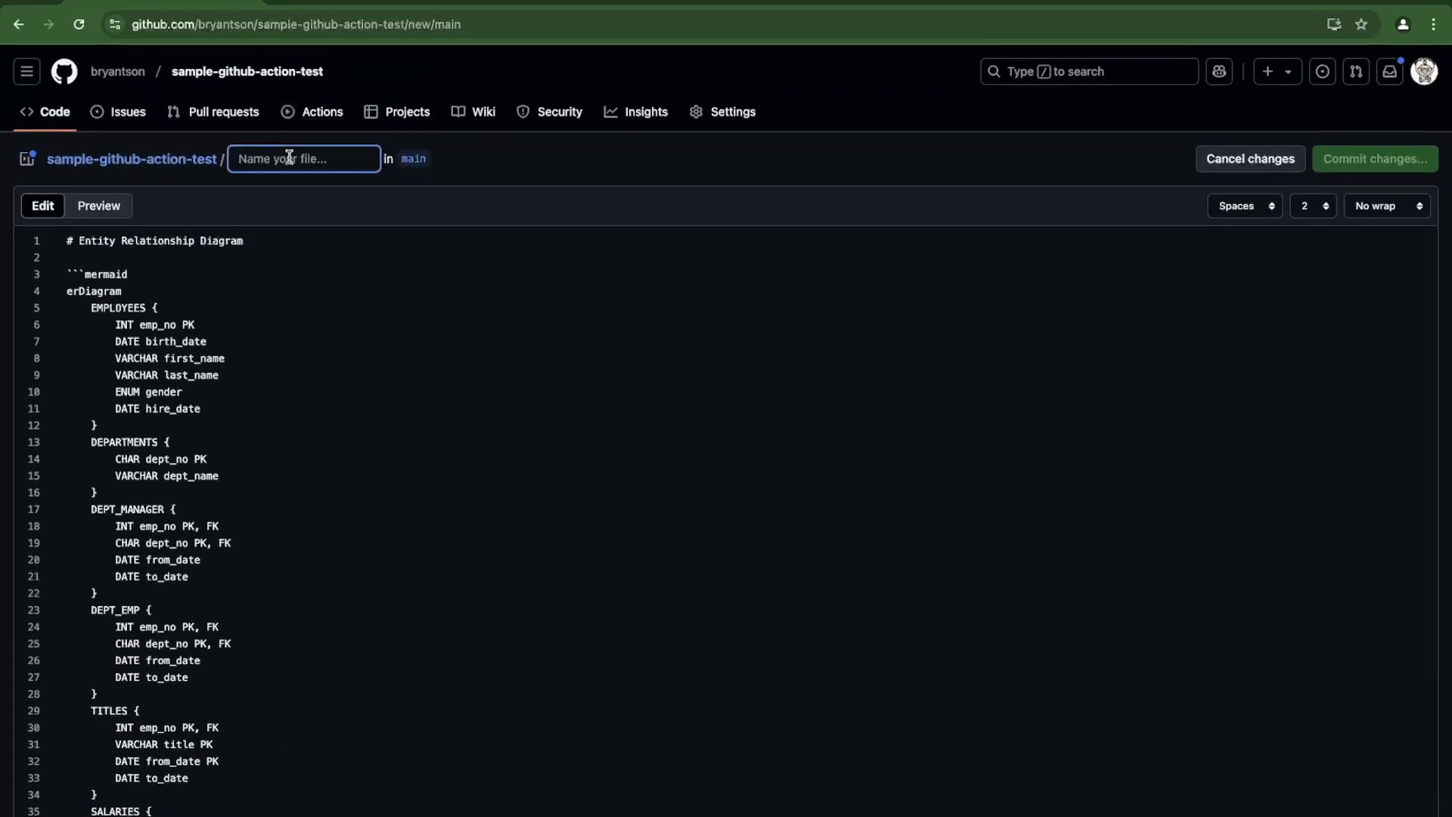
{"action": "type", "text": "UML."}
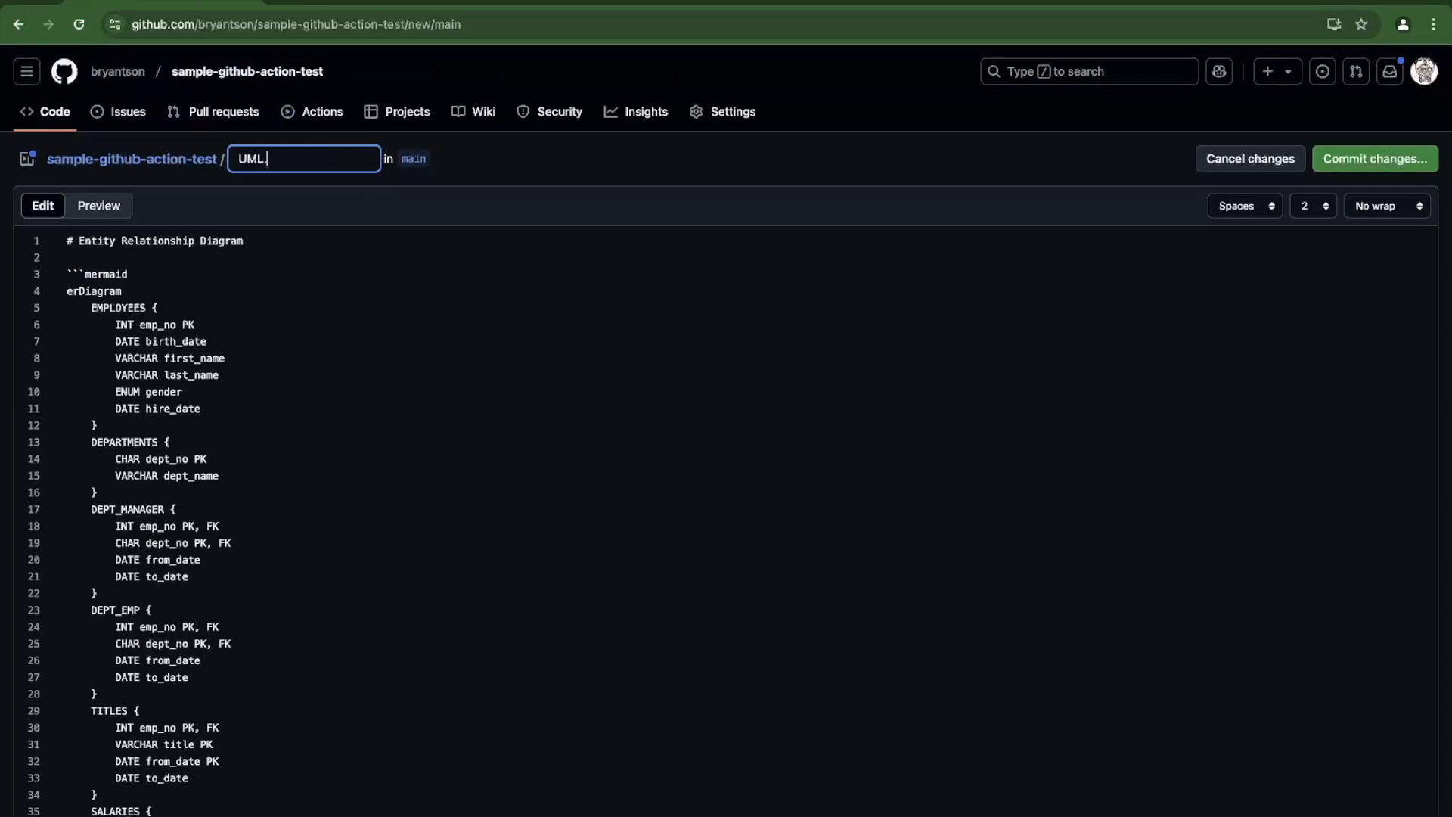
{"action": "left_click", "coordinate": [98, 206]}
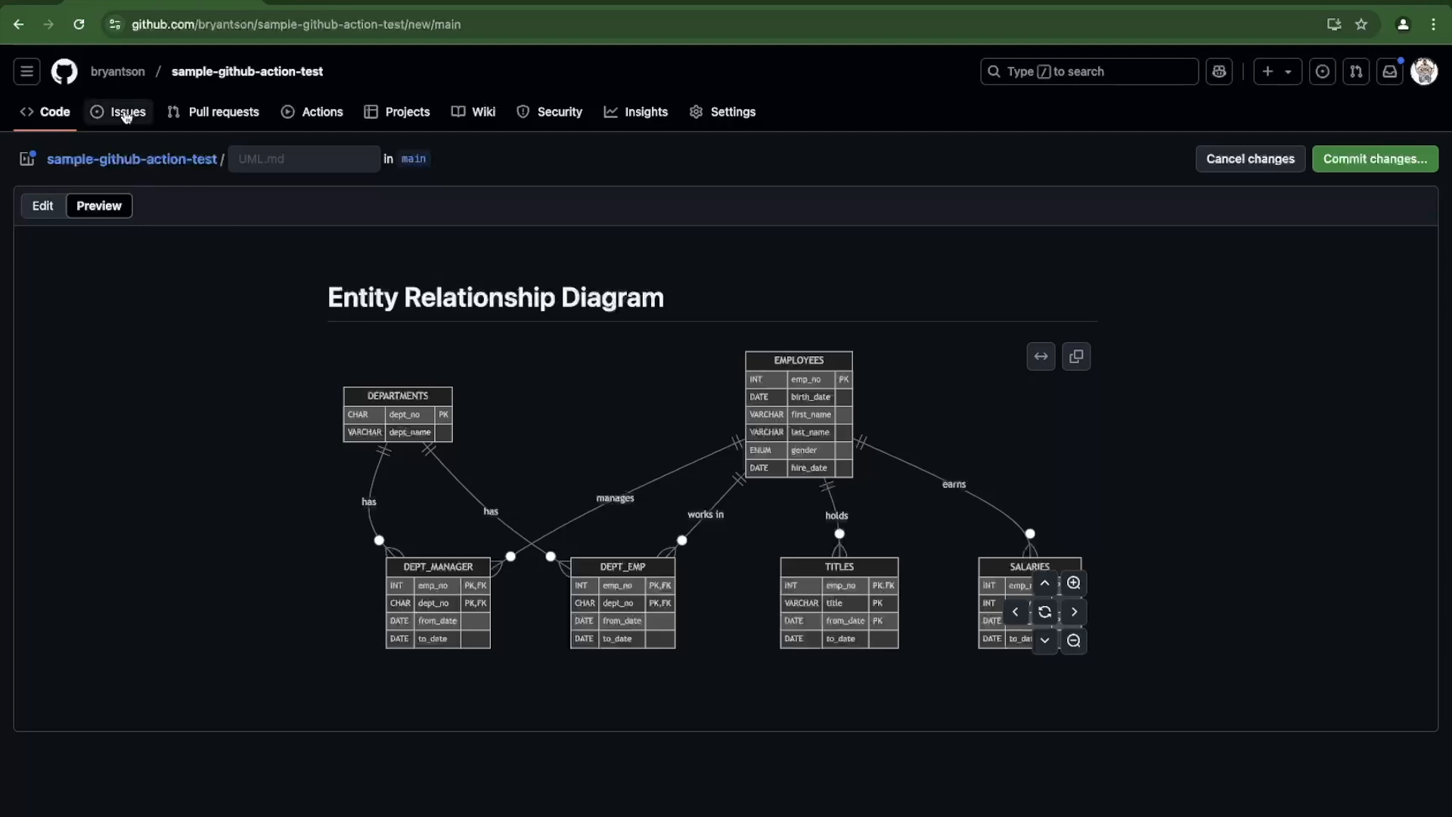
Start a new GitHub issue with the Mermaid erDiagram description and preview the rendered ER diagram
{"action": "left_click", "coordinate": [127, 111]}
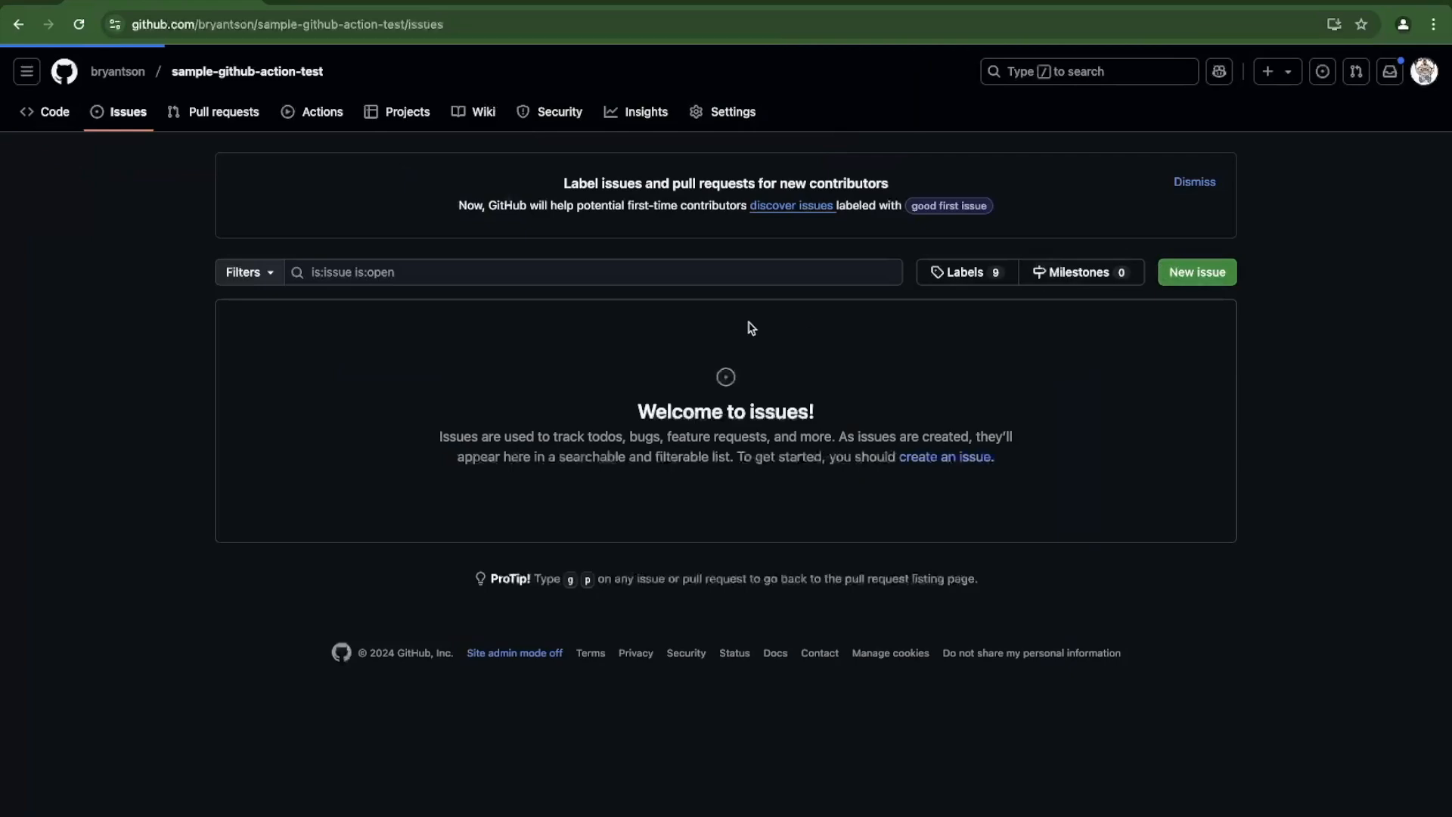
{"action": "left_click", "coordinate": [1195, 270]}
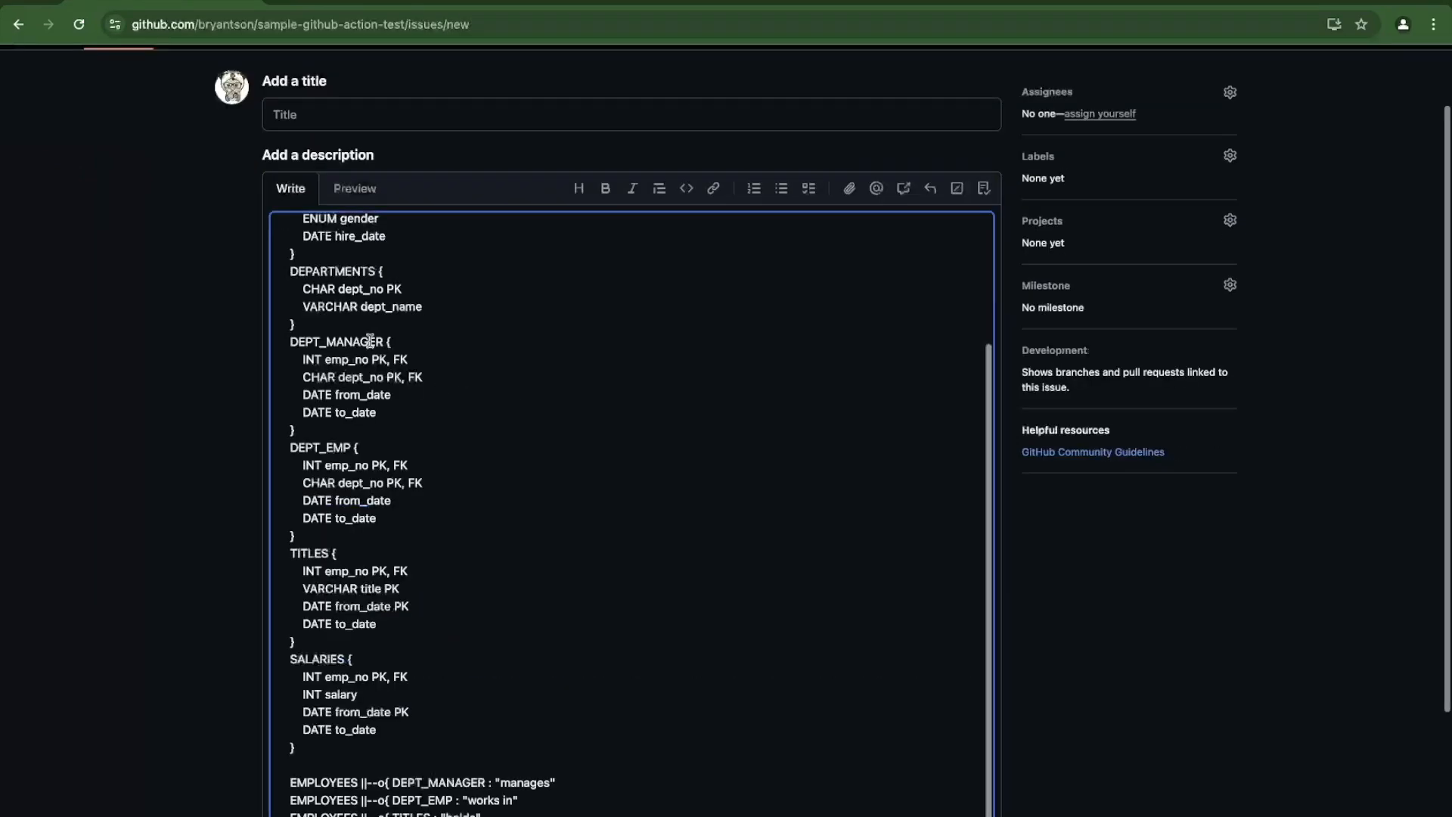
{"action": "scroll", "scroll_direction": "down", "scroll_amount": 3}
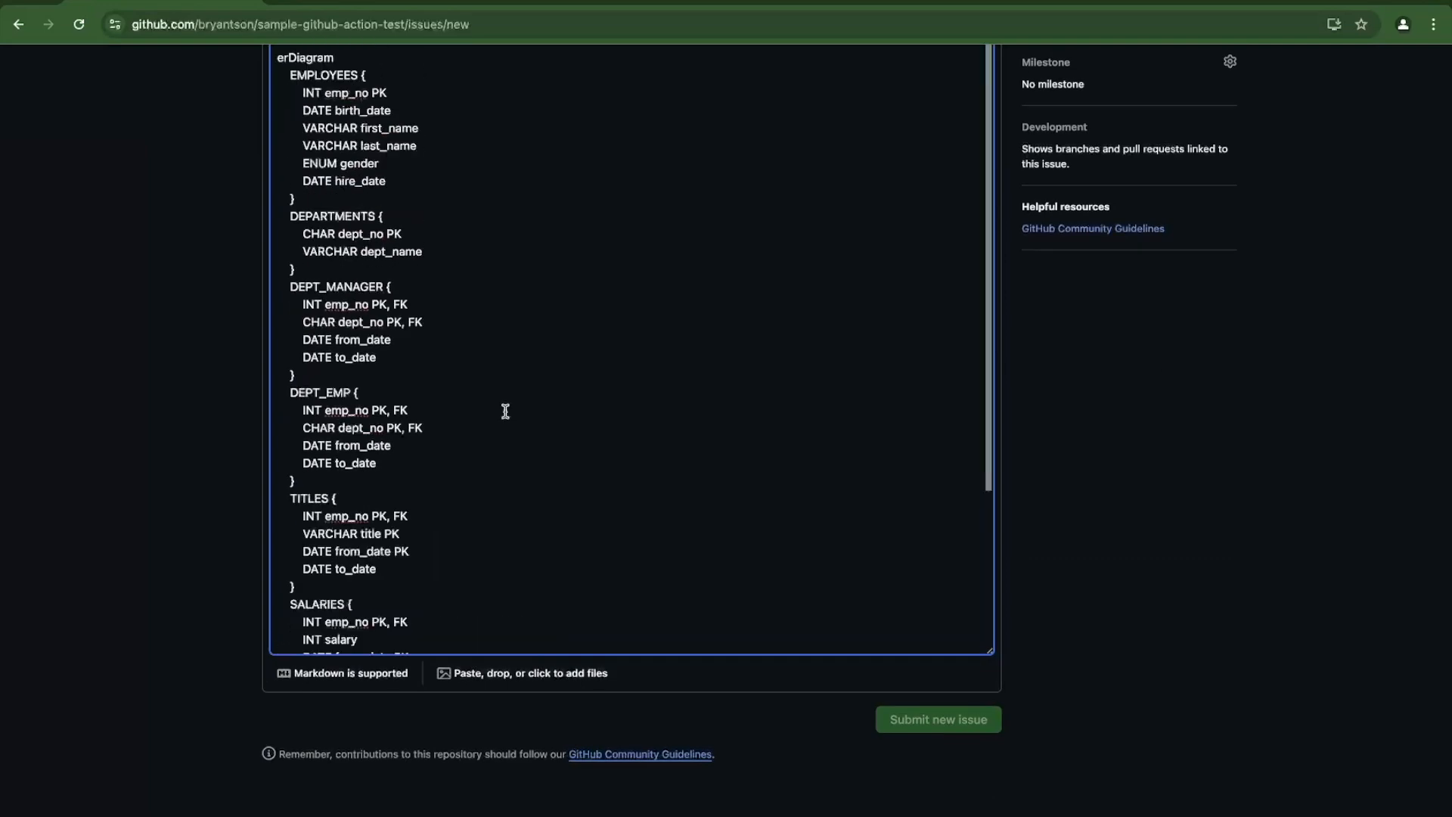
{"action": "left_click", "coordinate": [354, 137]}
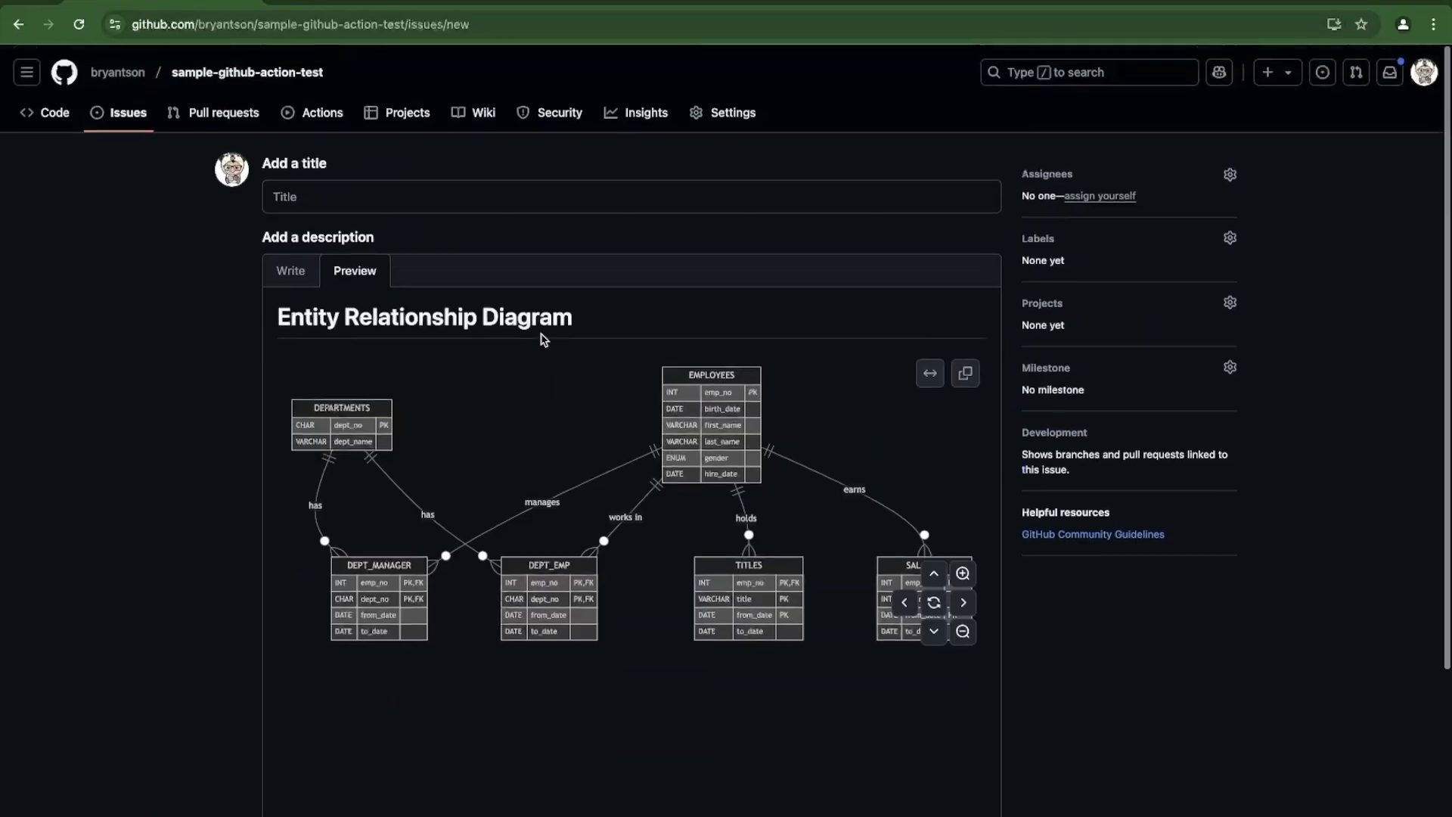
{"action": "mouse_move", "coordinate": [491, 456]}
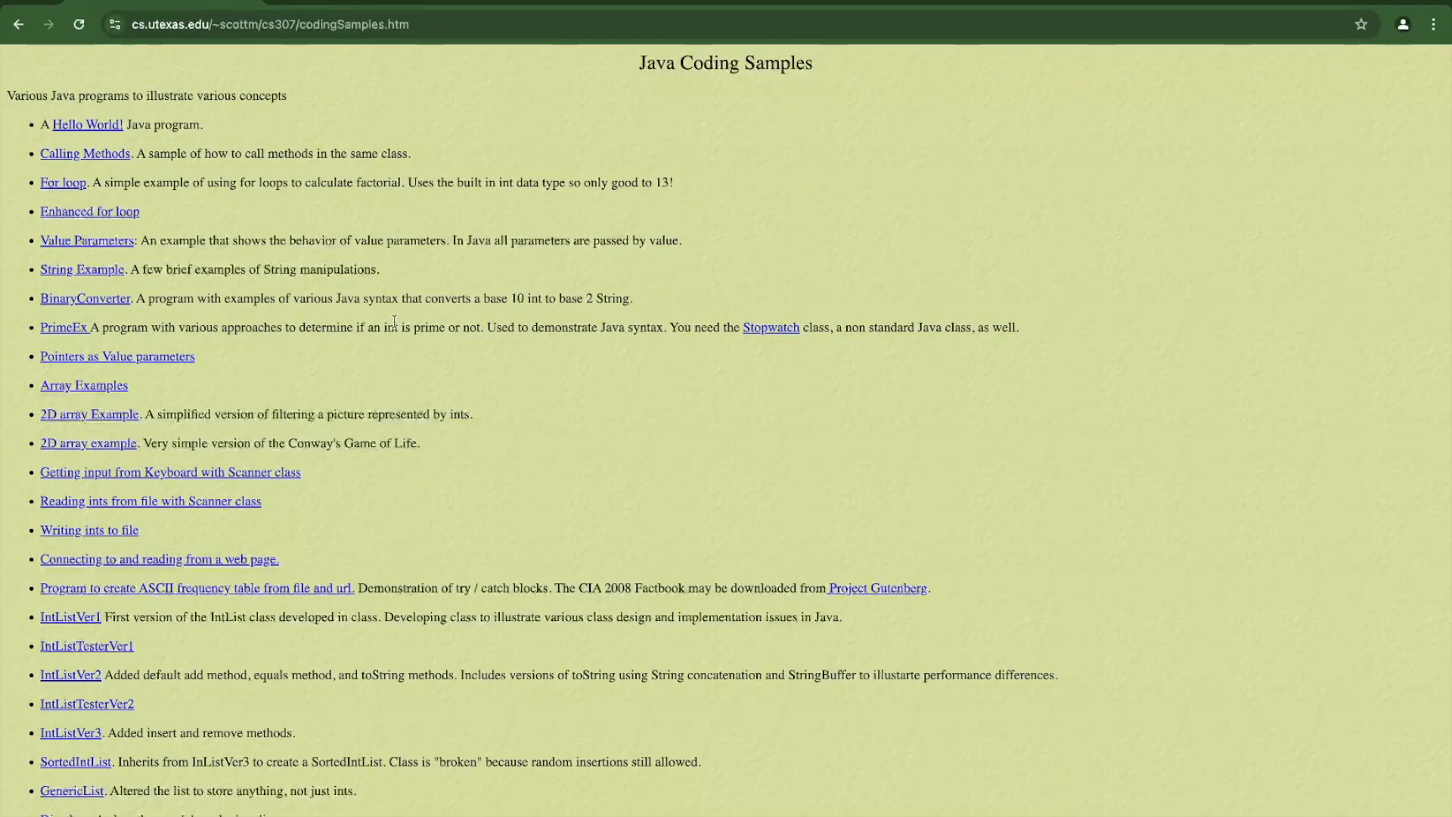
Open the Die class sample from the Java Coding Samples page
{"action": "scroll", "scroll_direction": "down", "scroll_amount": 3}
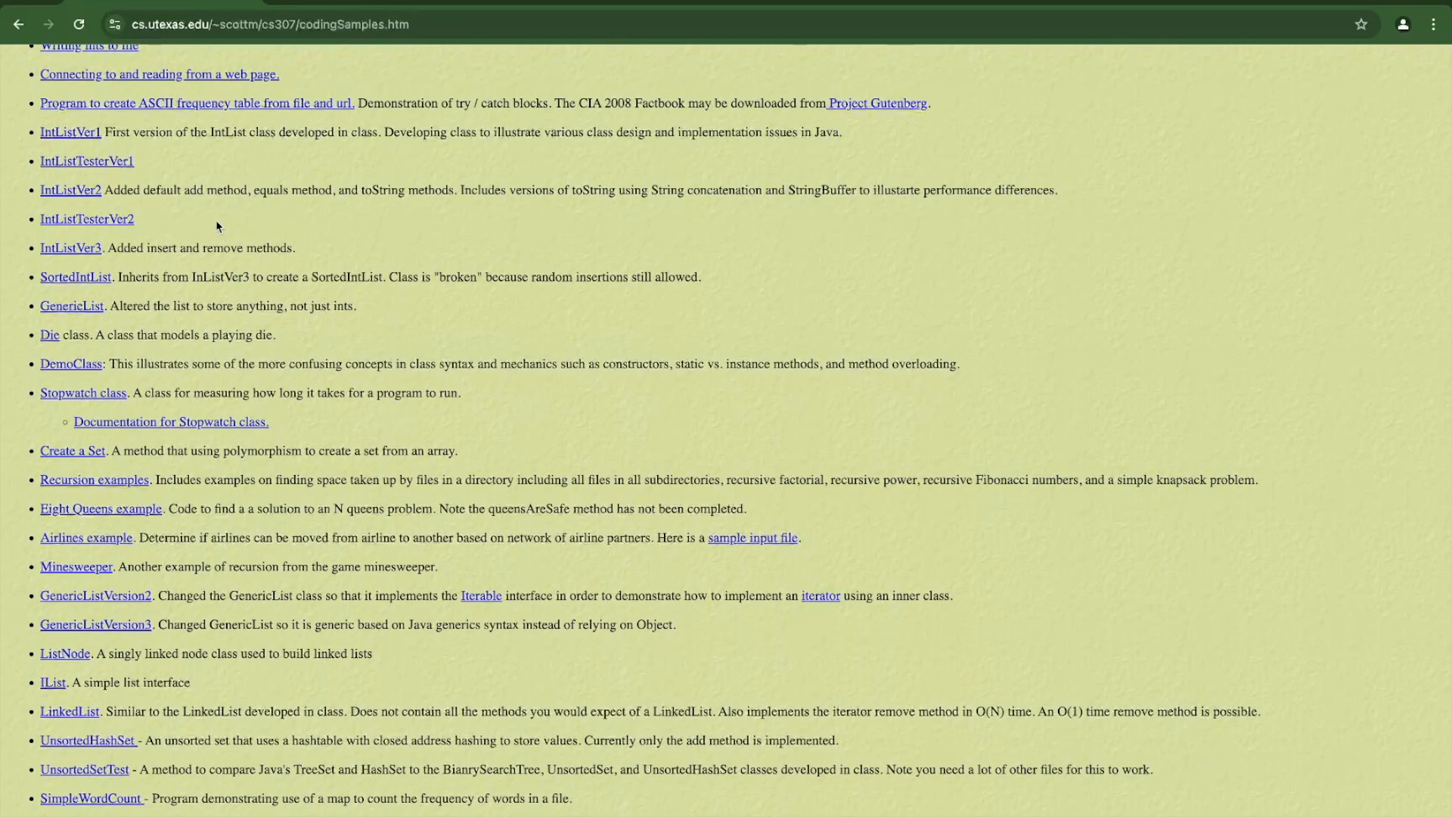
{"action": "mouse_move", "coordinate": [83, 326]}
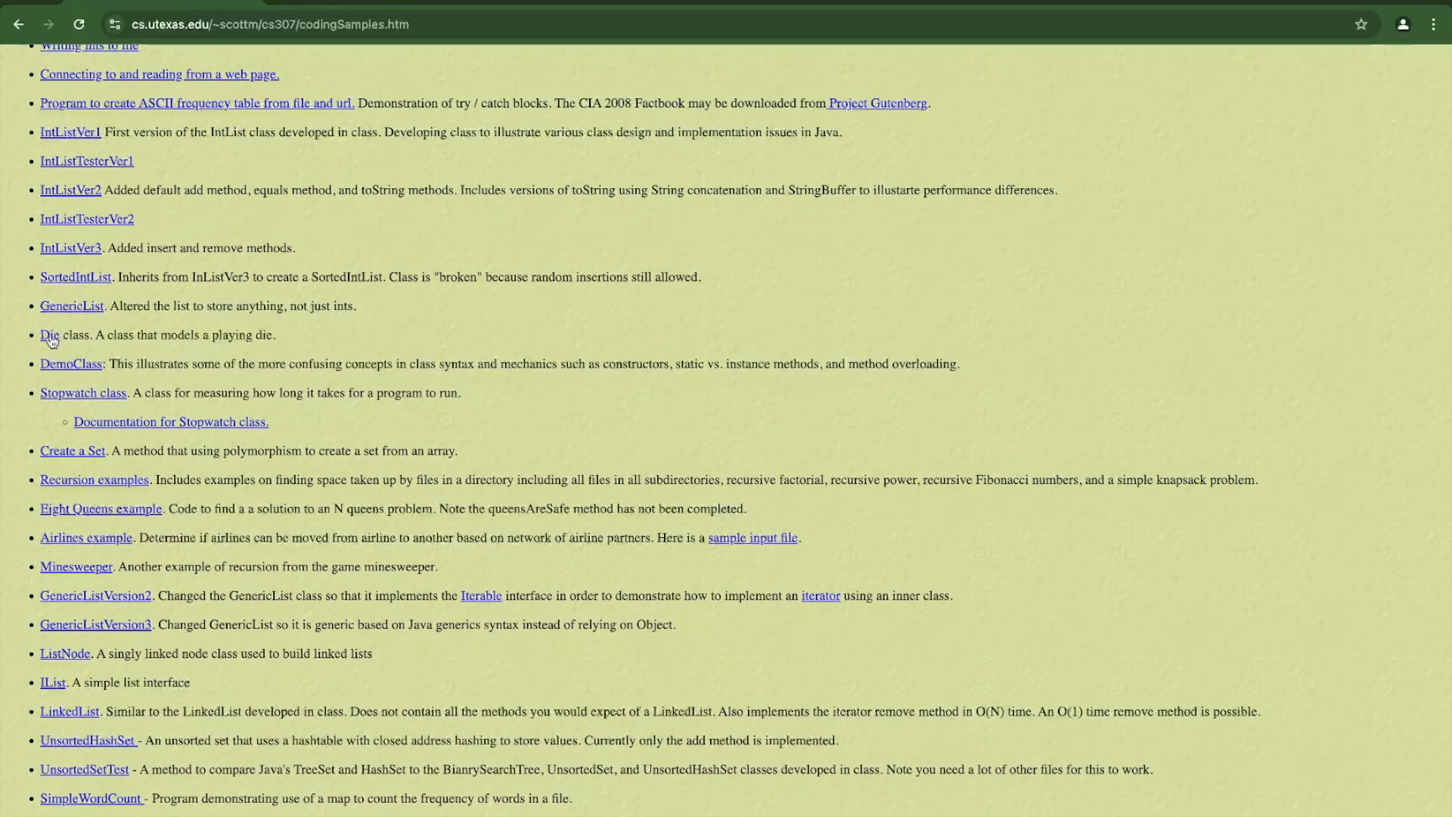
{"action": "left_click", "coordinate": [48, 334]}
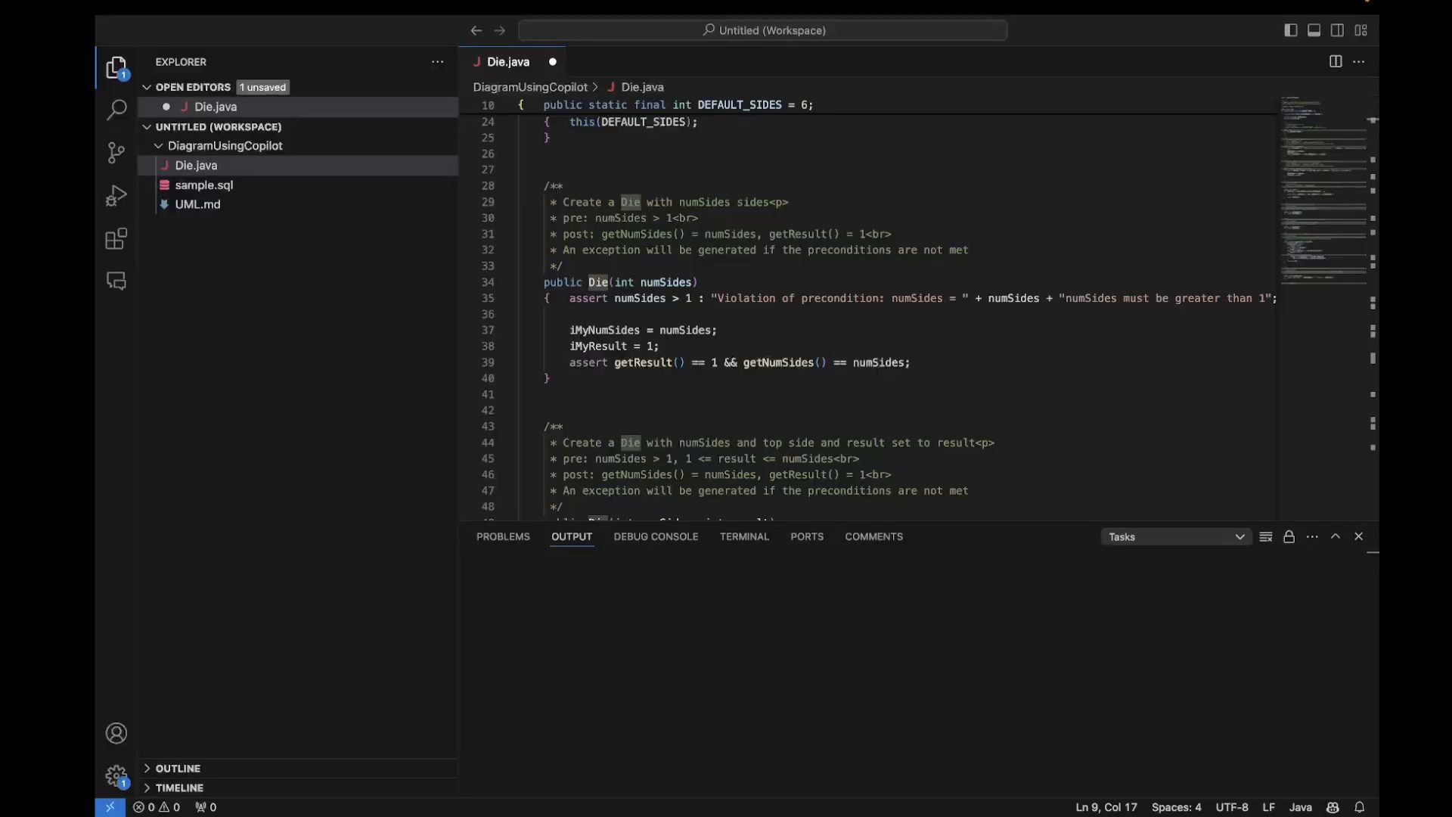
Read down through Die.java's constructors toward the equals method
{"action": "left_click", "coordinate": [564, 184]}
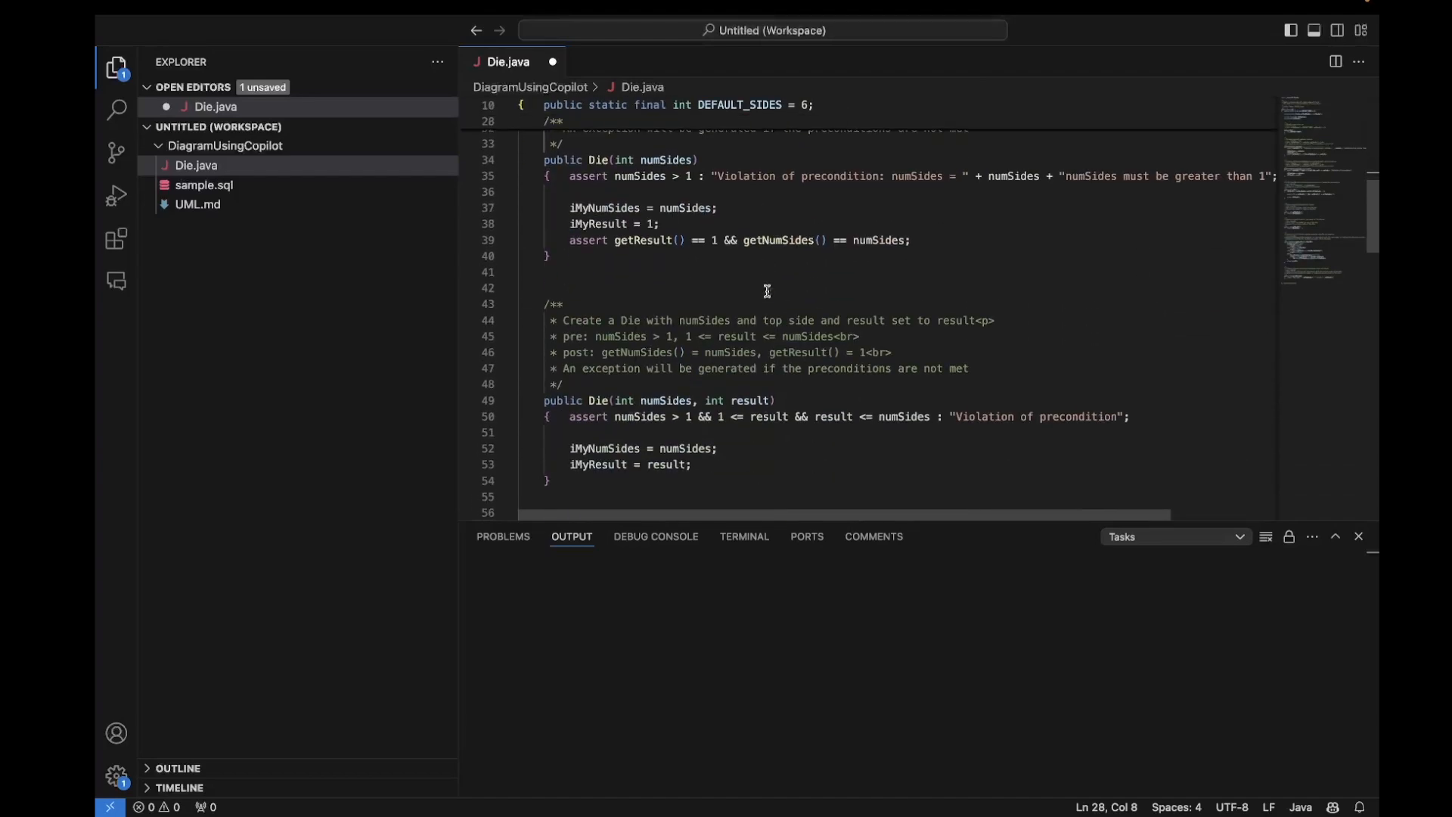
{"action": "scroll", "scroll_direction": "down", "scroll_amount": 3}
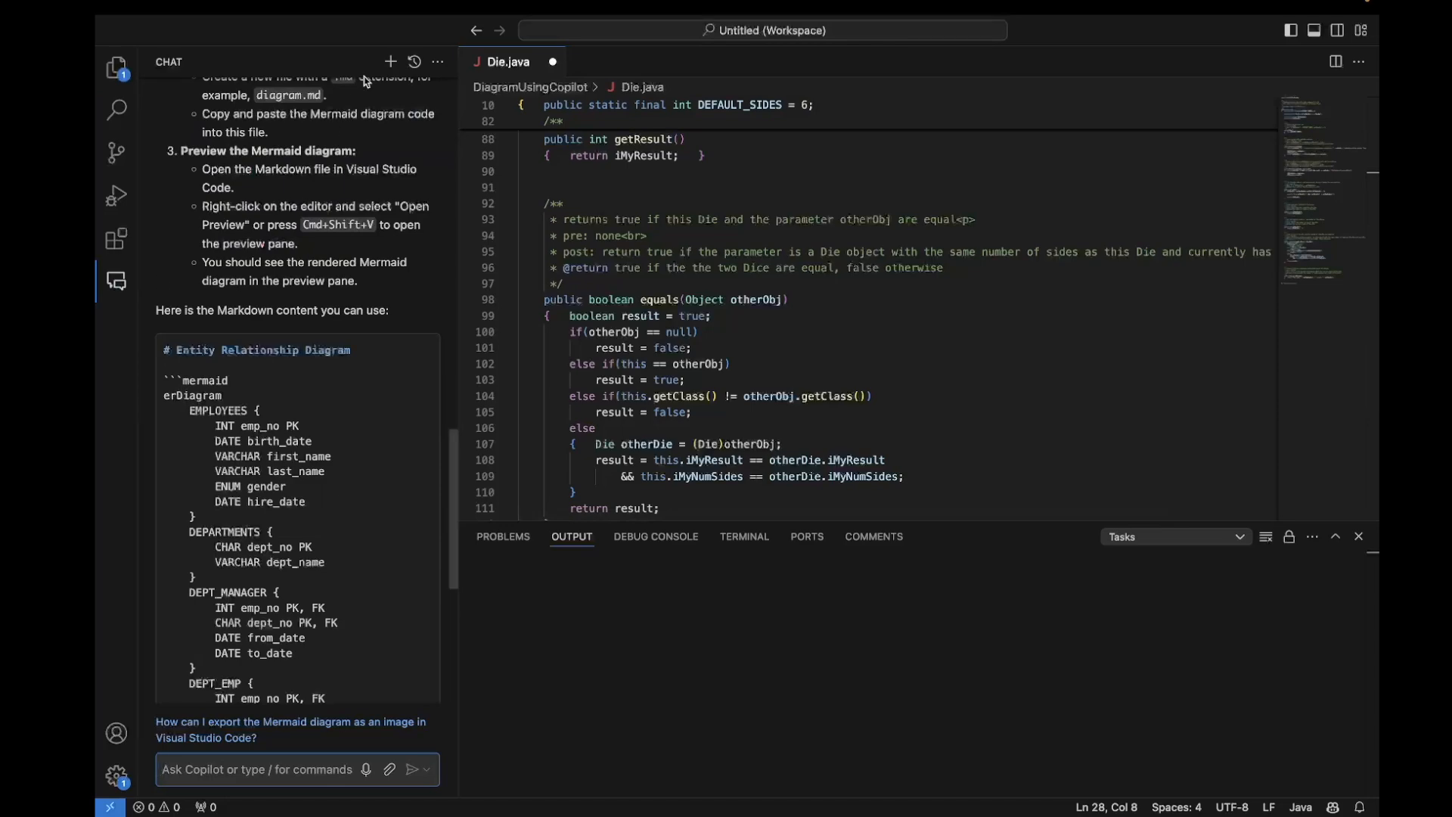
Start a fresh Copilot chat and begin asking 'Can you generate an entity relationship diagram'
{"action": "scroll", "scroll_direction": "down", "scroll_amount": 3}
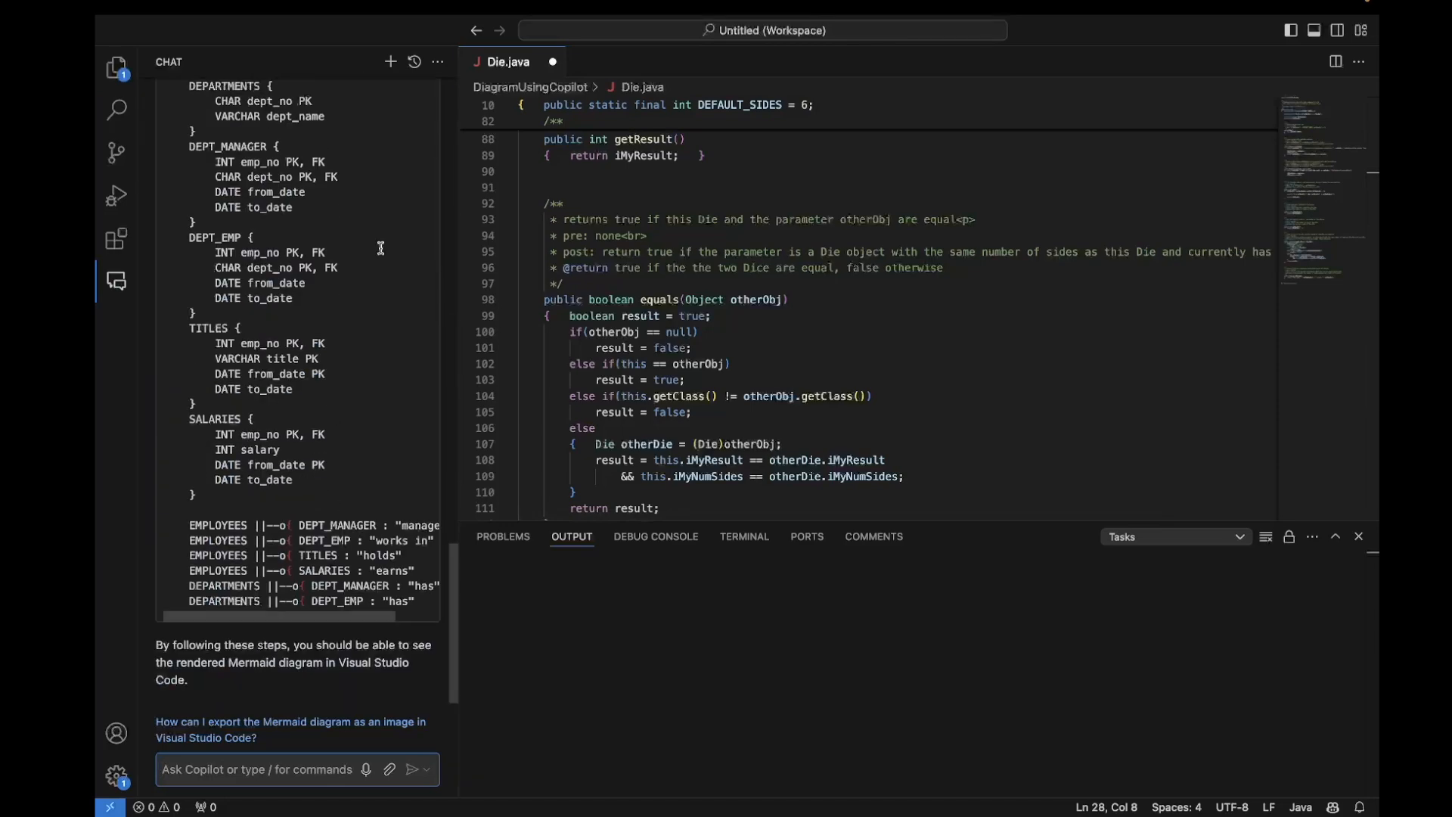
{"action": "left_click", "coordinate": [390, 60]}
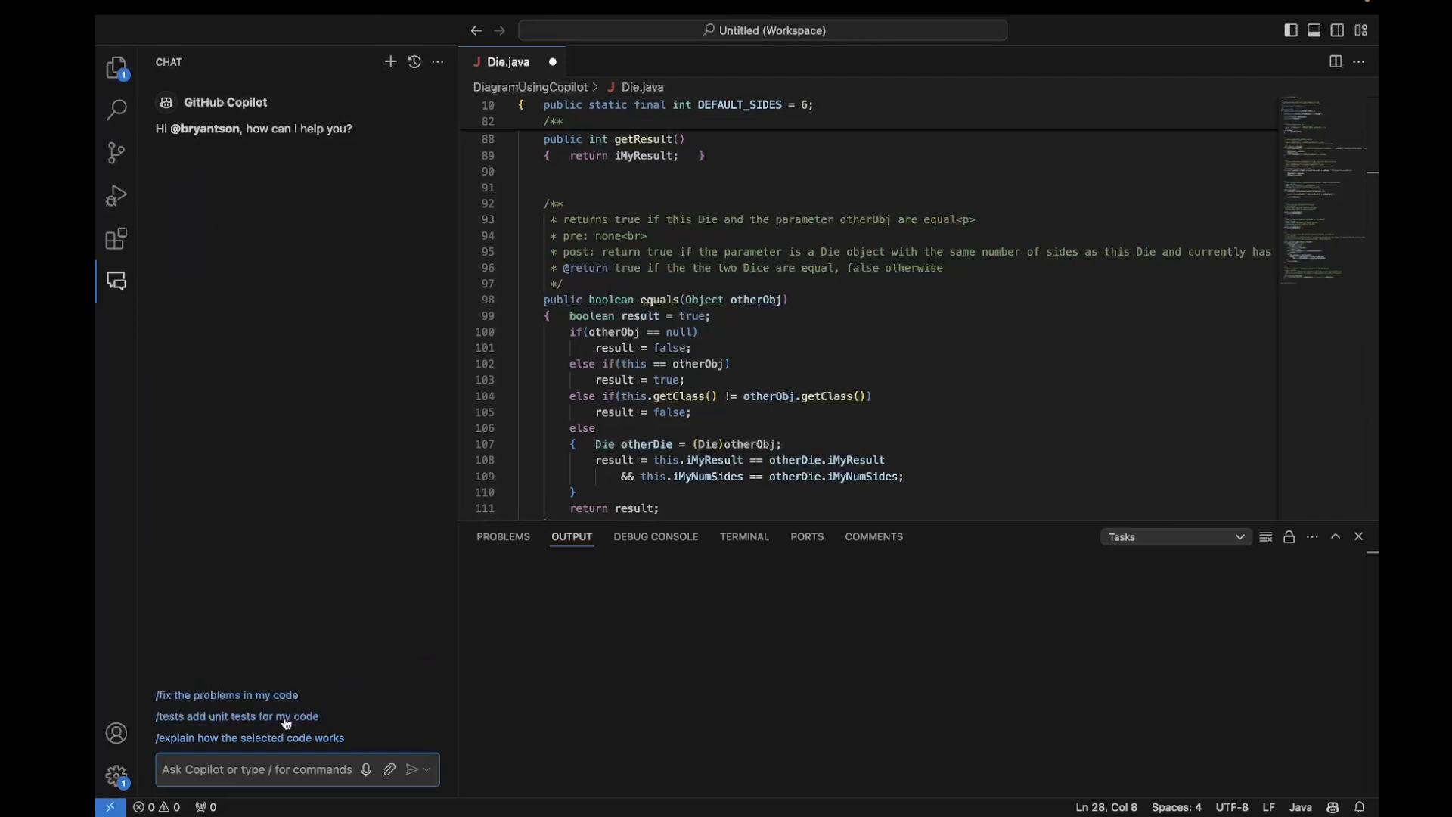
{"action": "type", "text": "CAa"}
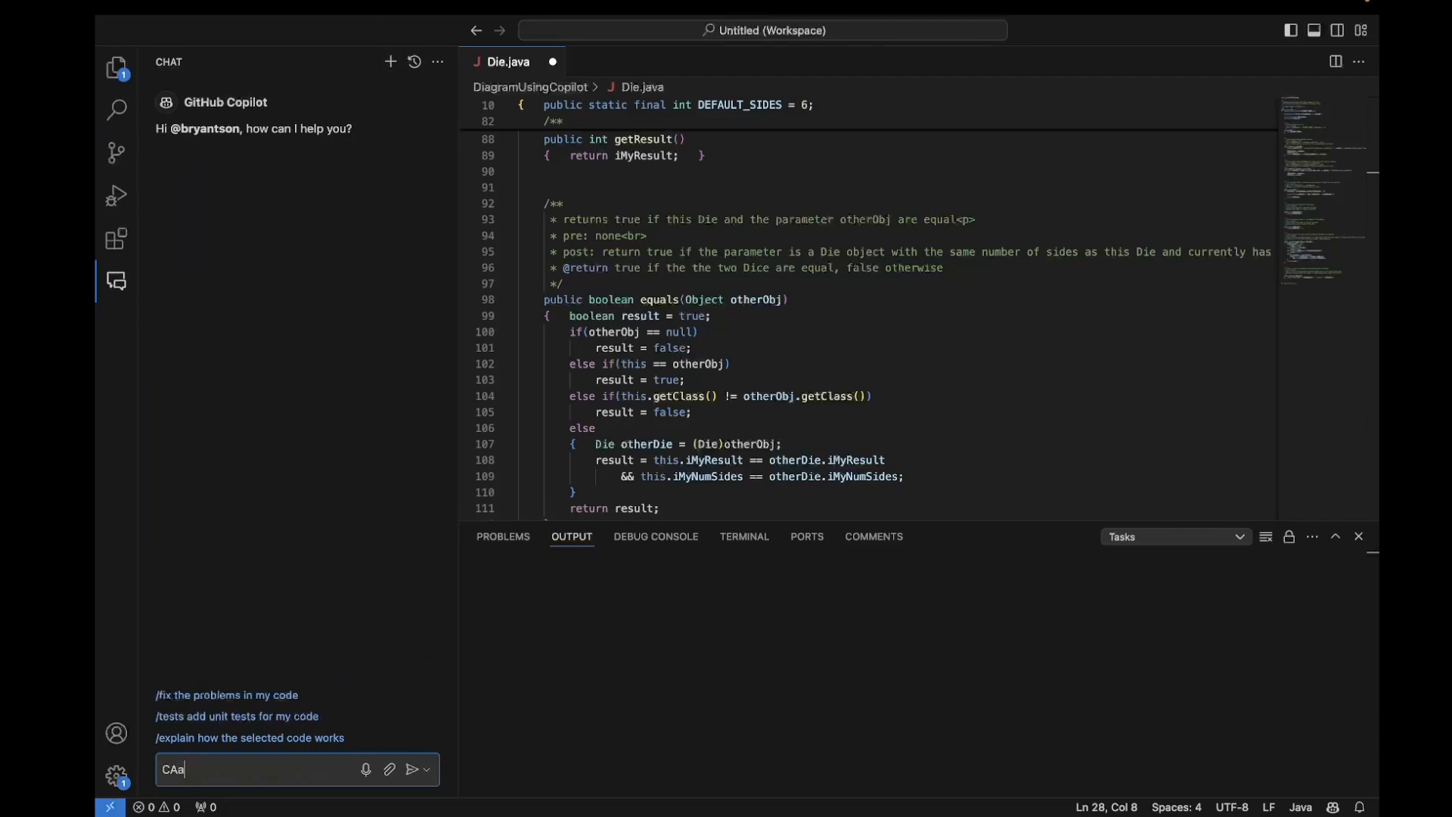
{"action": "type", "text": "Can you generate"}
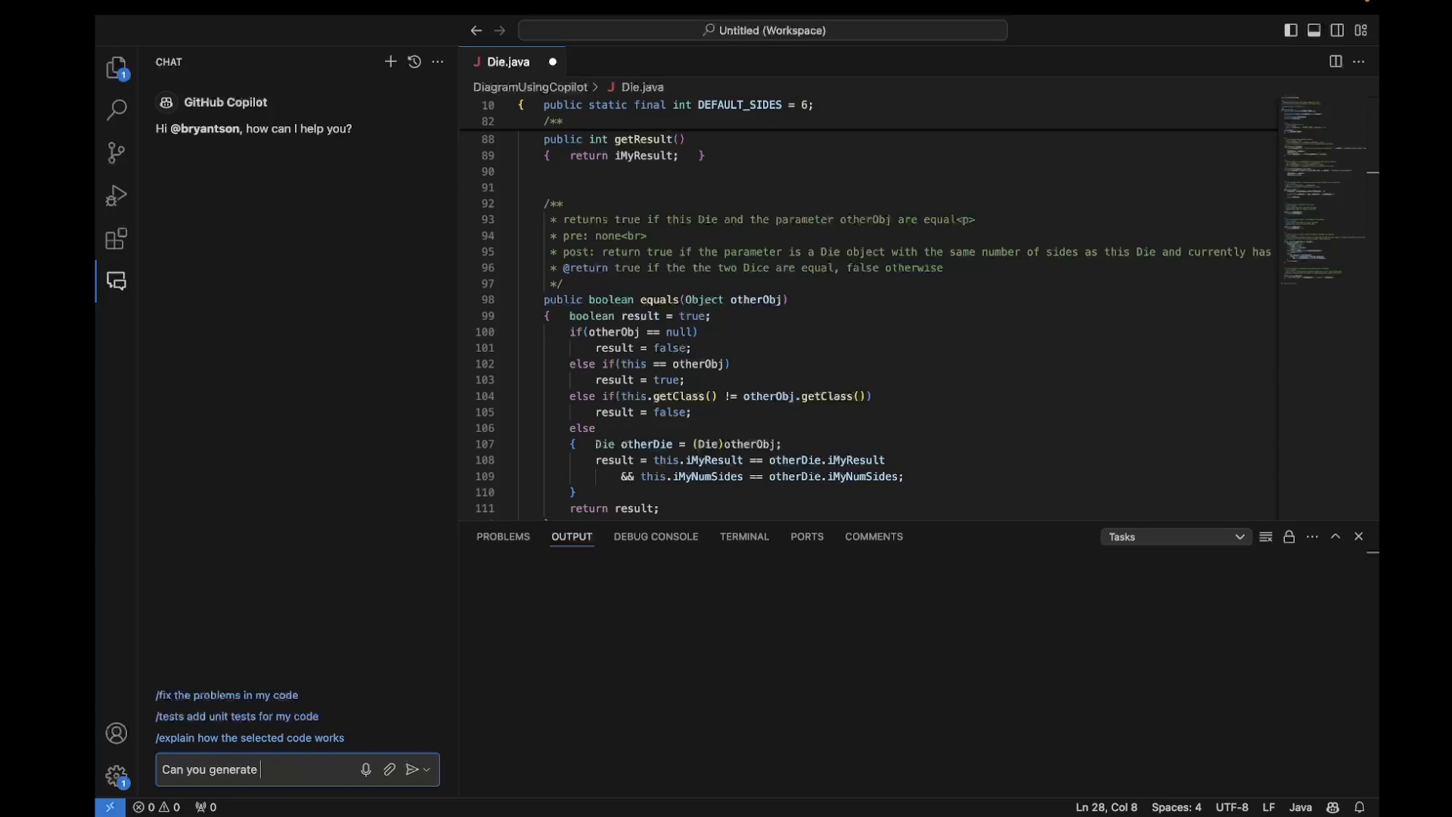
{"action": "type", "text": "an entity relationship diagram for this fil"}
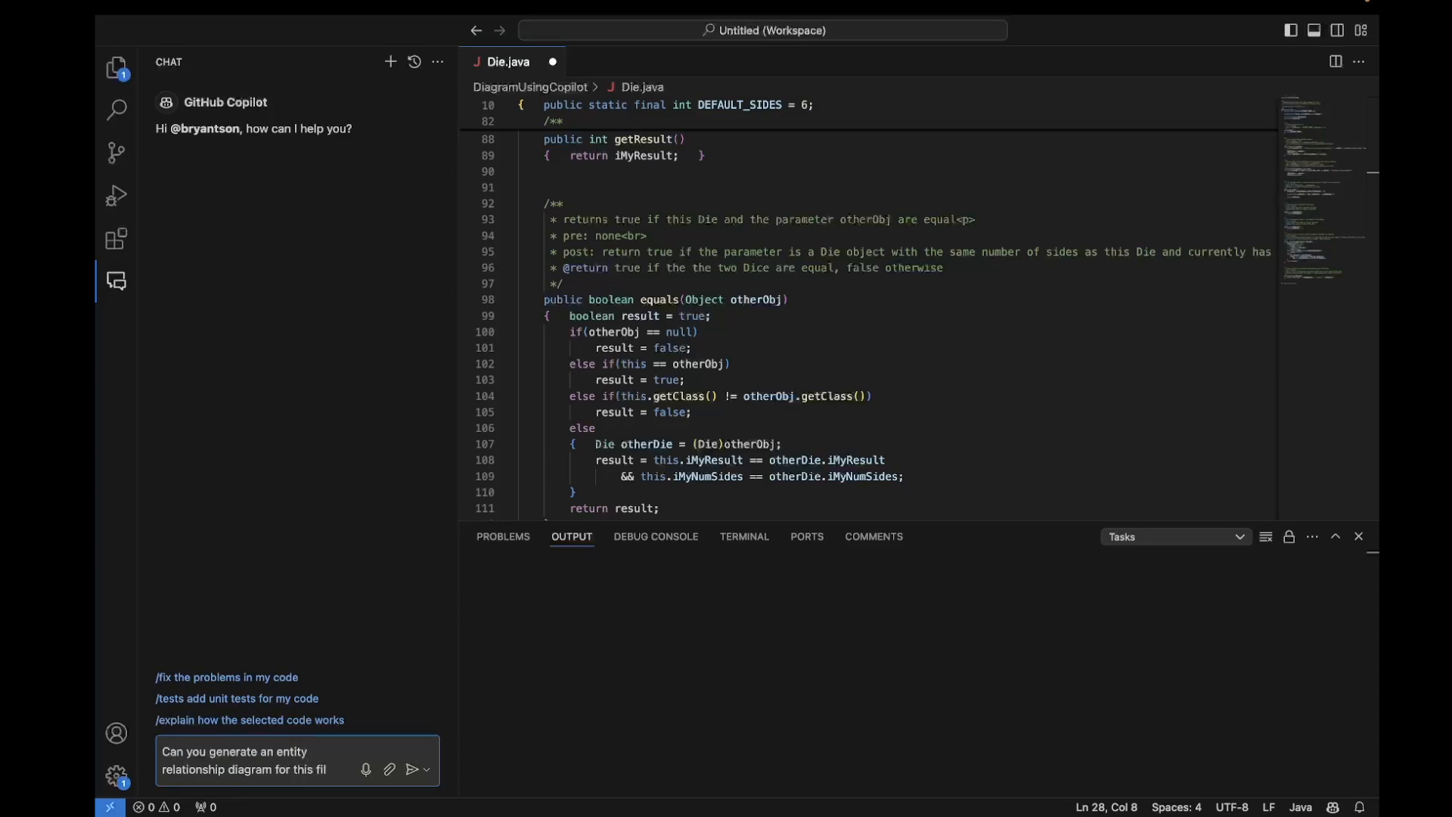
Attach Die.java via #file, finish the request with 'using mermaid', and send it
{"action": "type", "text": "#f"}
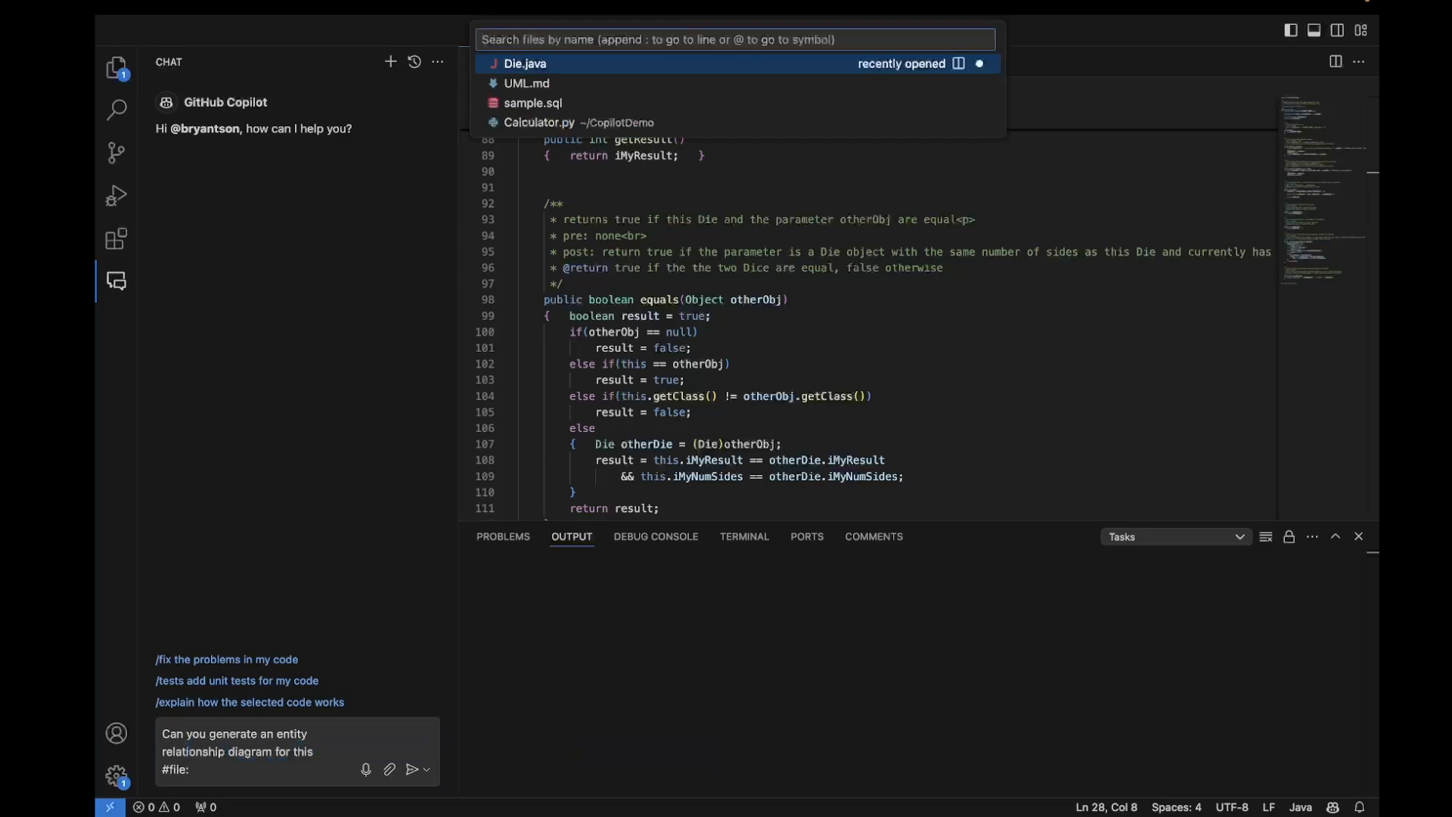
{"action": "left_click", "coordinate": [525, 64]}
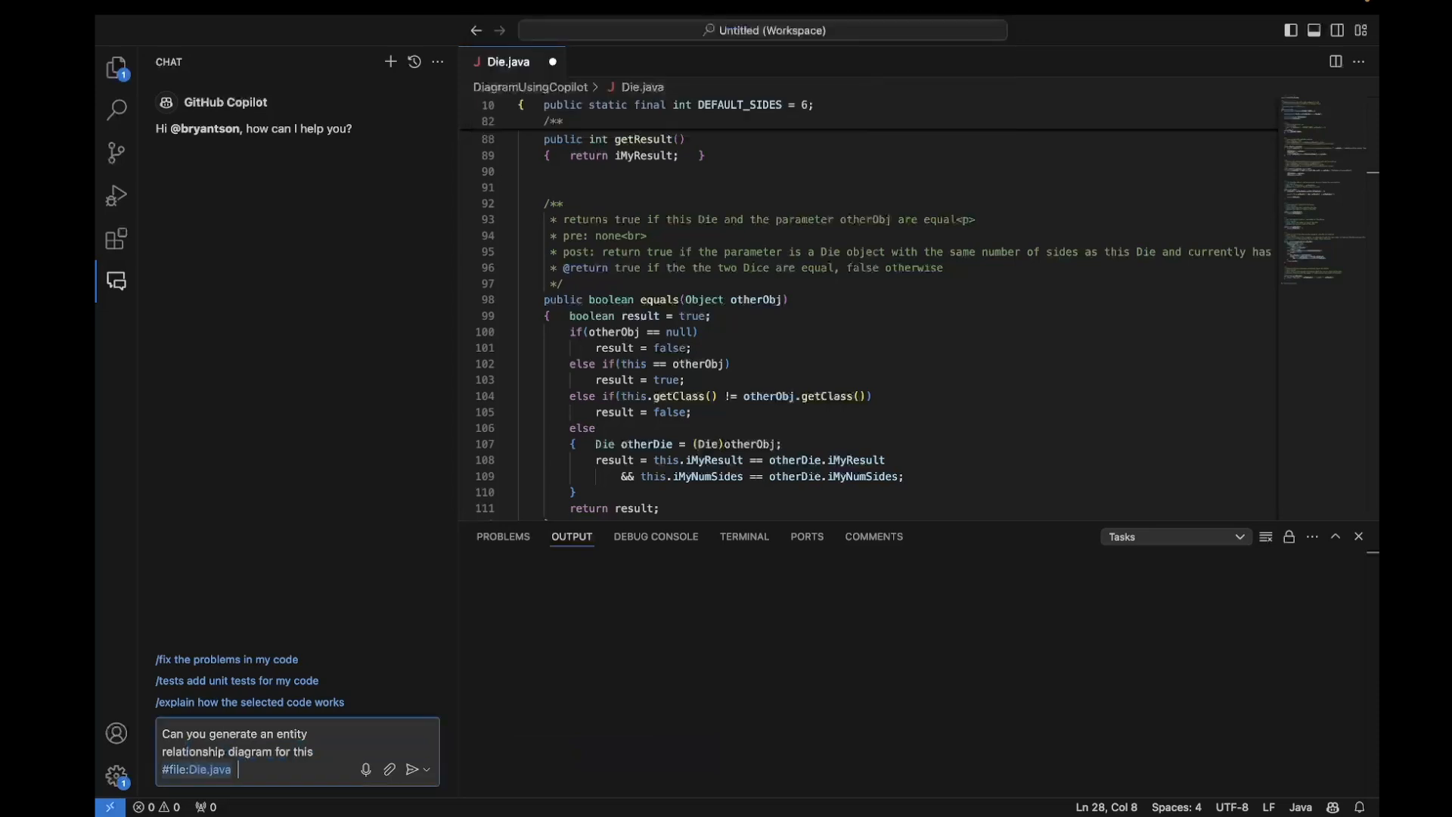
{"action": "type", "text": "using"}
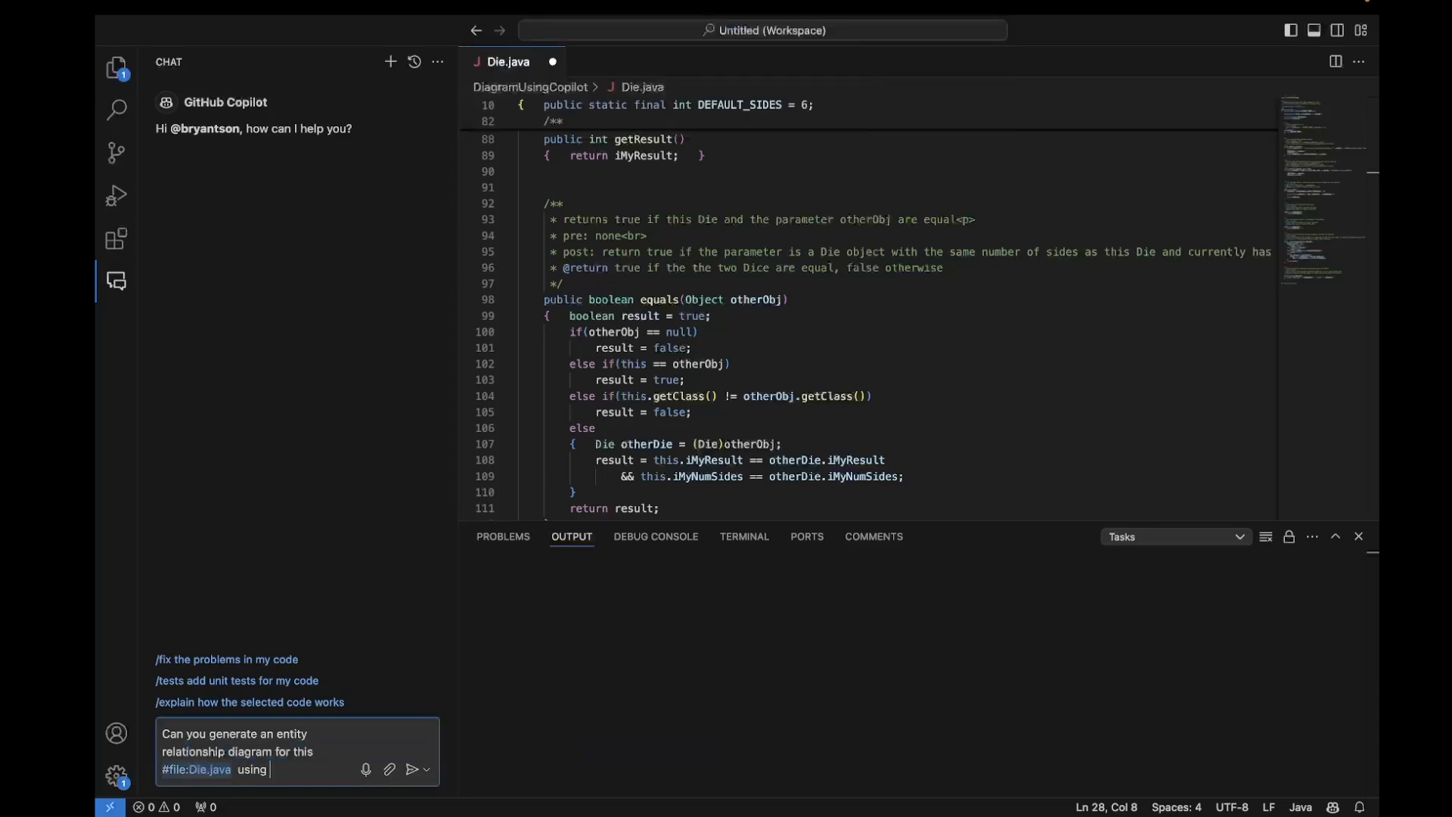
{"action": "type", "text": "mermaid"}
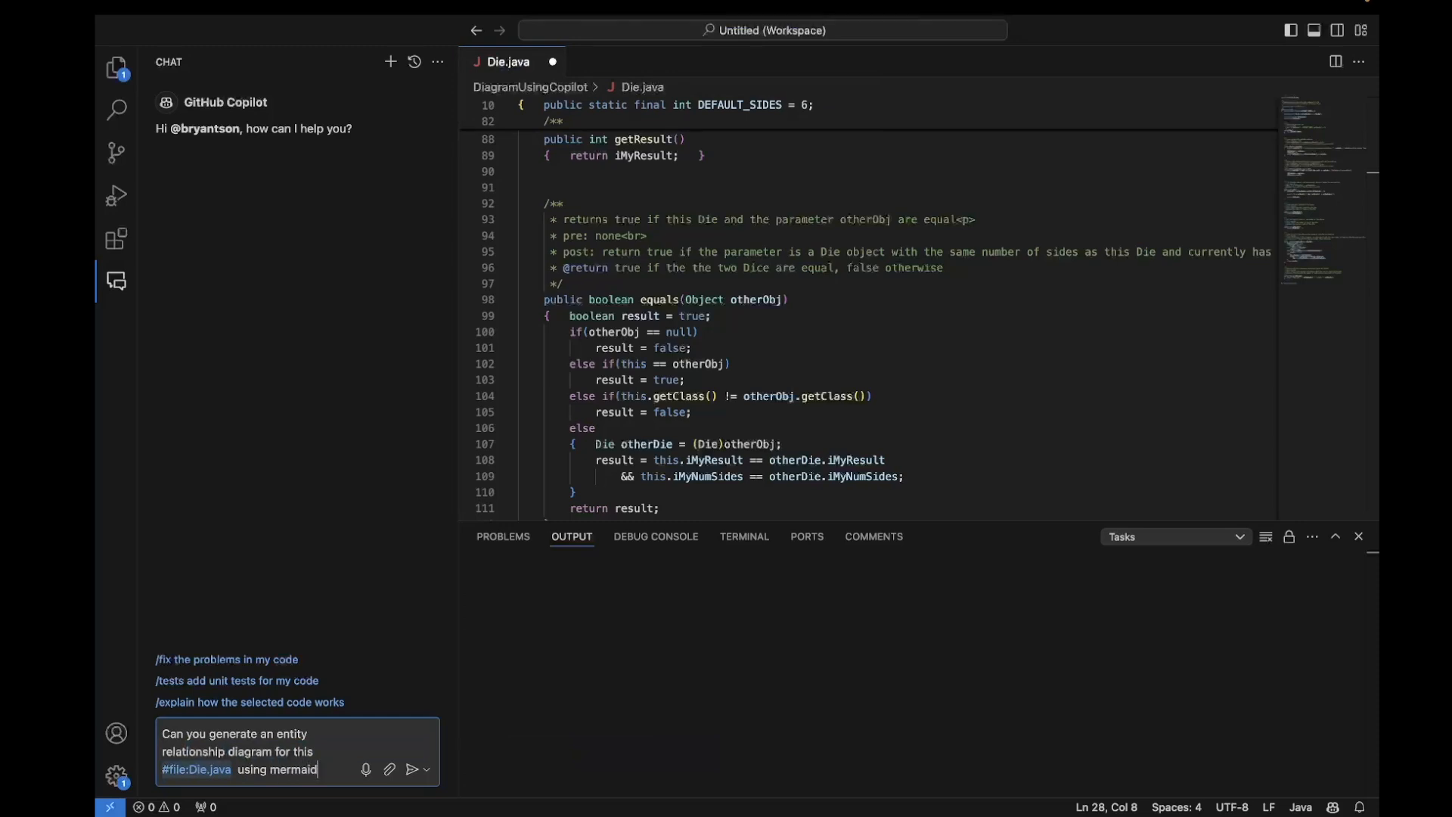
{"action": "left_click", "coordinate": [418, 768]}
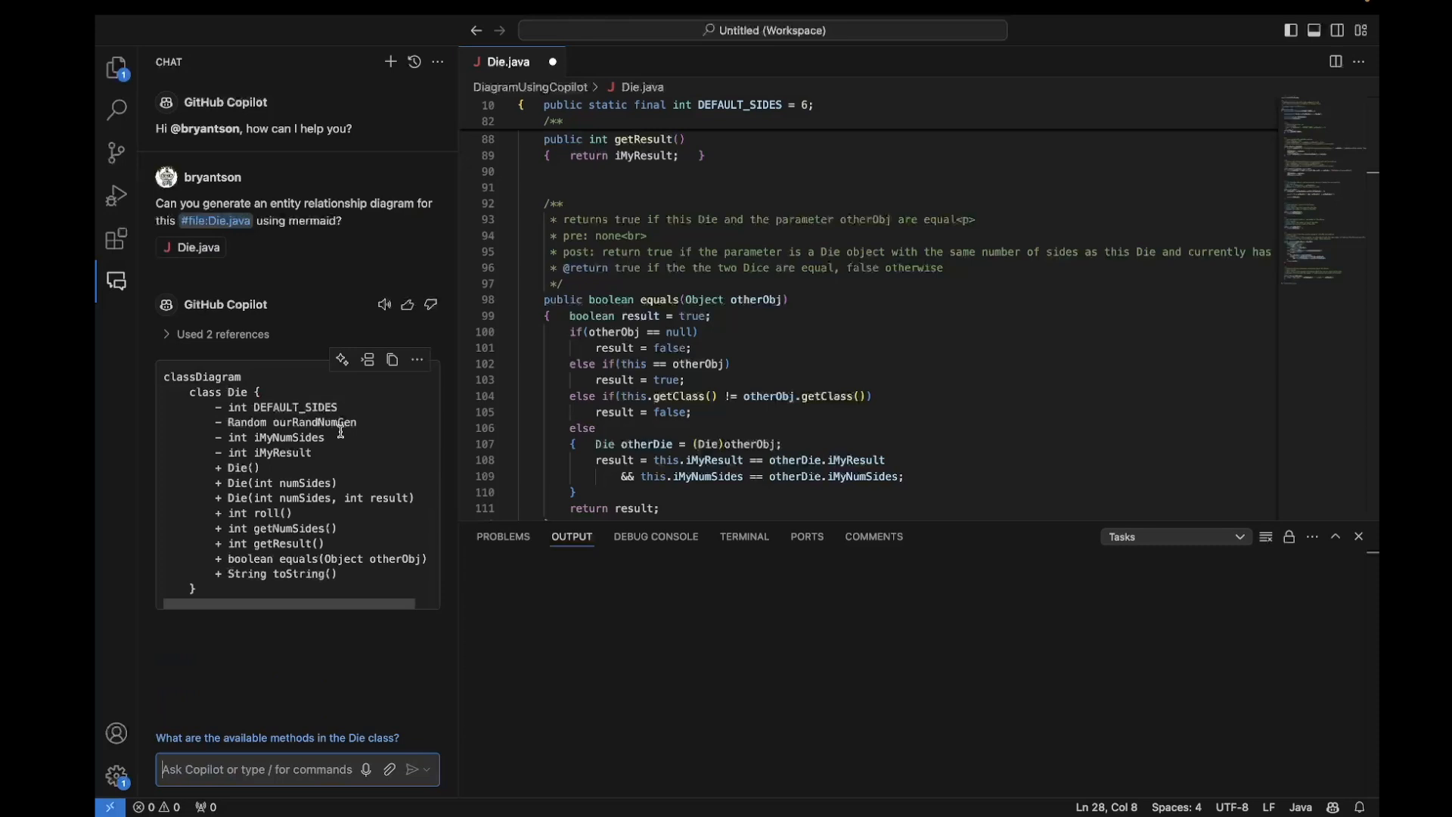
{"action": "mouse_move", "coordinate": [342, 508]}
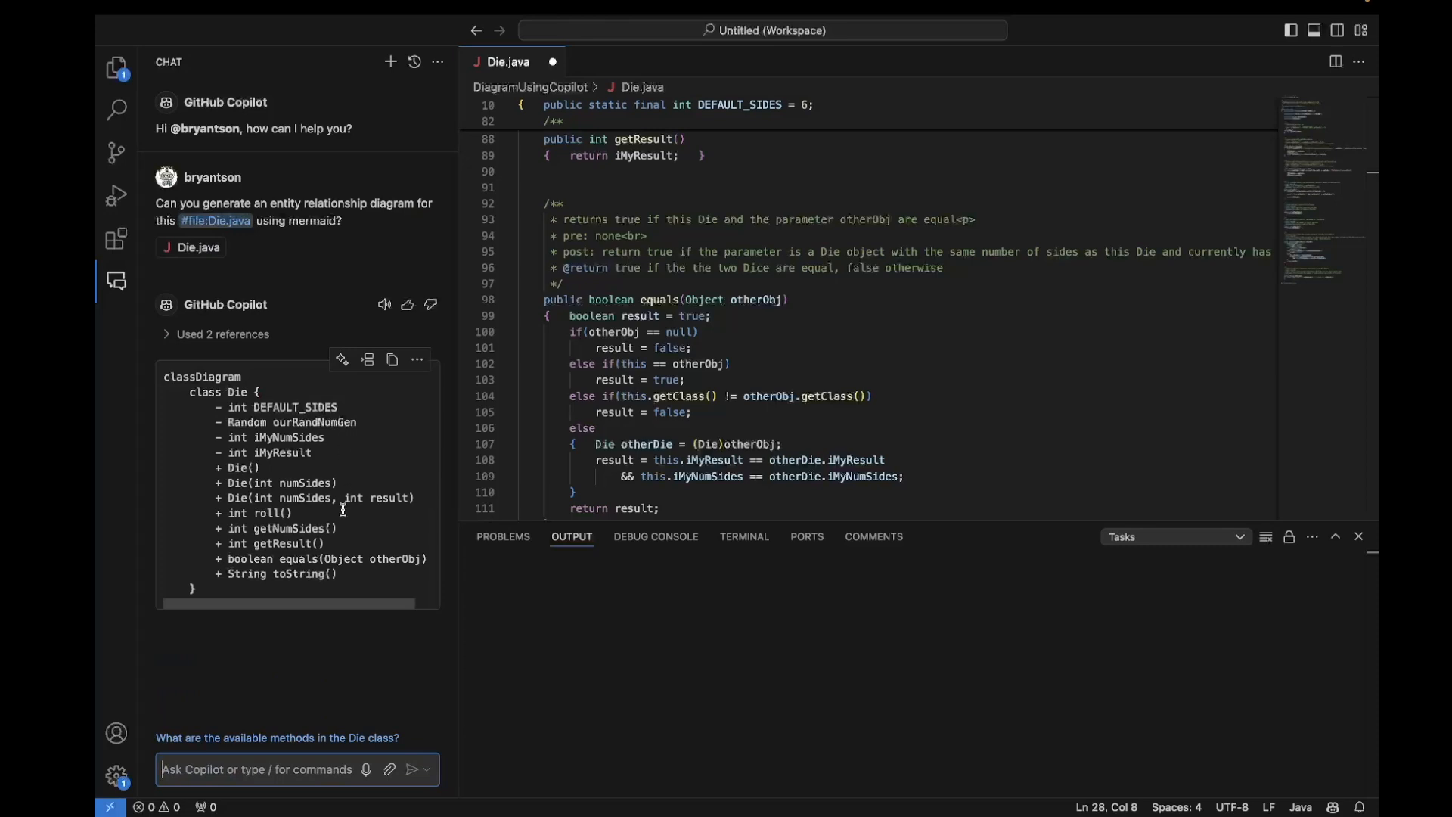
Review Copilot's classDiagram reply and ask 'How can I display this as a diagram?'
{"action": "scroll", "scroll_direction": "down", "scroll_amount": 3}
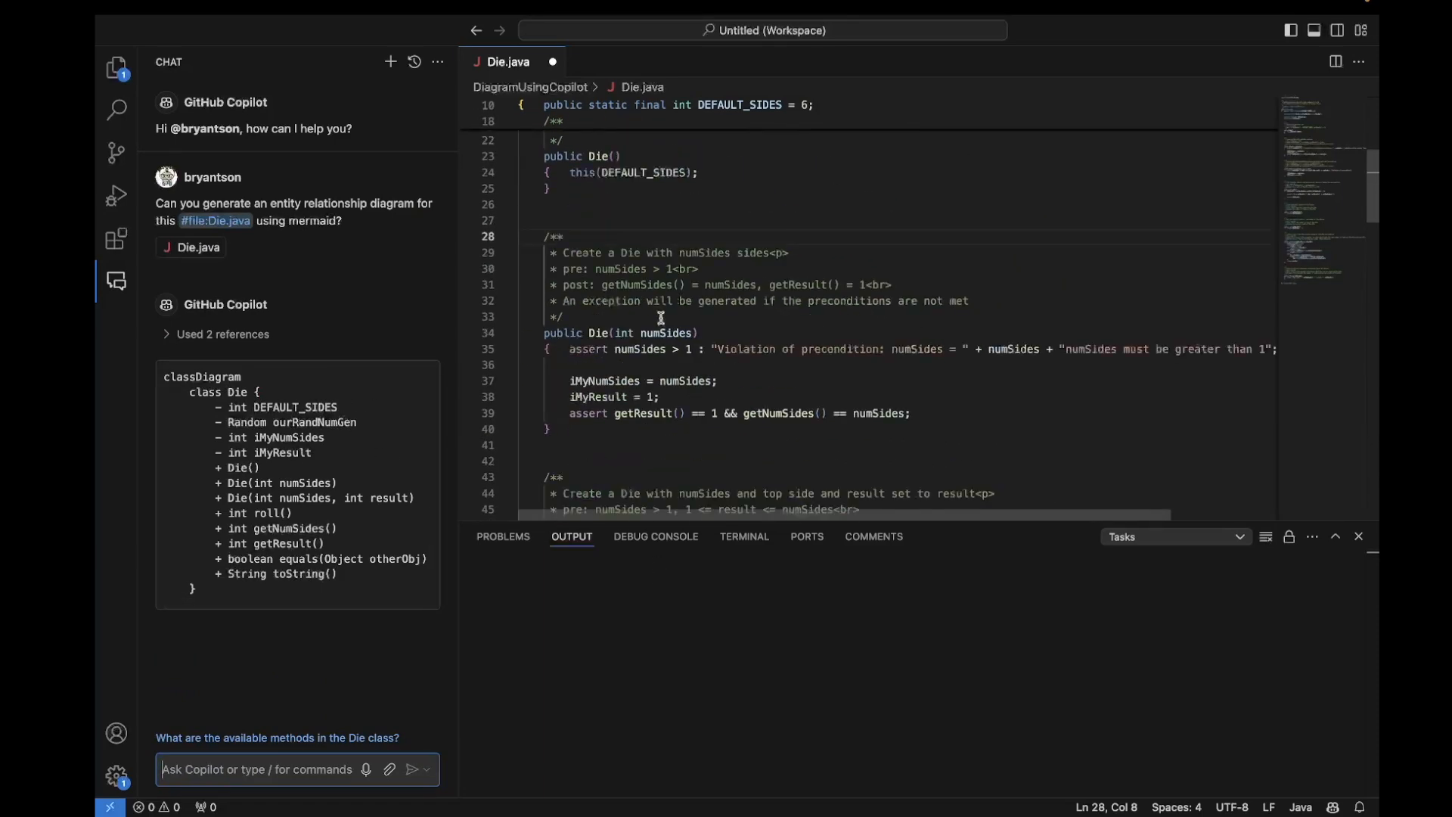
{"action": "scroll", "scroll_direction": "down", "scroll_amount": 3}
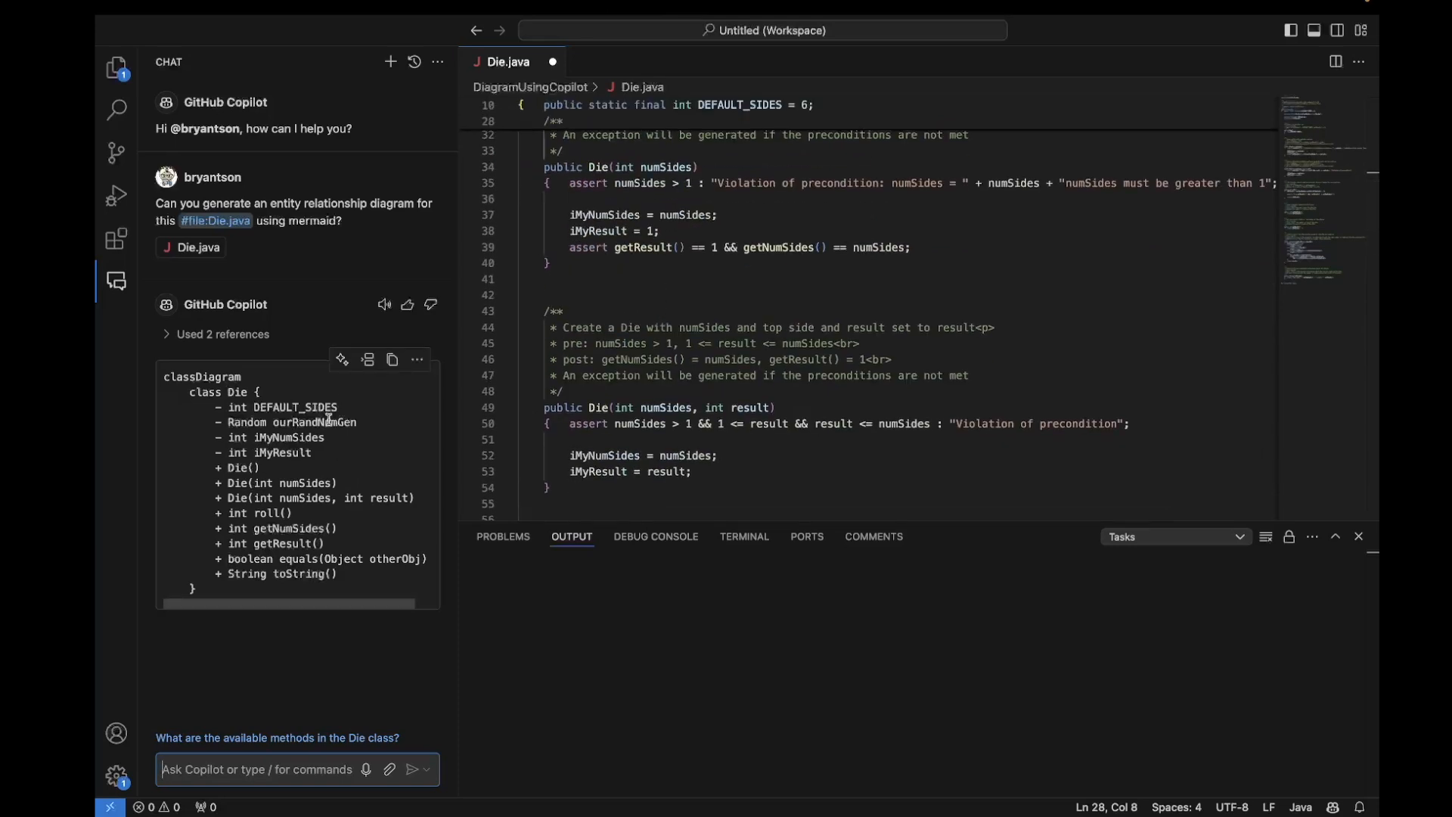
{"action": "mouse_move", "coordinate": [274, 711]}
{"action": "type", "text": "How can I display this as a"}
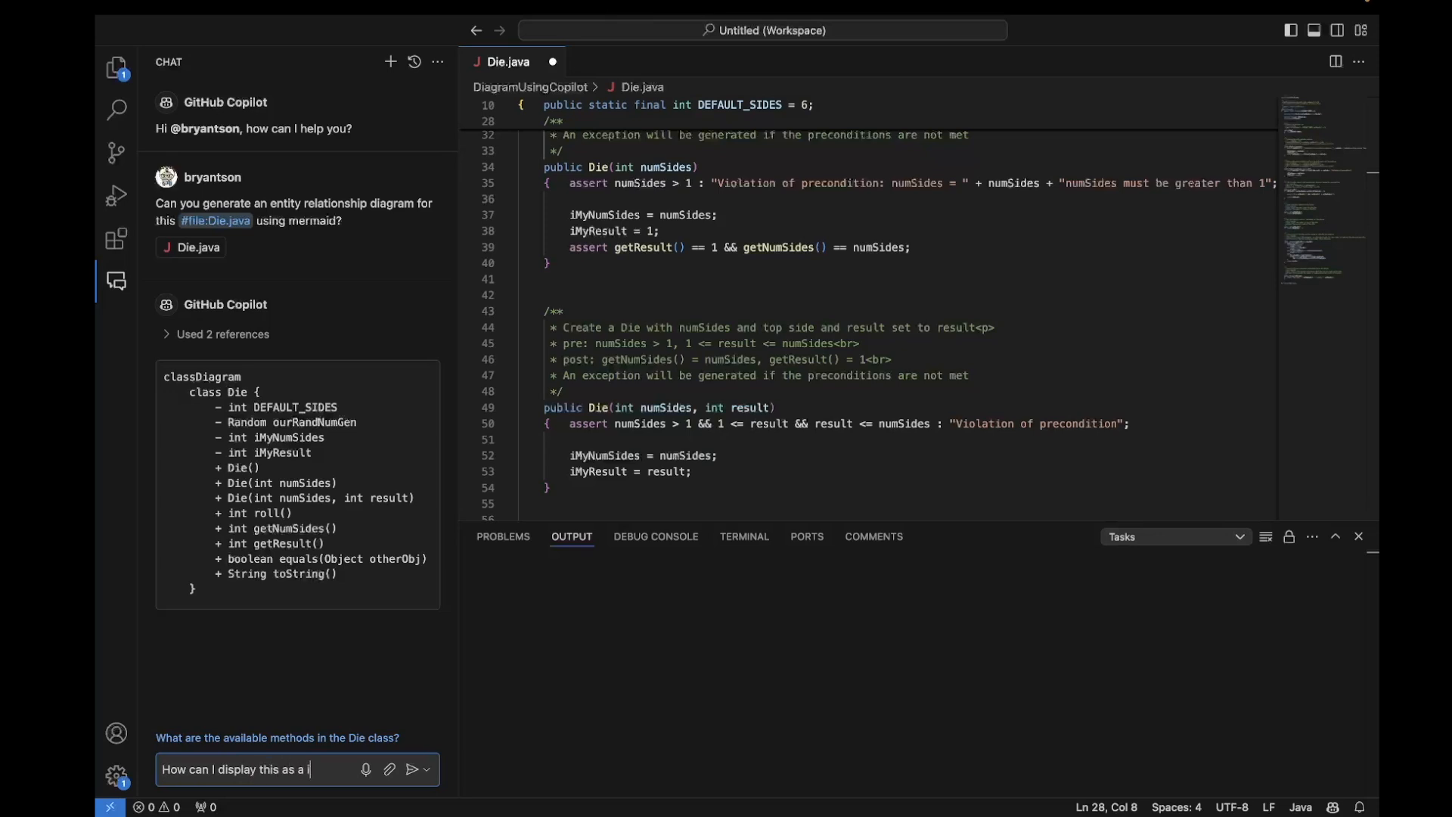
{"action": "type", "text": " diagram?"}
{"action": "key", "text": "Enter"}
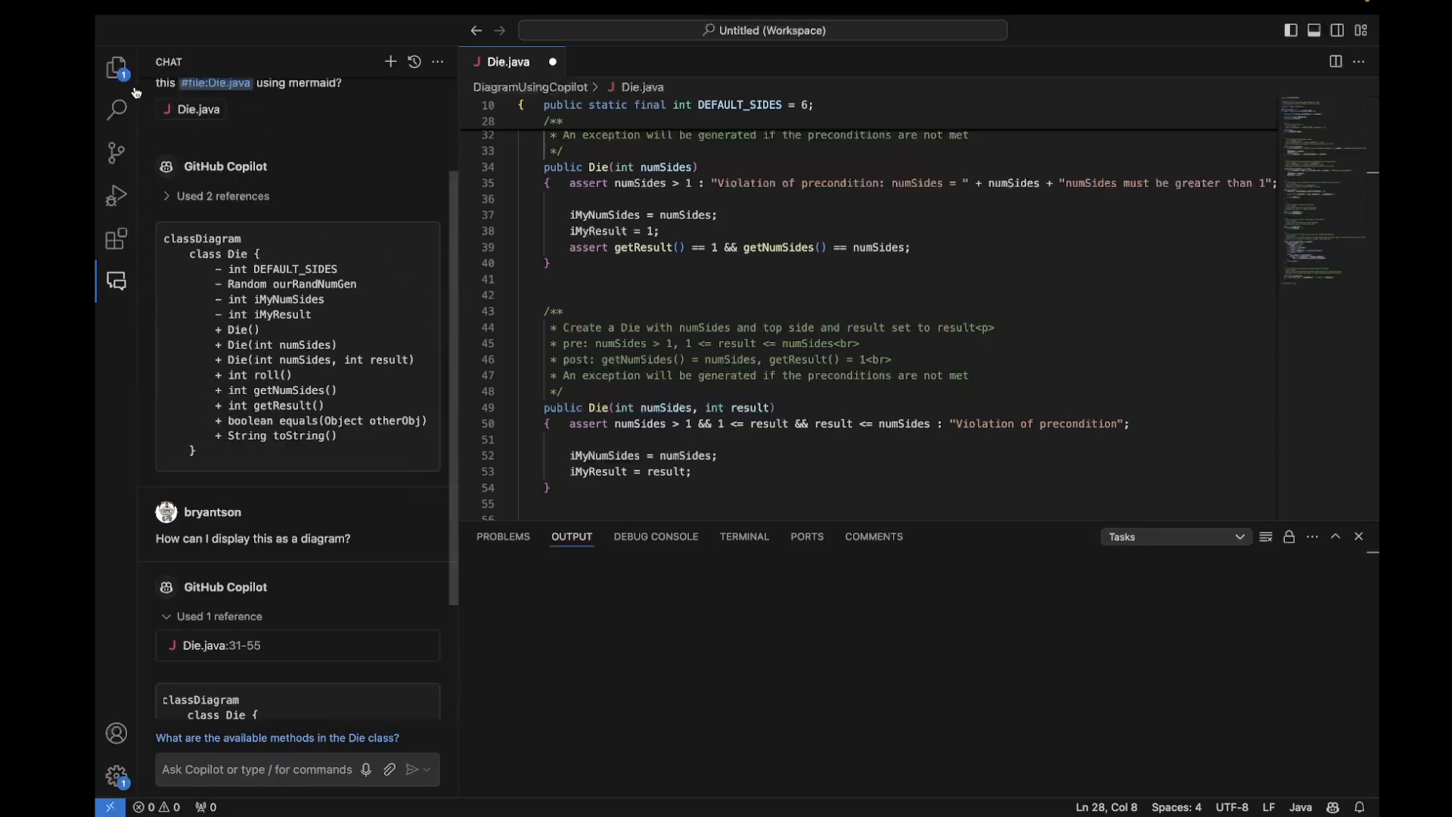
Create UML_Java.md from Explorer holding the Die classDiagram inside a ```mermaid fence
{"action": "left_click", "coordinate": [116, 67]}
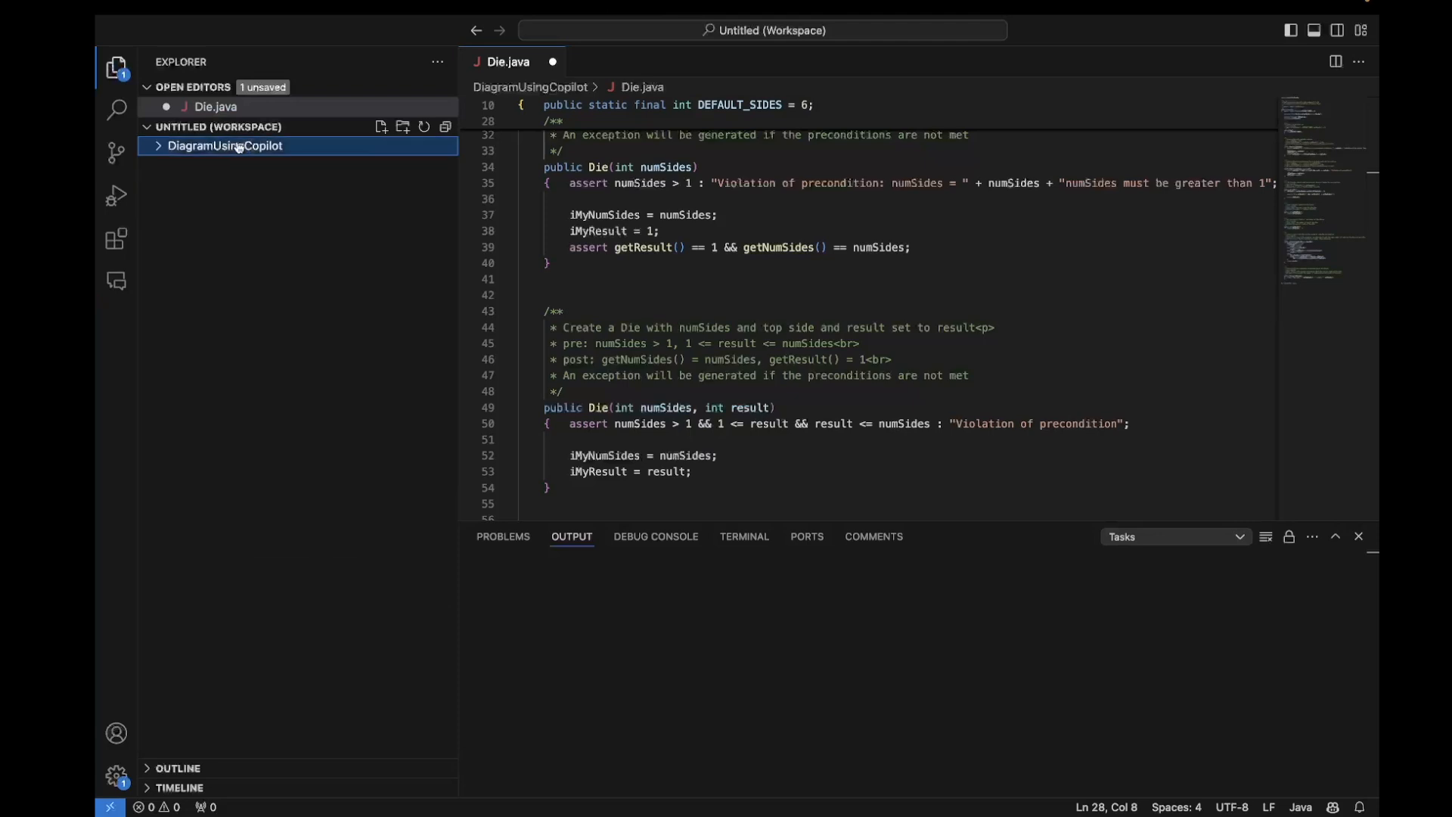
{"action": "type", "text": "UML_Java.md"}
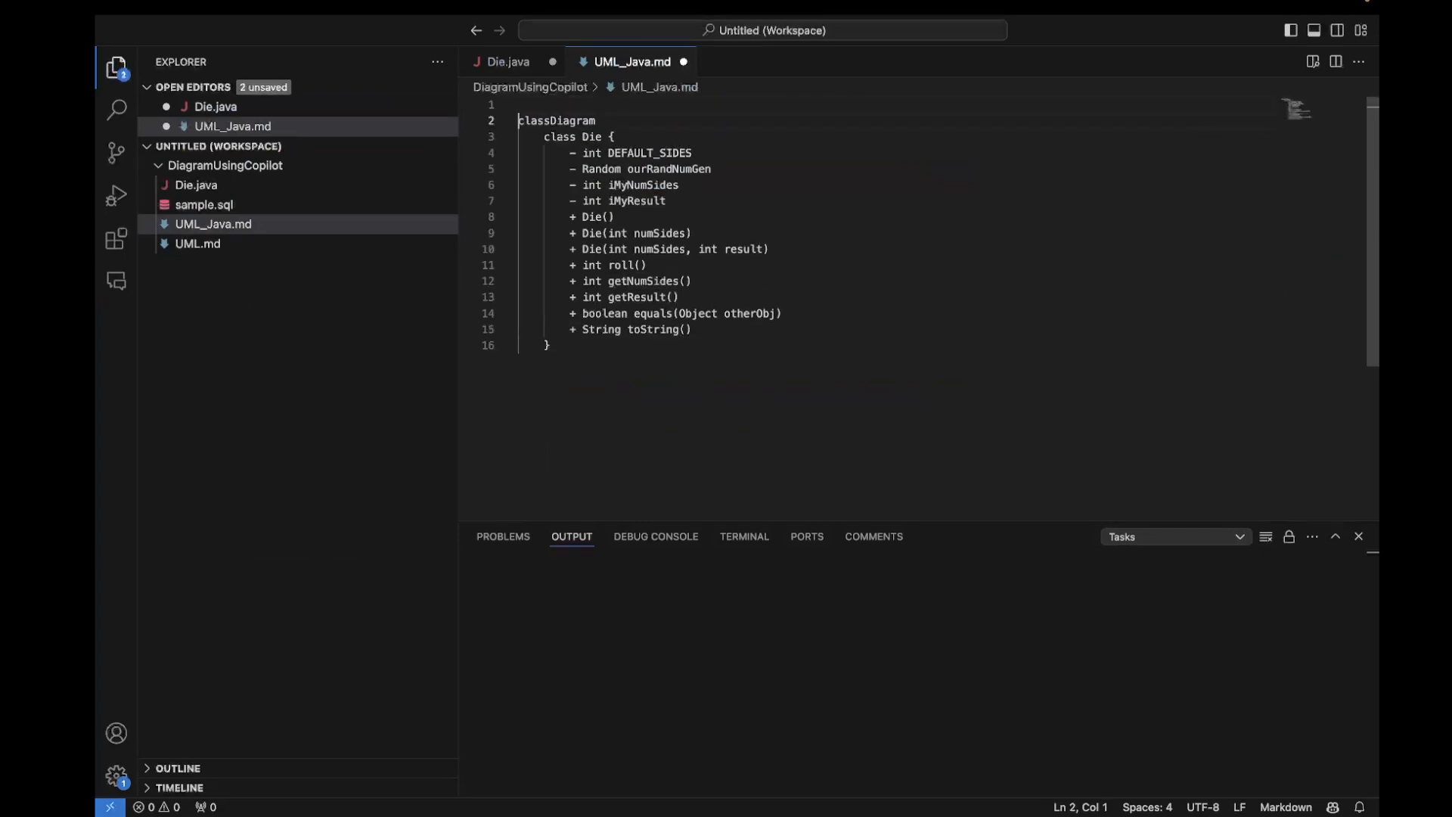
{"action": "type", "text": "```mermaid"}
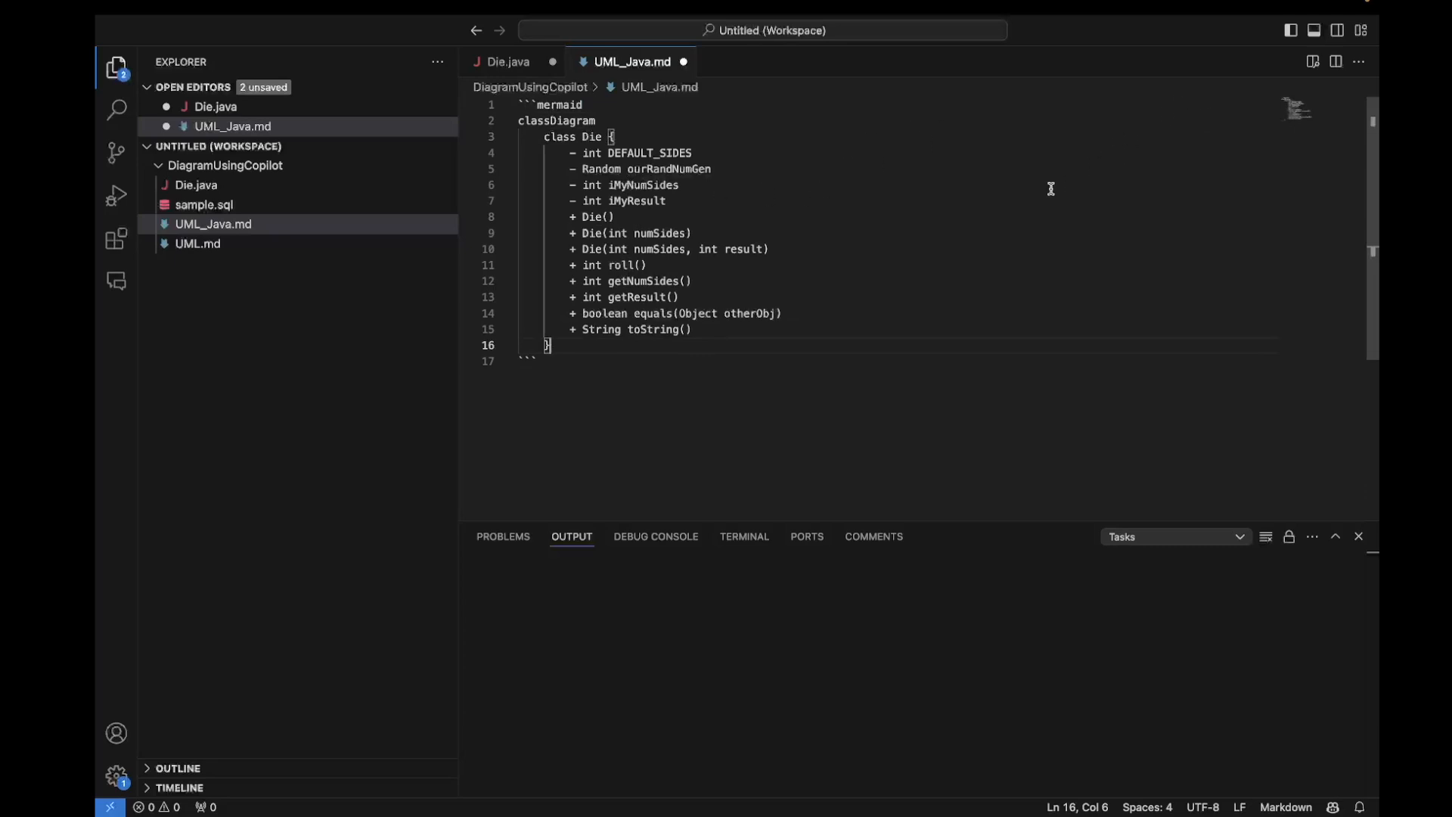
Preview UML_Java.md to the side, rendering the Die class diagram with its fields and methods
{"action": "left_click", "coordinate": [1313, 60]}
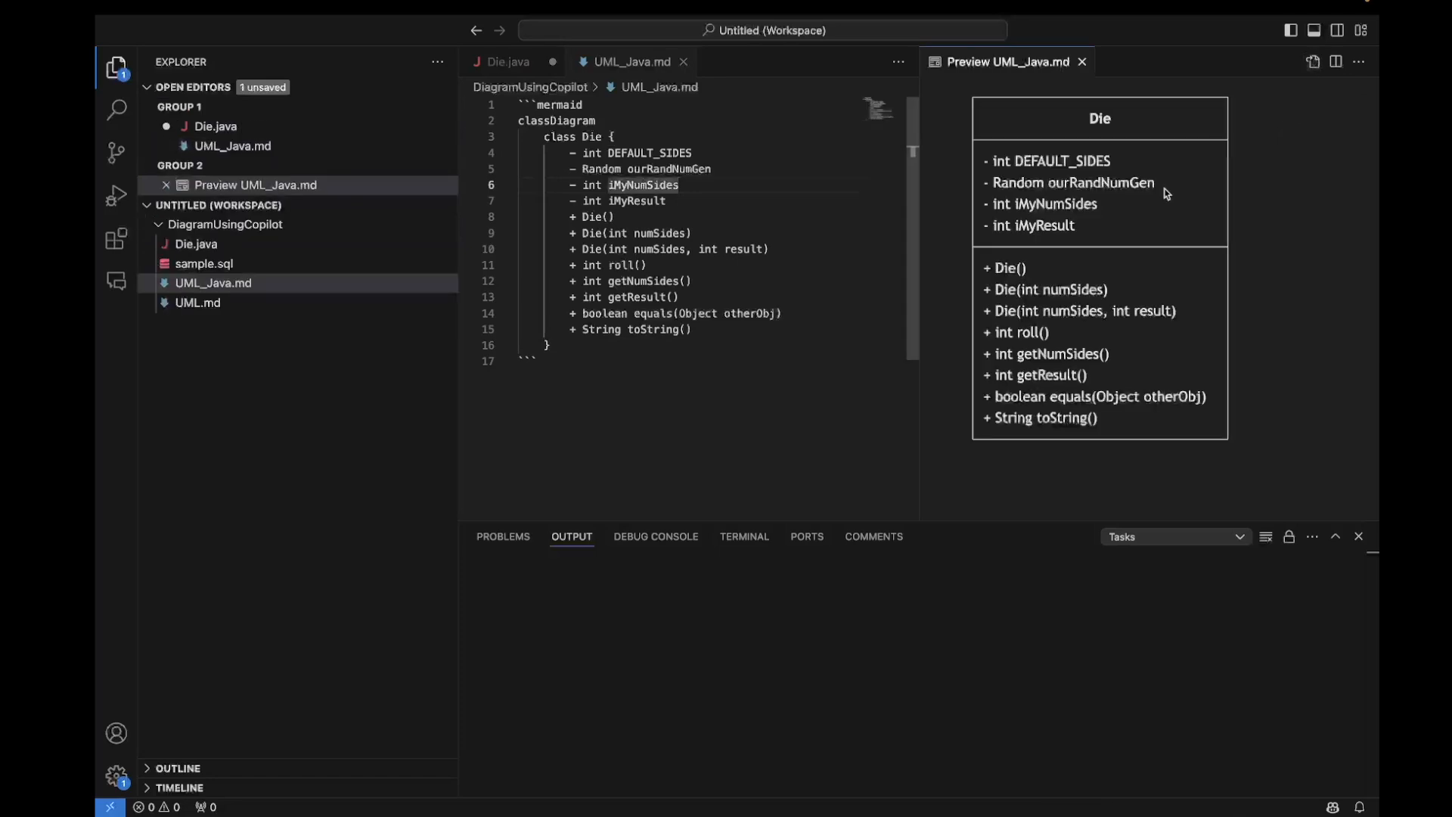
{"action": "mouse_move", "coordinate": [939, 236]}
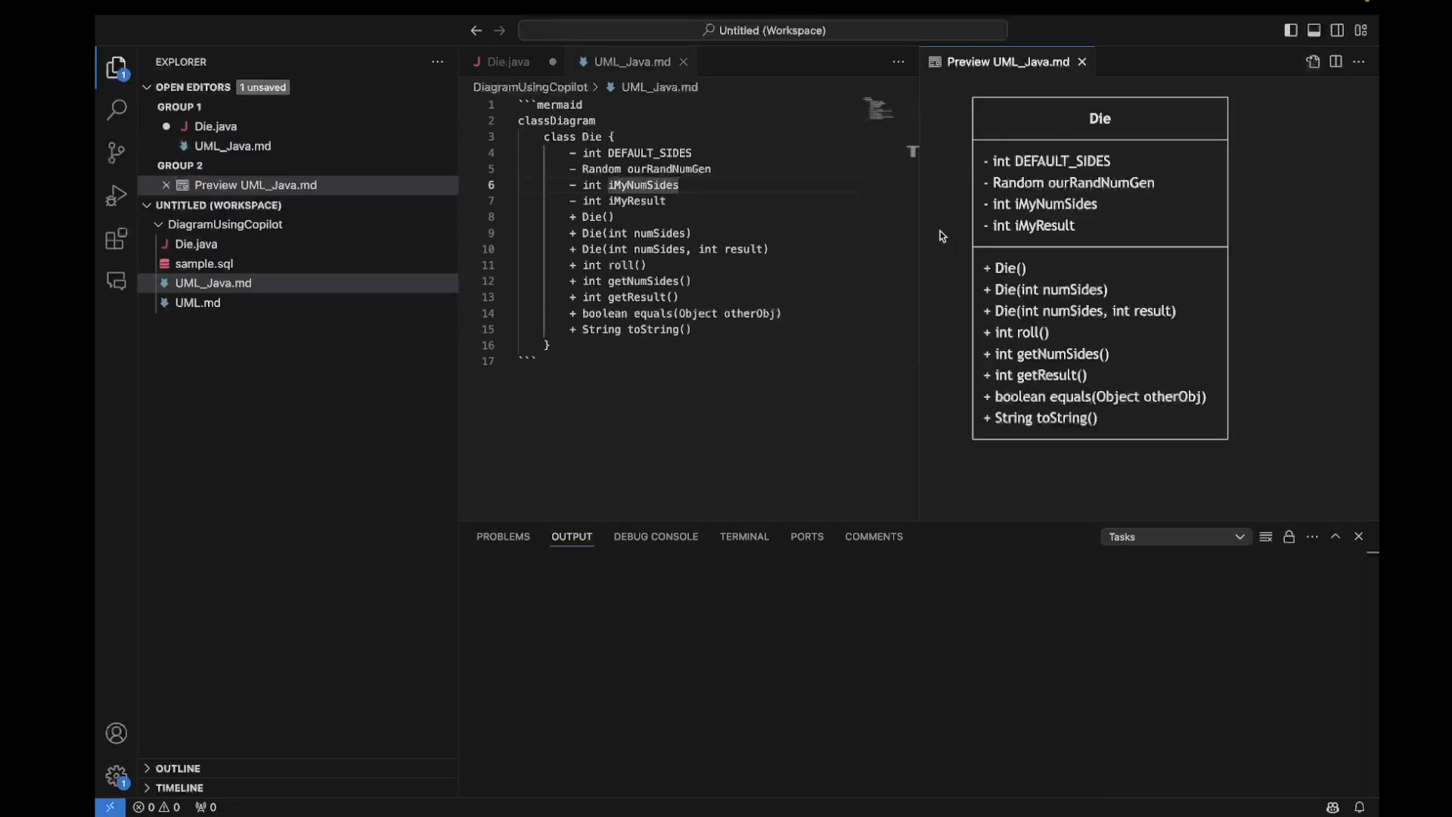
{"action": "mouse_move", "coordinate": [937, 228]}
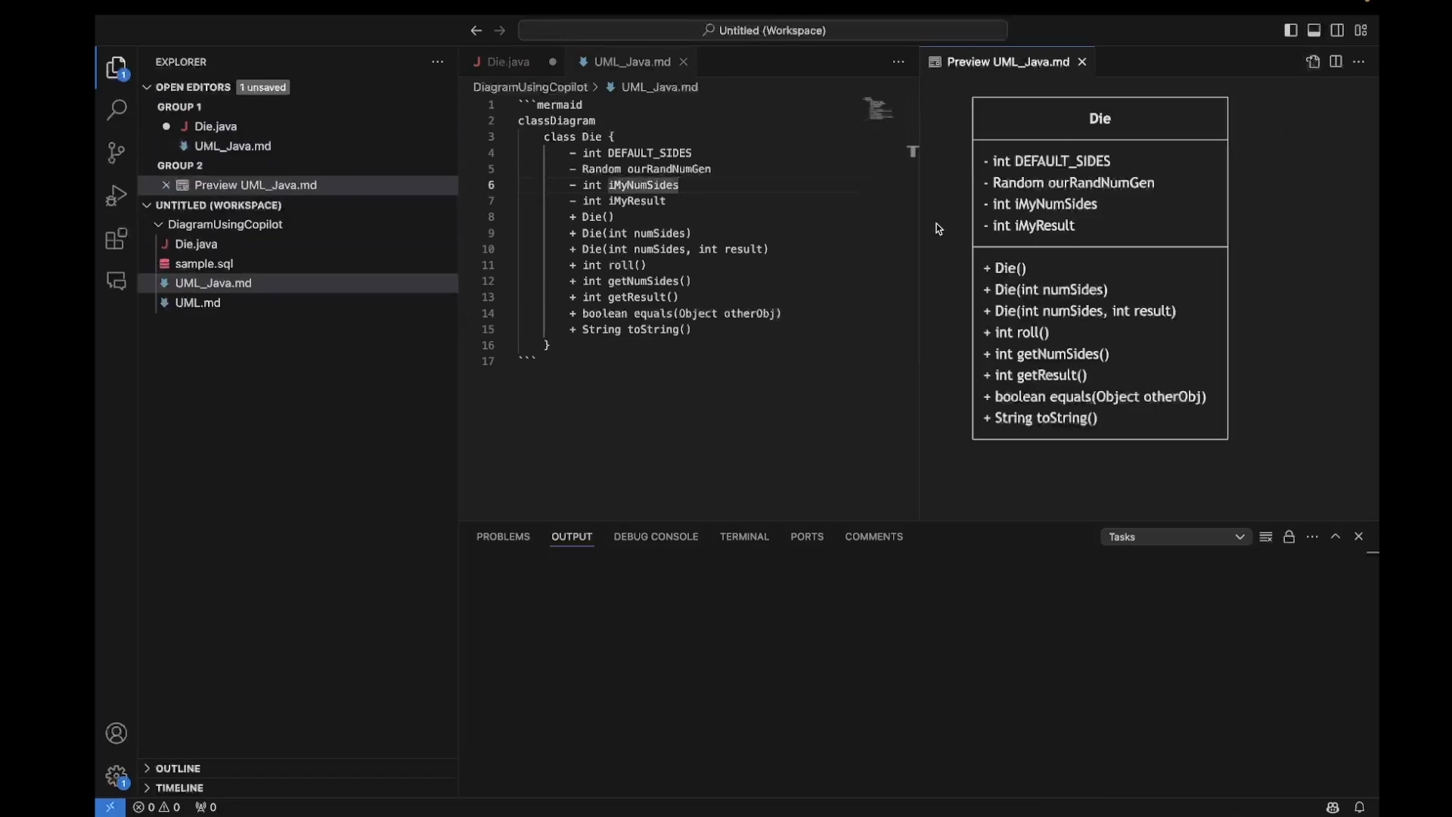